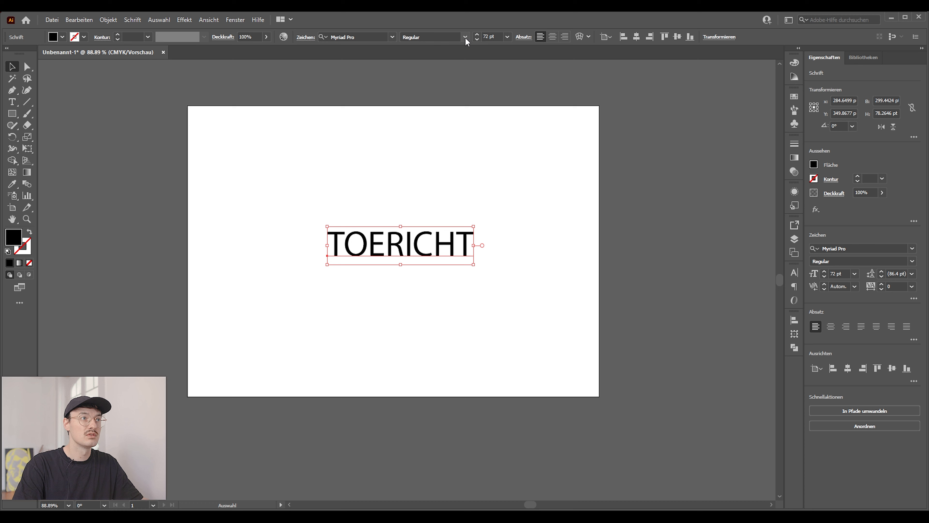
Apply the heavy bold 'monu...' typeface to the TOERICHT lettering and select it for outlining
{"action": "left_click", "coordinate": [353, 37]}
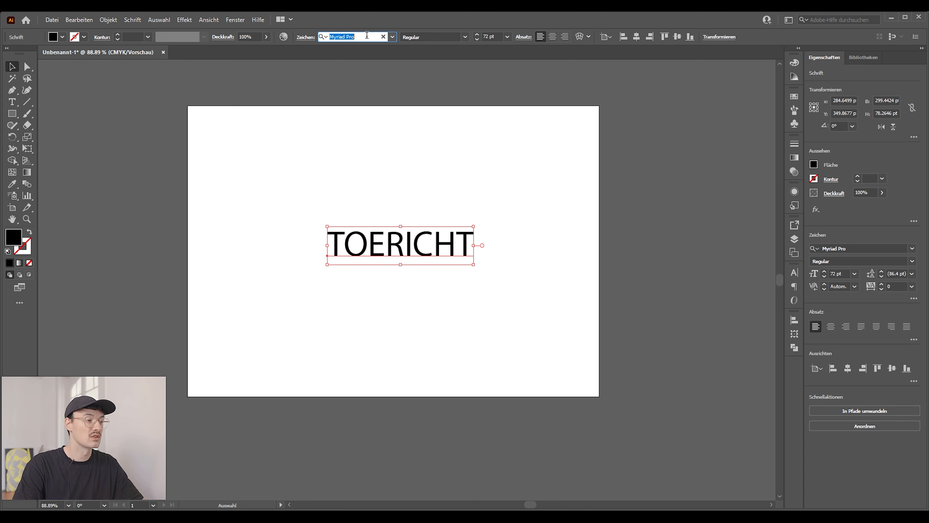
{"action": "type", "text": "monu"}
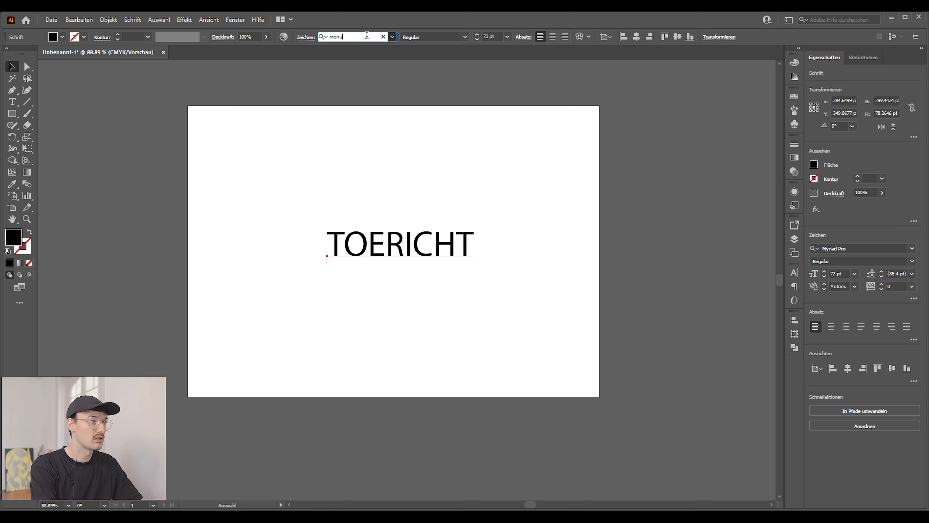
{"action": "left_click", "coordinate": [352, 36]}
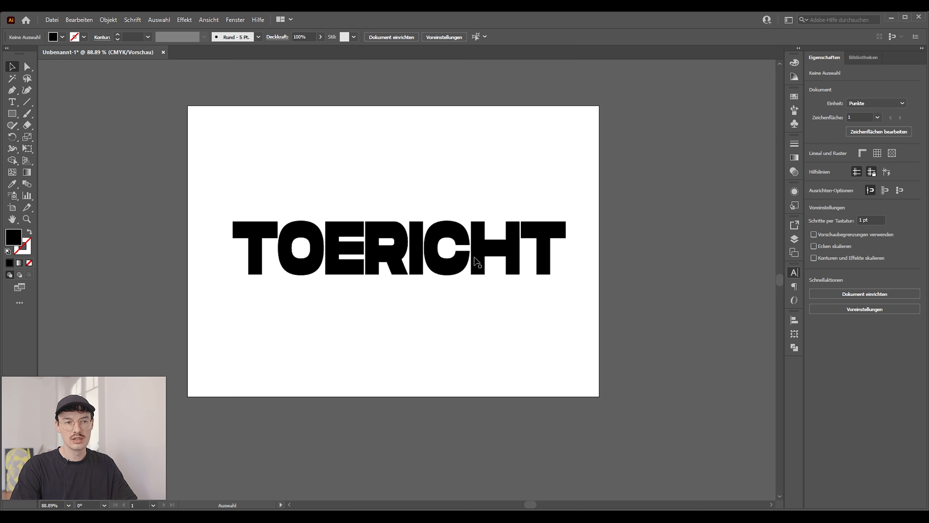
{"action": "left_click", "coordinate": [396, 248]}
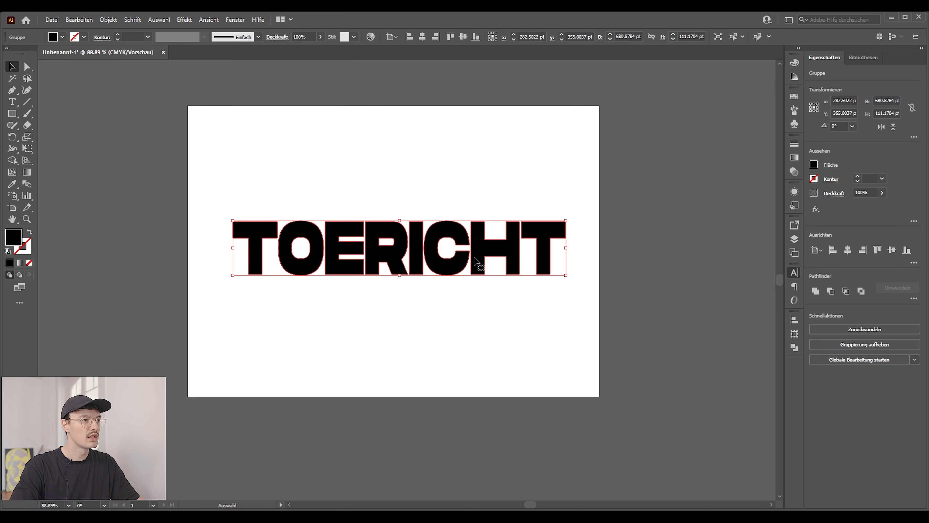
{"action": "mouse_move", "coordinate": [409, 248]}
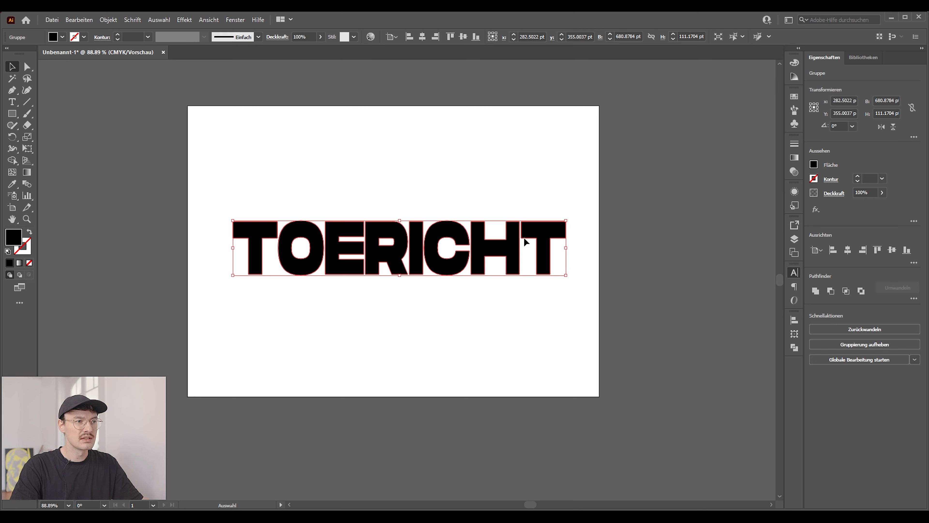
{"action": "mouse_move", "coordinate": [454, 195]}
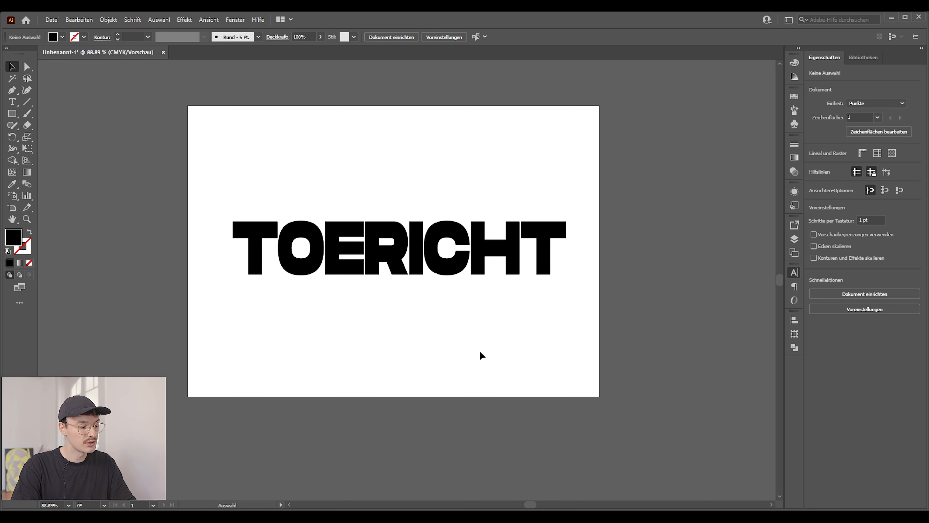
{"action": "mouse_move", "coordinate": [486, 353]}
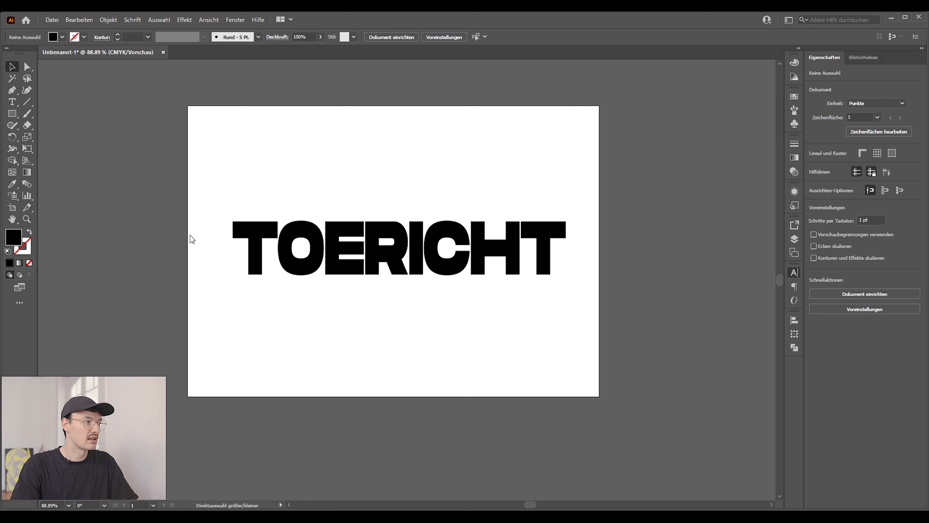
{"action": "mouse_move", "coordinate": [133, 279]}
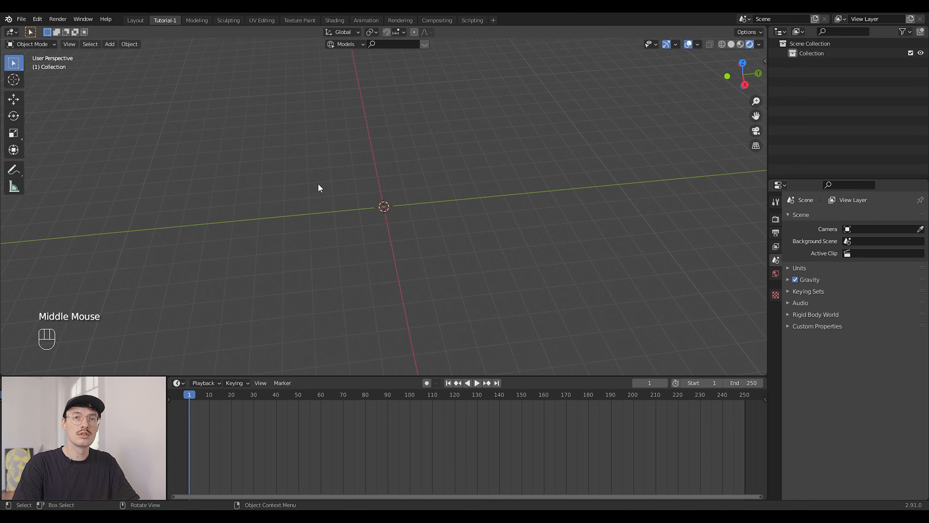
Import the TOERICHT SVG, scale up all letter curves and join them into one curve object
{"action": "left_click", "coordinate": [21, 19]}
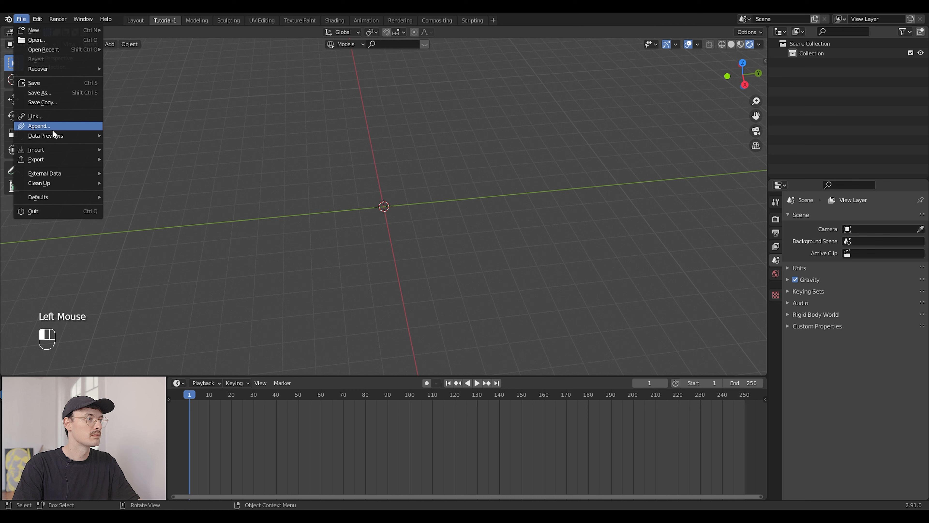
{"action": "mouse_move", "coordinate": [37, 150]}
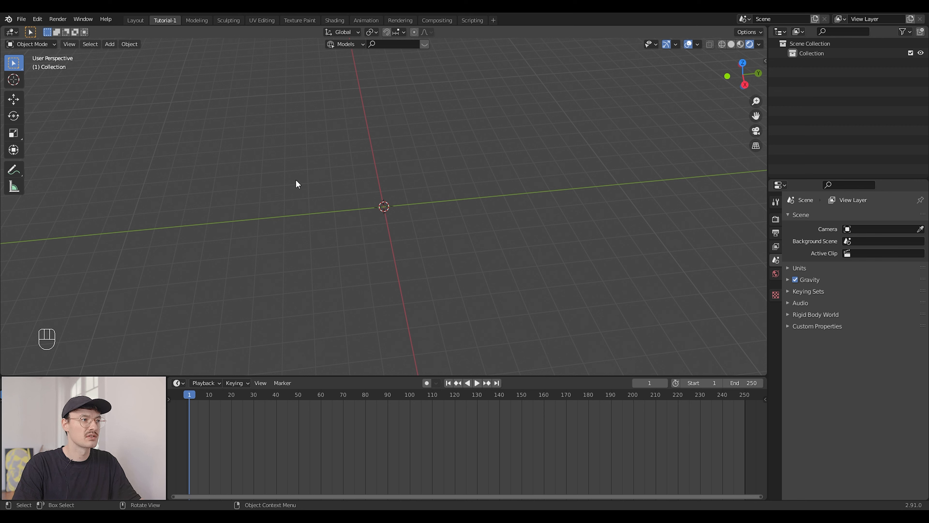
{"action": "mouse_move", "coordinate": [453, 222]}
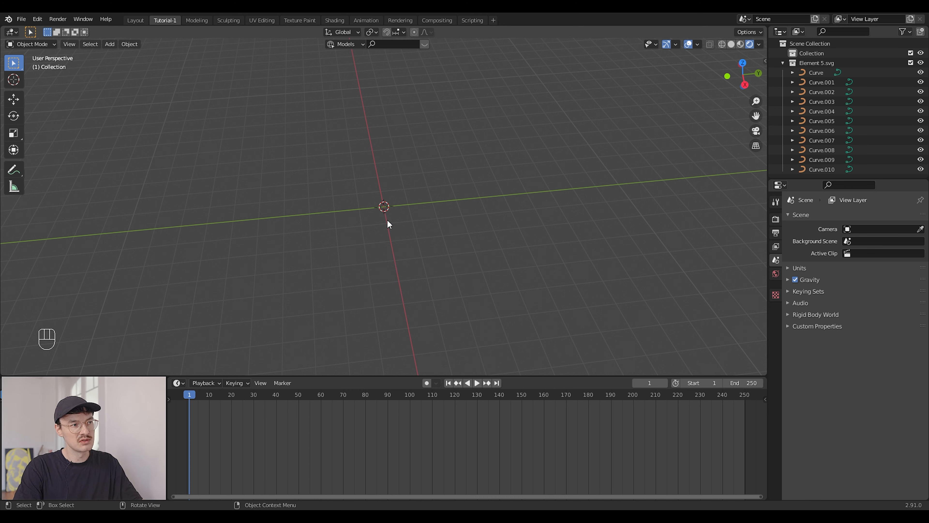
{"action": "key", "text": "s"}
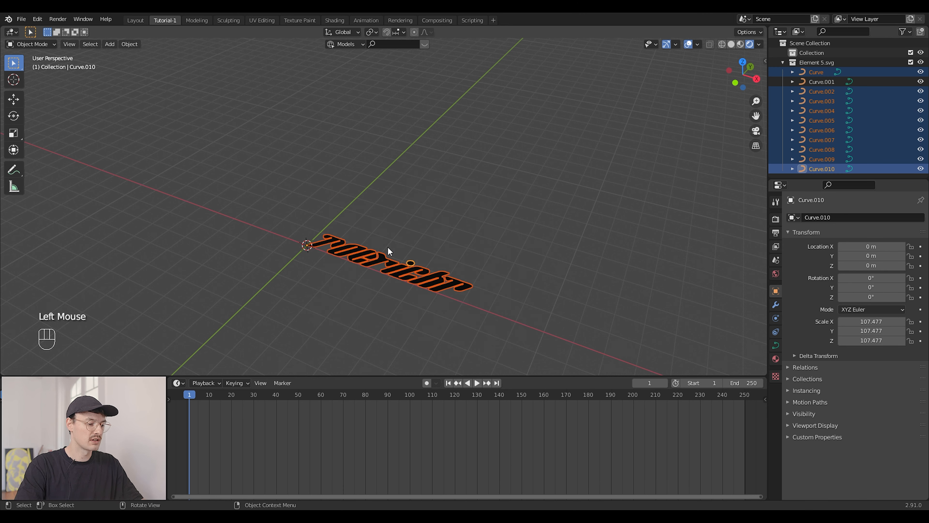
{"action": "key", "text": "ctrl+j"}
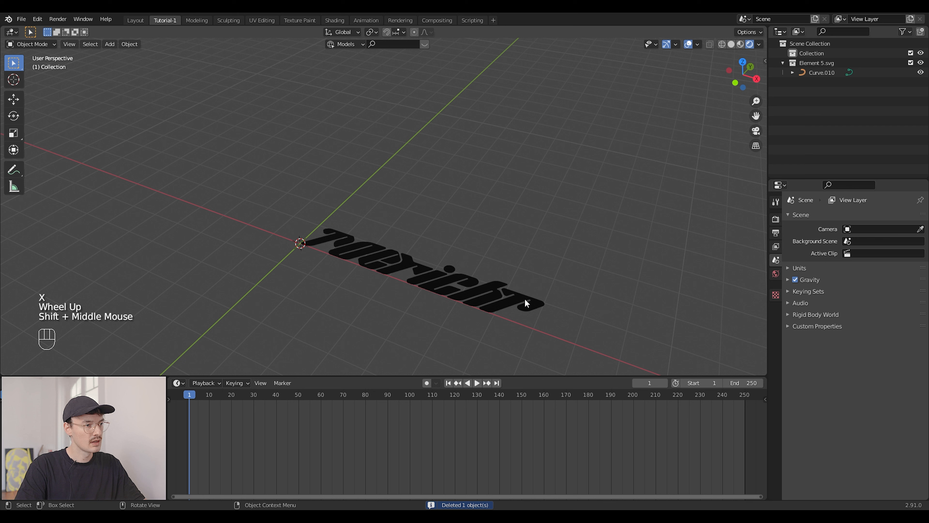
Set the logo's origin to its geometry and give the curve a 0.001 extrusion thickness
{"action": "left_click", "coordinate": [415, 285]}
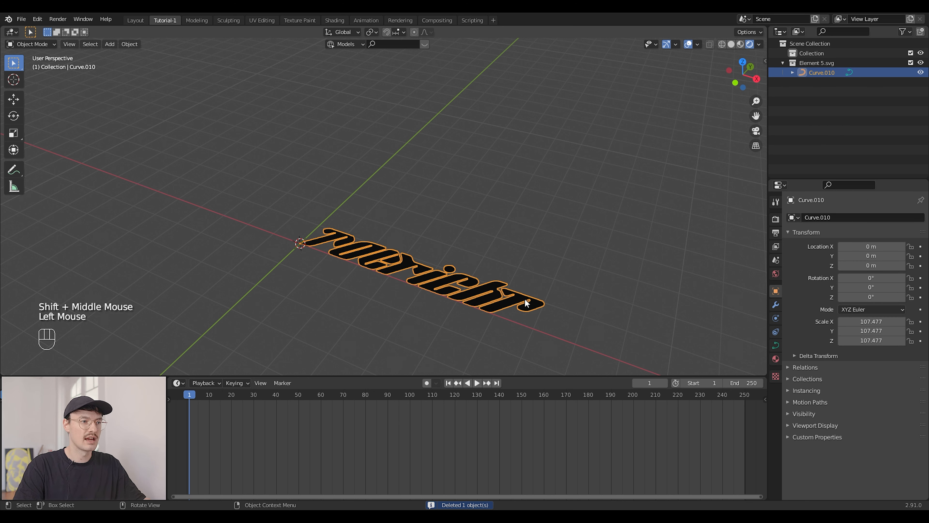
{"action": "right_click", "coordinate": [524, 302]}
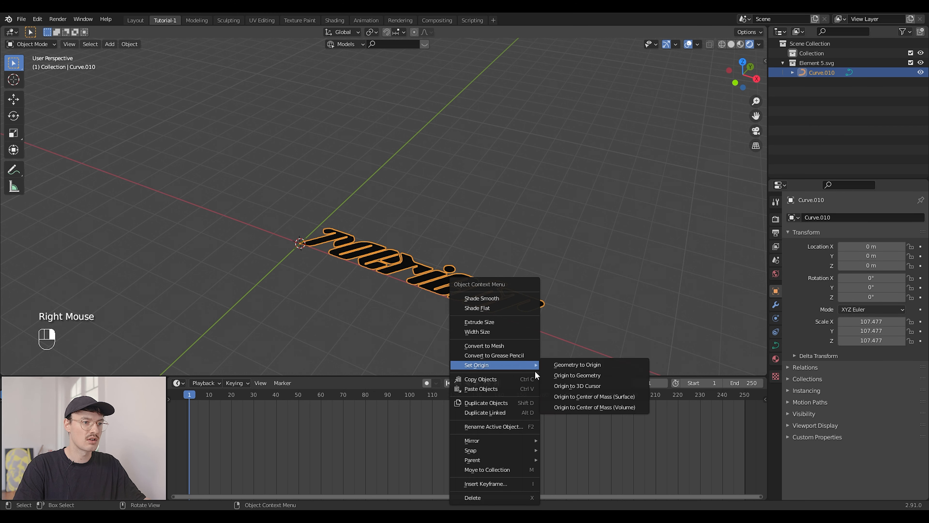
{"action": "left_click", "coordinate": [577, 375]}
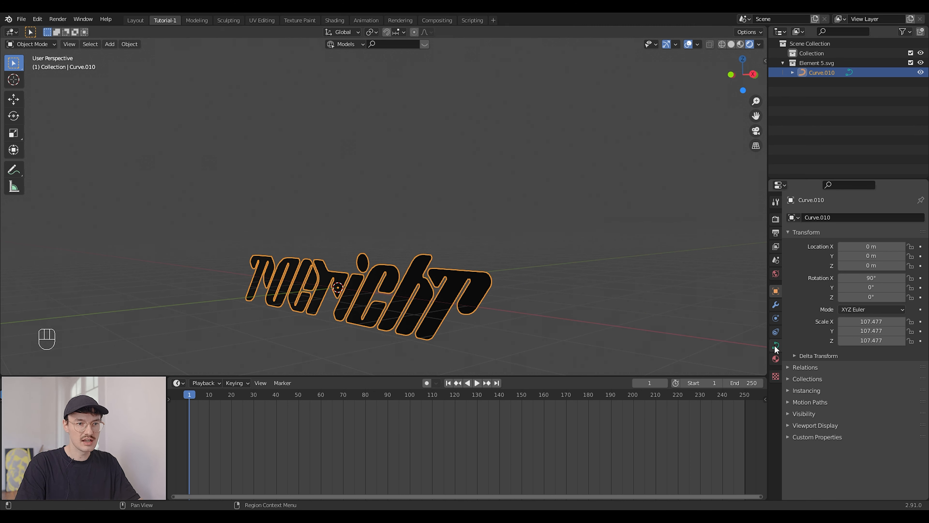
{"action": "mouse_move", "coordinate": [775, 347]}
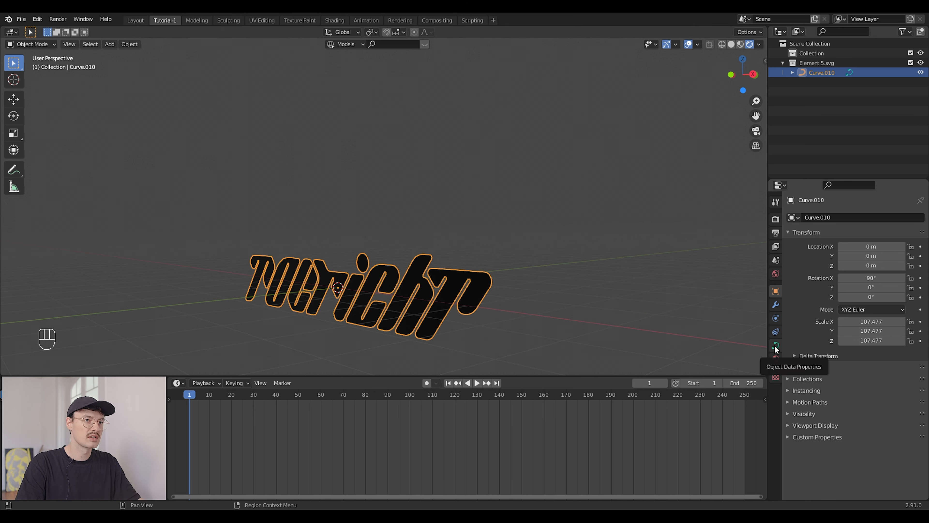
{"action": "left_click", "coordinate": [775, 346]}
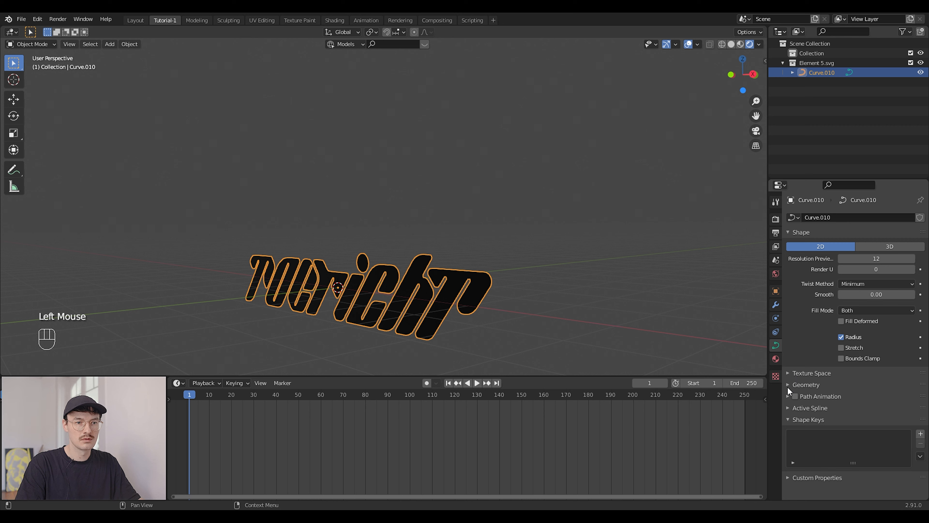
{"action": "left_click", "coordinate": [805, 383]}
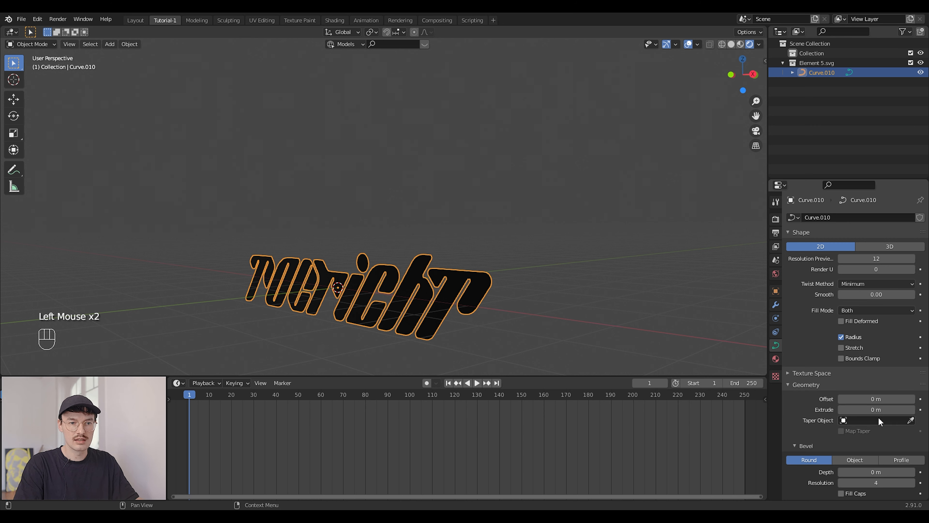
{"action": "left_click_drag", "start_coordinate": [877, 410], "coordinate": [882, 410]}
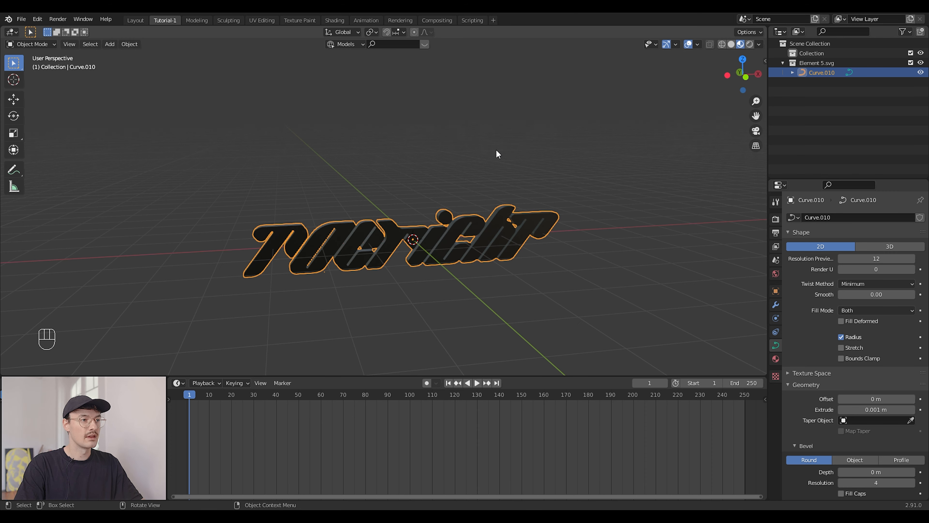
Convert the extruded logo to a mesh and inspect its dense triangulated faces in Edit Mode
{"action": "left_click_drag", "start_coordinate": [498, 154], "coordinate": [467, 232]}
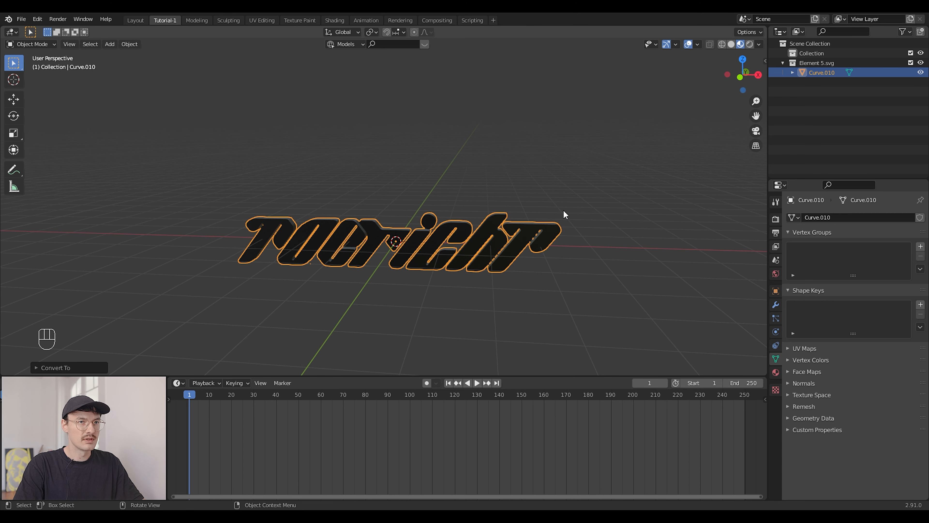
{"action": "mouse_move", "coordinate": [499, 215]}
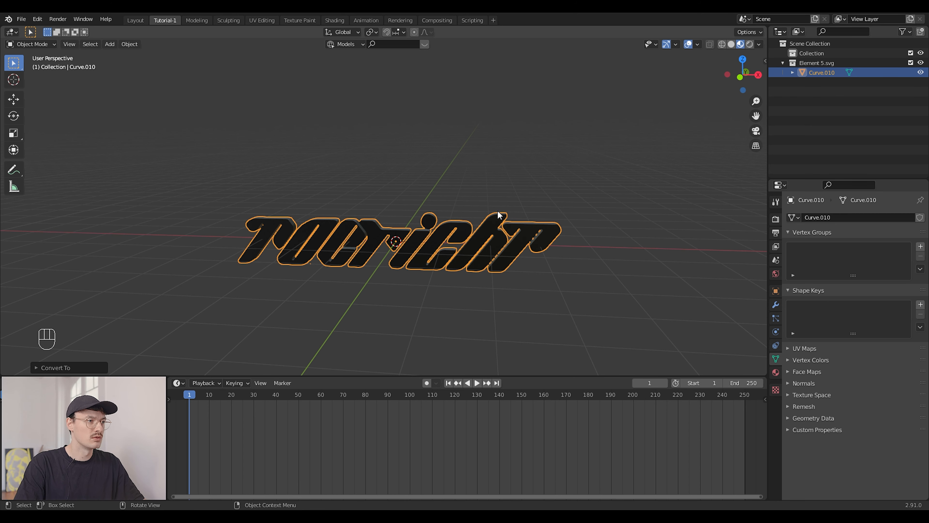
{"action": "scroll", "scroll_direction": "up", "scroll_amount": 3}
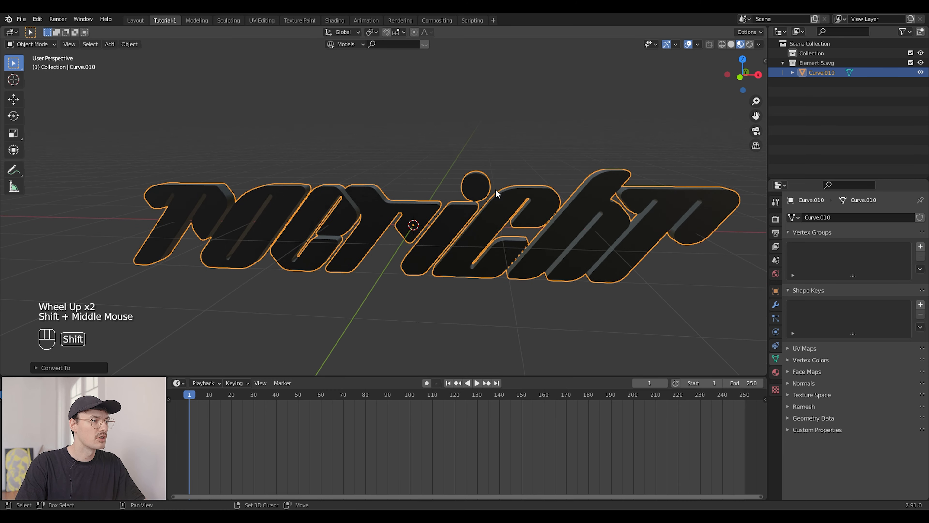
{"action": "key", "text": "Tab"}
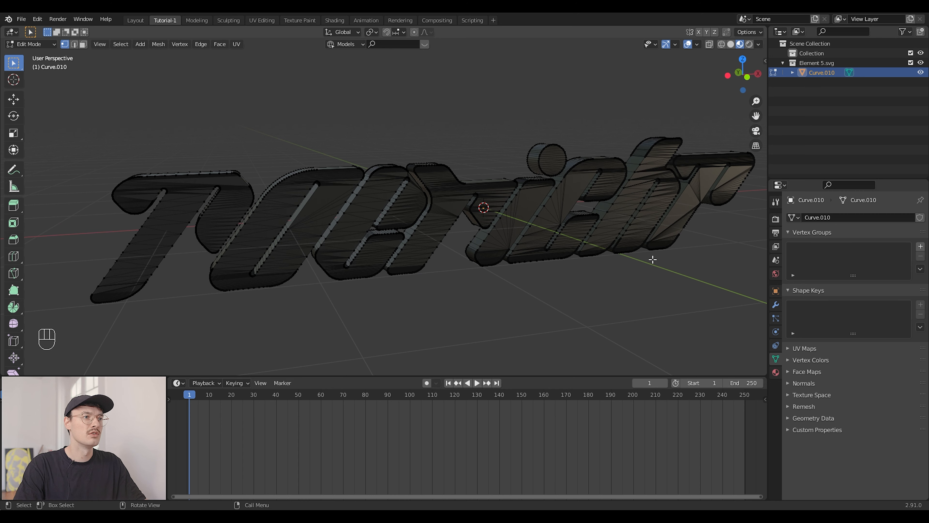
{"action": "key", "text": "Tab"}
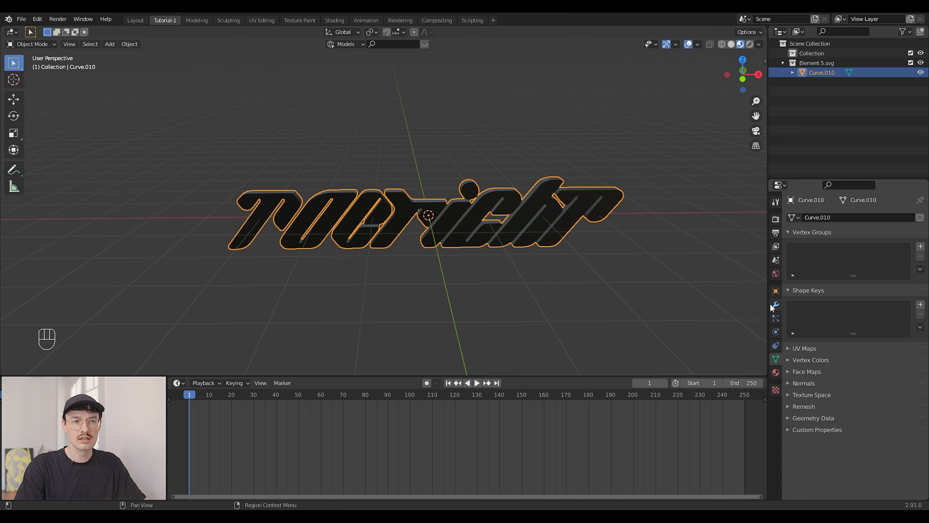
Add a Smooth Remesh keeping disconnected pieces at Octree Depth 10 and apply it
{"action": "left_click", "coordinate": [823, 217]}
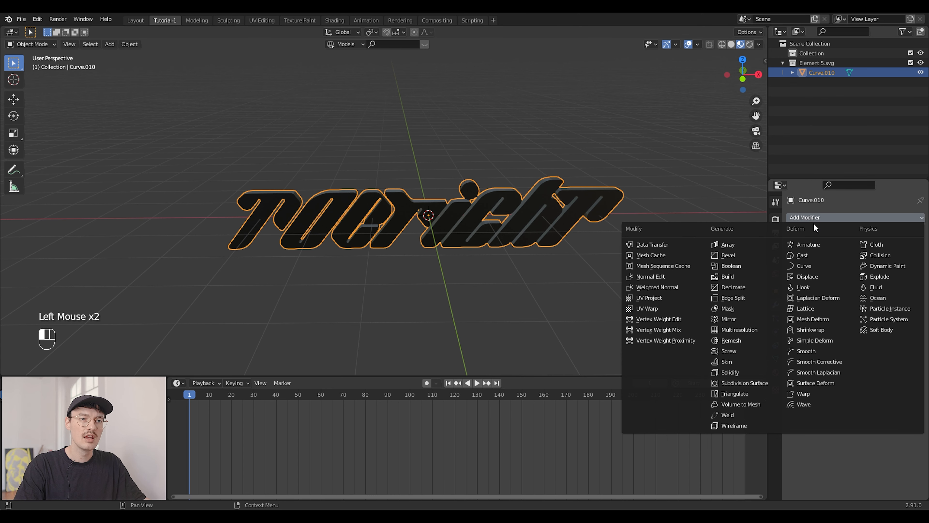
{"action": "left_click", "coordinate": [731, 340]}
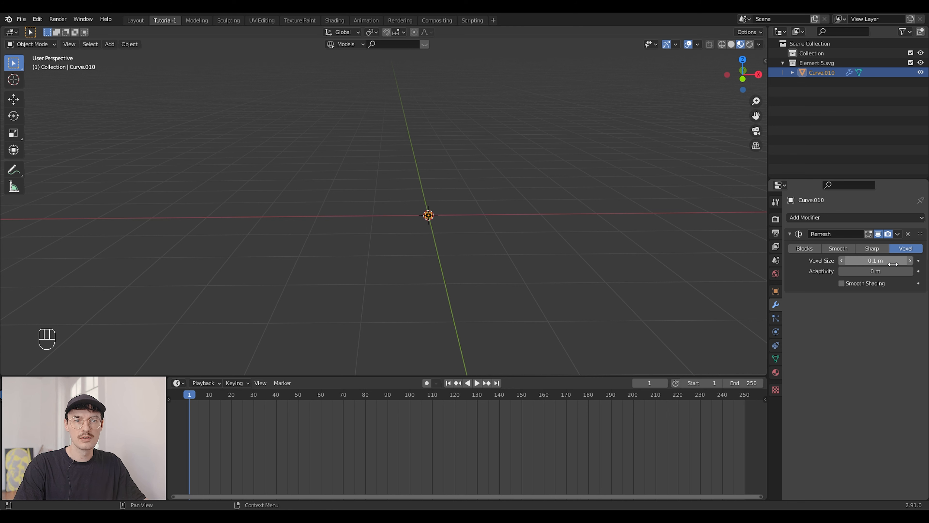
{"action": "mouse_move", "coordinate": [837, 248]}
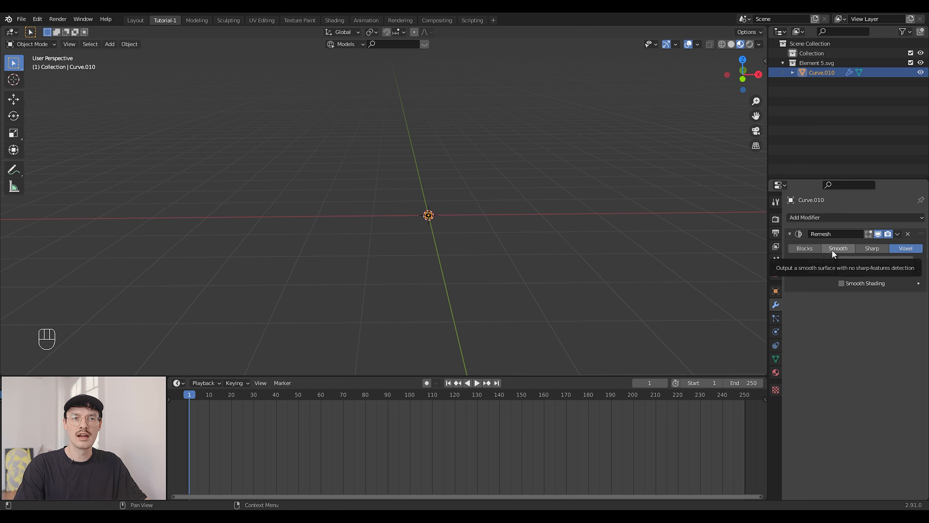
{"action": "mouse_move", "coordinate": [840, 253]}
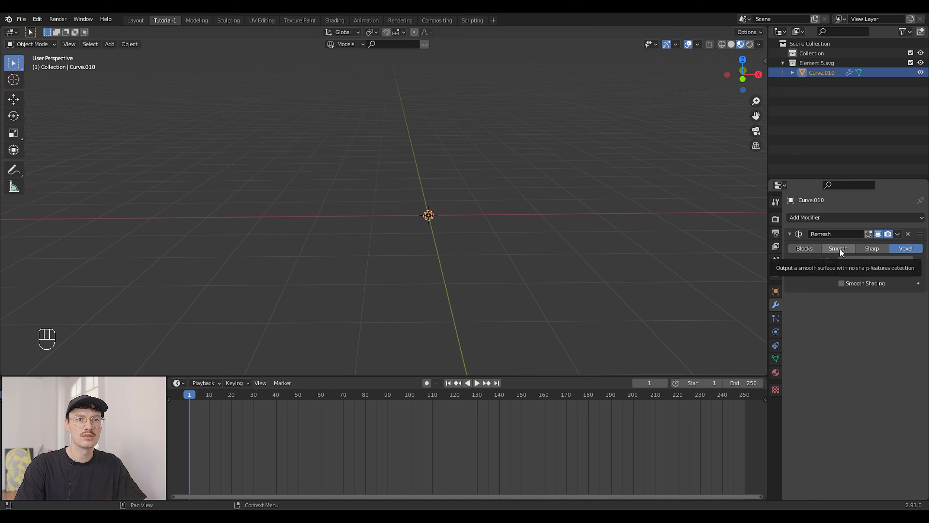
{"action": "left_click", "coordinate": [838, 248]}
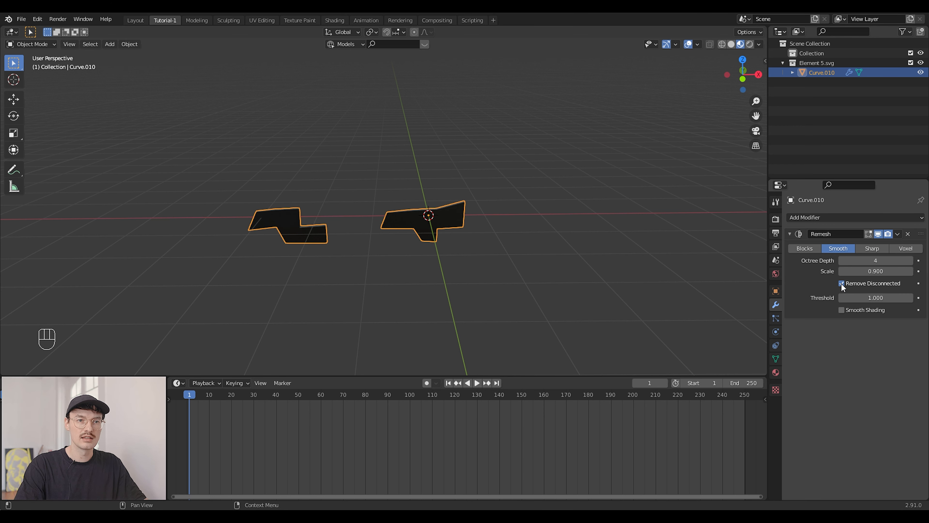
{"action": "left_click", "coordinate": [840, 284]}
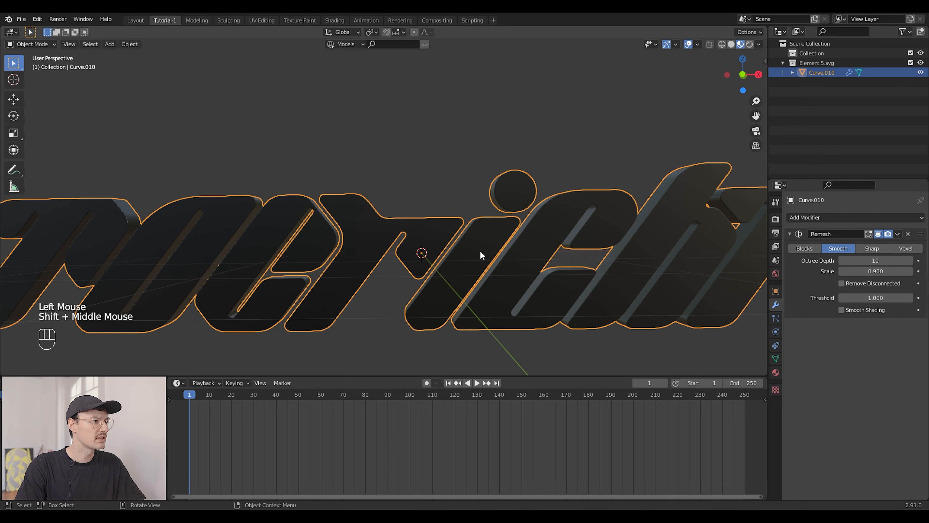
{"action": "left_click", "coordinate": [897, 233]}
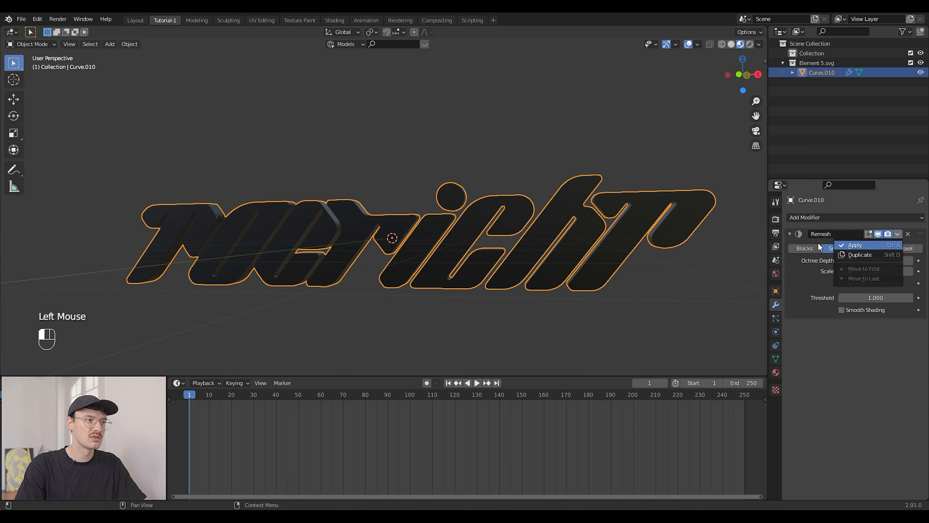
{"action": "left_click", "coordinate": [855, 245]}
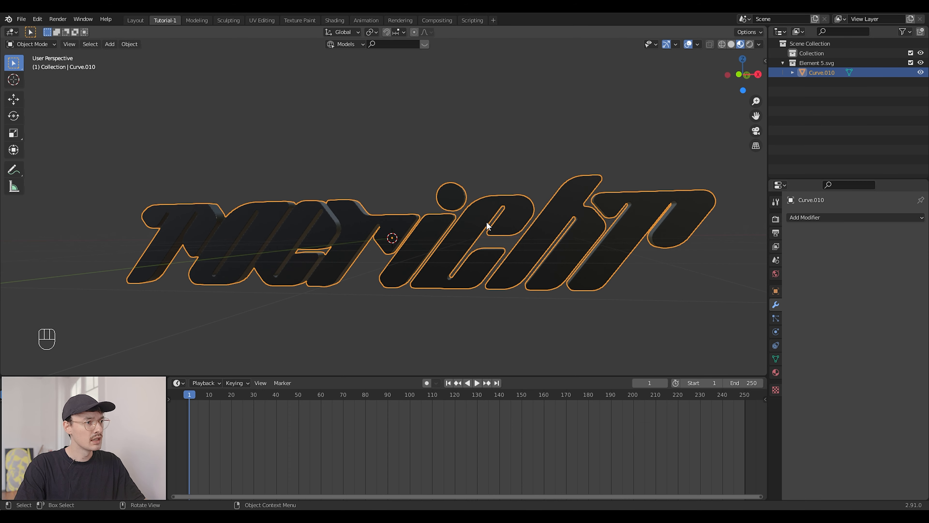
Inspect the remeshed logo's overly dense geometry in Edit Mode
{"action": "key", "text": "Tab"}
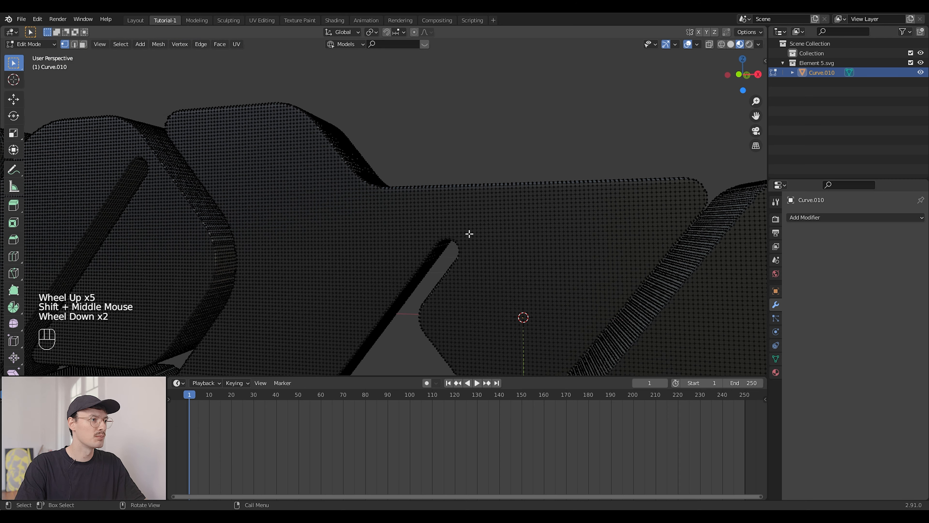
{"action": "left_click_drag", "start_coordinate": [468, 233], "coordinate": [450, 218]}
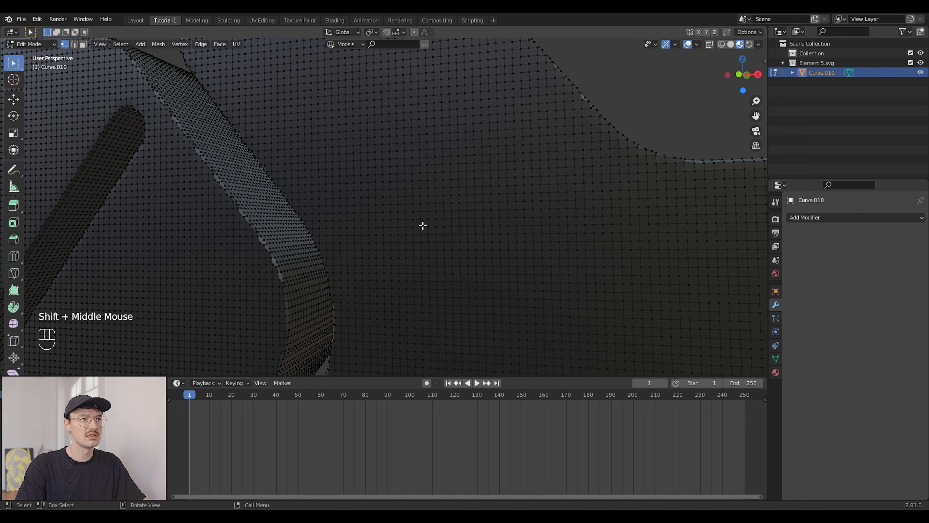
{"action": "scroll", "scroll_direction": "down", "scroll_amount": 3}
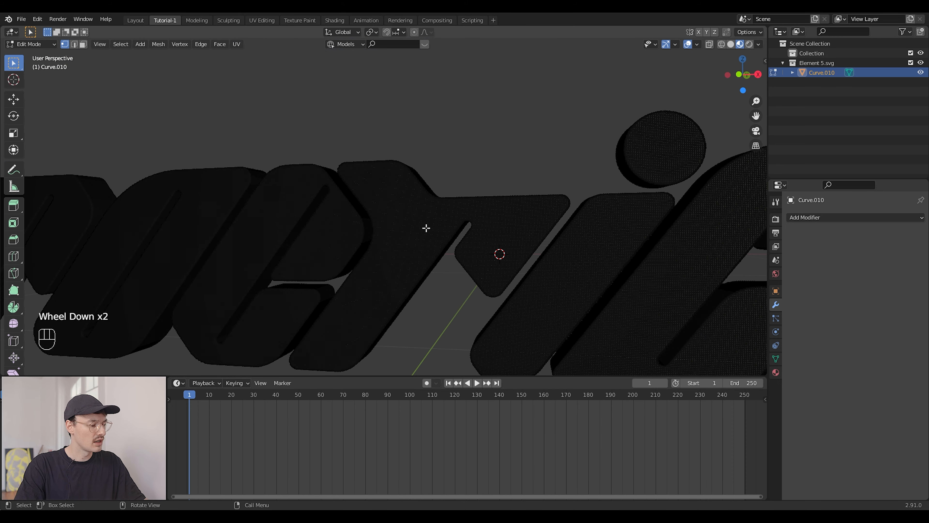
{"action": "key", "text": "Tab"}
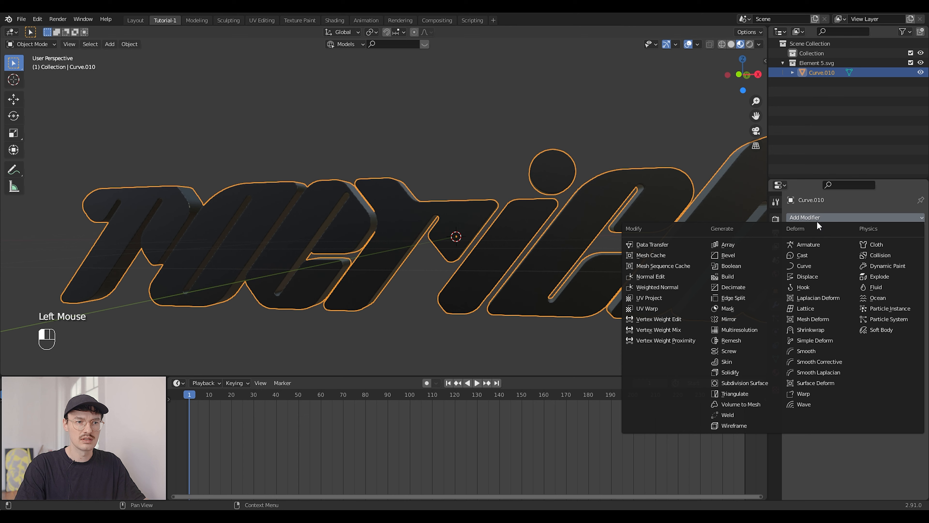
{"action": "mouse_move", "coordinate": [743, 382]}
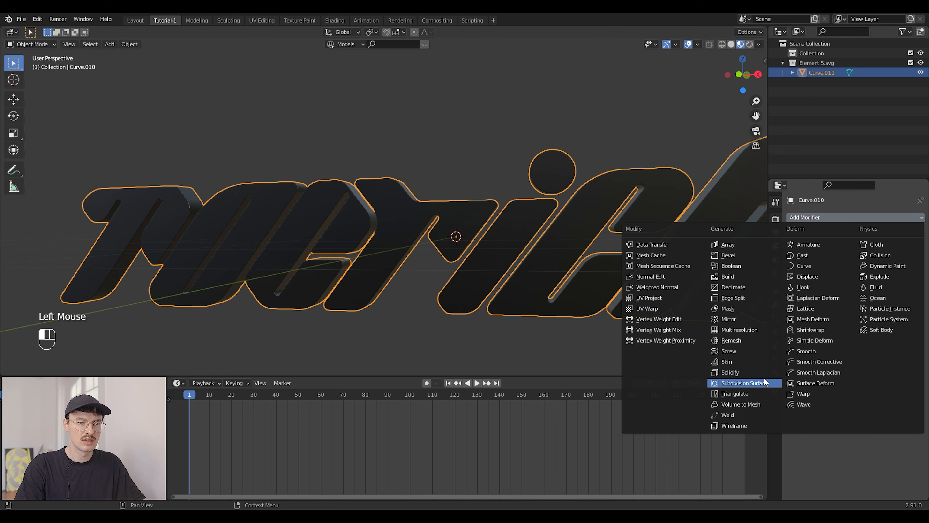
Halve the face count with an Un-Subdivide Decimate at 1 iteration and apply it
{"action": "left_click", "coordinate": [732, 287]}
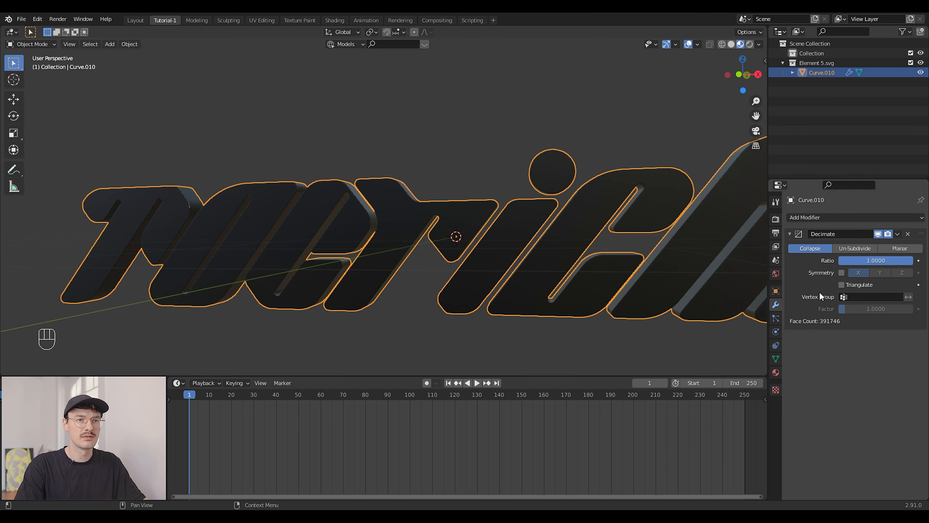
{"action": "left_click", "coordinate": [854, 248]}
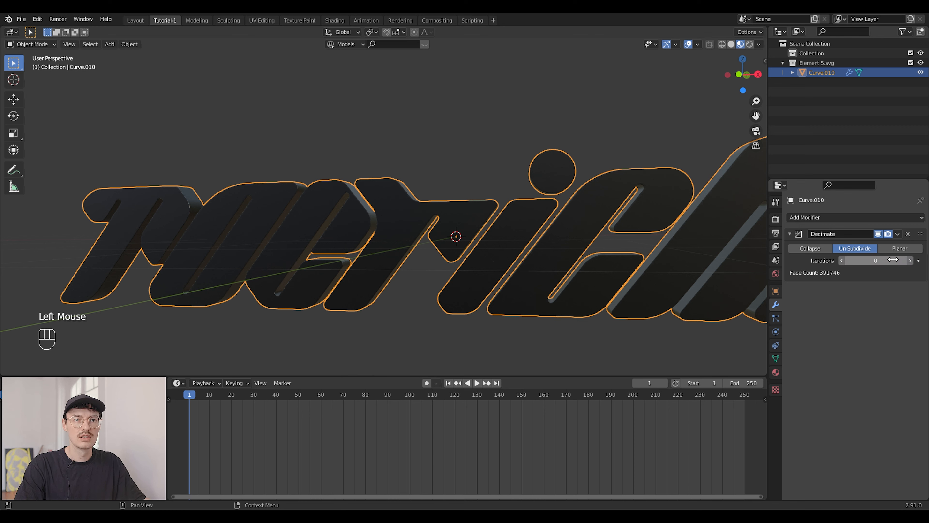
{"action": "left_click", "coordinate": [876, 261]}
{"action": "type", "text": "1"}
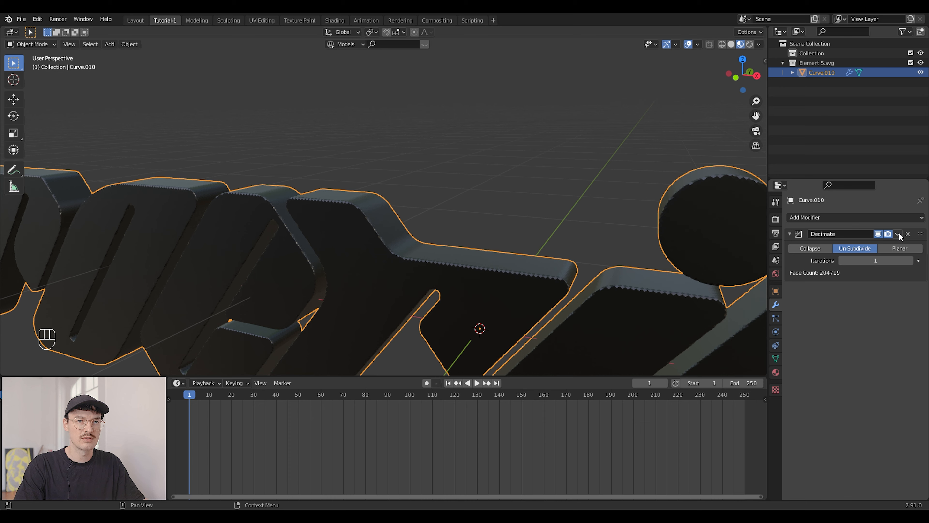
{"action": "left_click", "coordinate": [907, 233]}
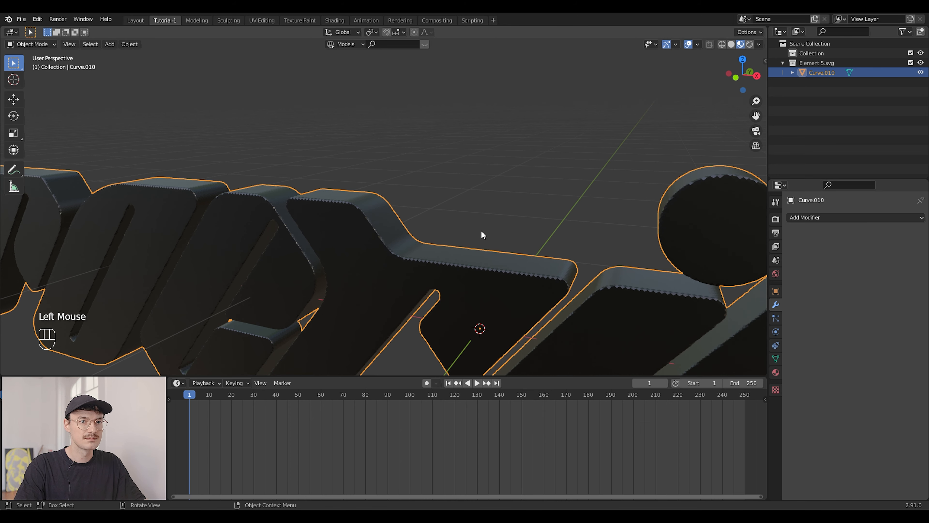
{"action": "scroll", "scroll_direction": "down", "scroll_amount": 3}
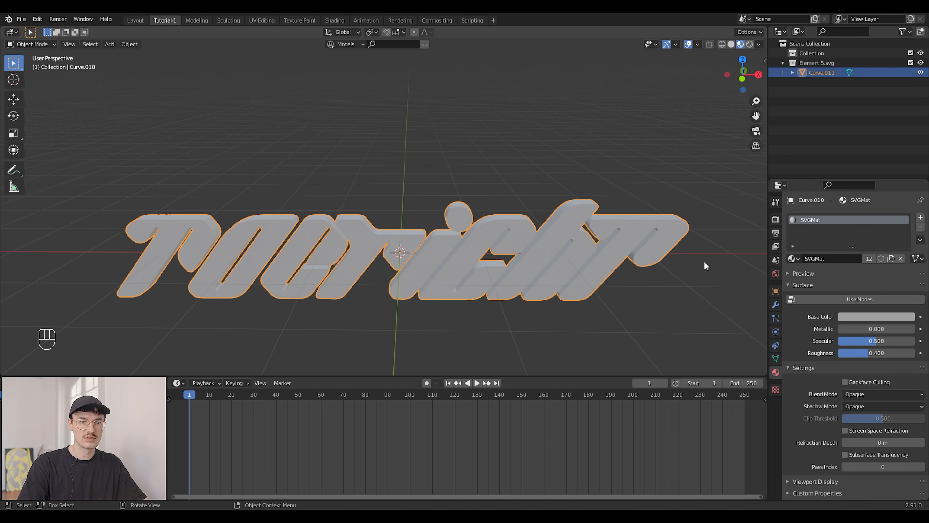
{"action": "mouse_move", "coordinate": [382, 247]}
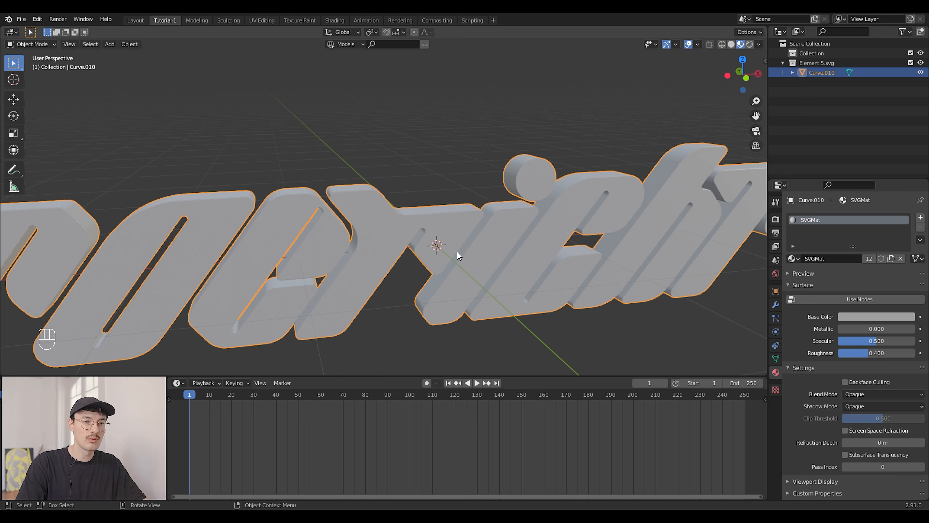
{"action": "mouse_move", "coordinate": [467, 232]}
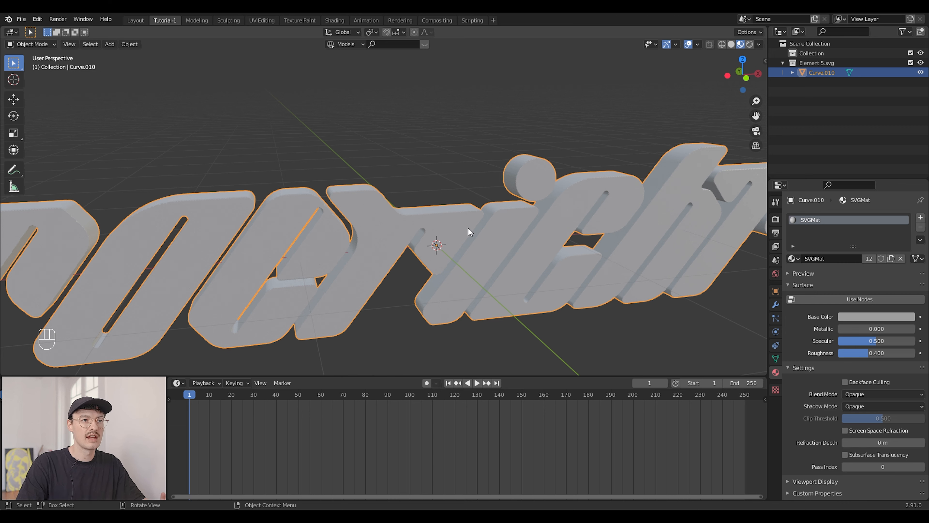
{"action": "mouse_move", "coordinate": [305, 224]}
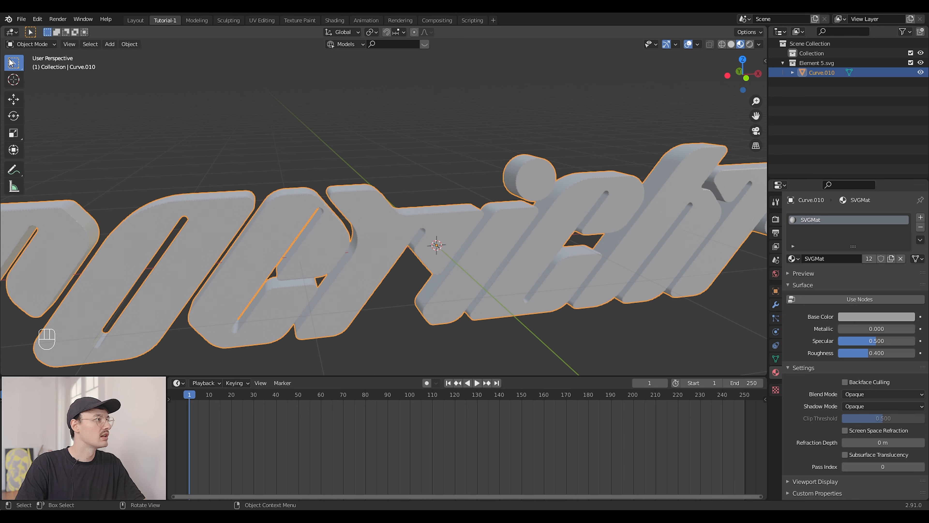
Switch to Sculpt Mode and smooth the letters' sharp edges with a 256 px Smooth brush
{"action": "left_click", "coordinate": [32, 44]}
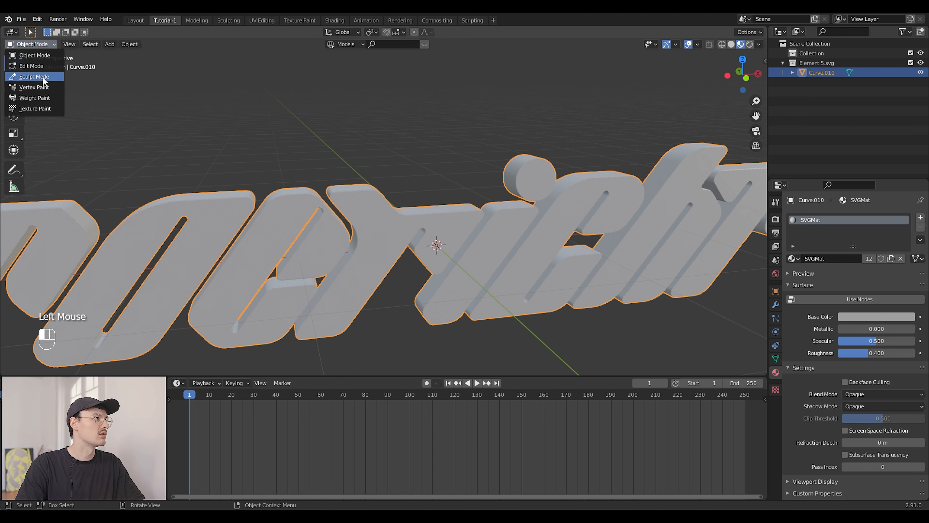
{"action": "left_click", "coordinate": [34, 76]}
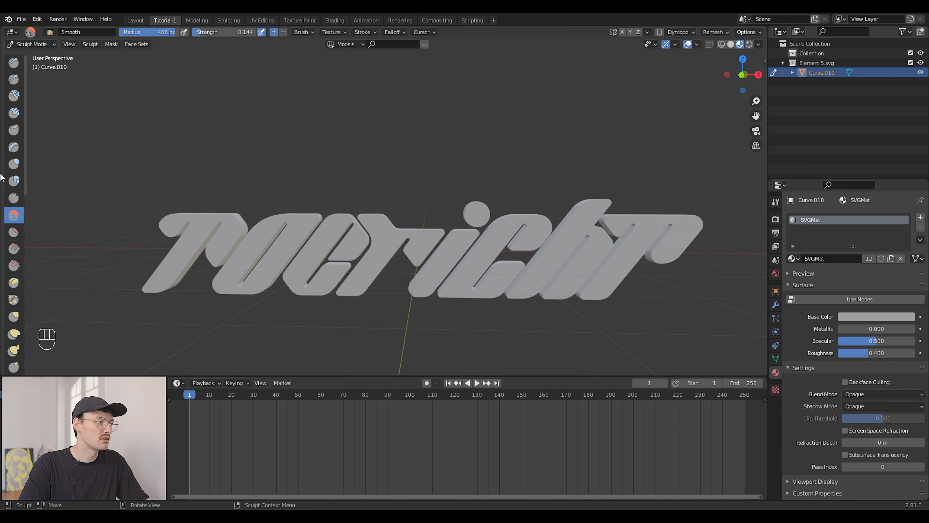
{"action": "mouse_move", "coordinate": [13, 214]}
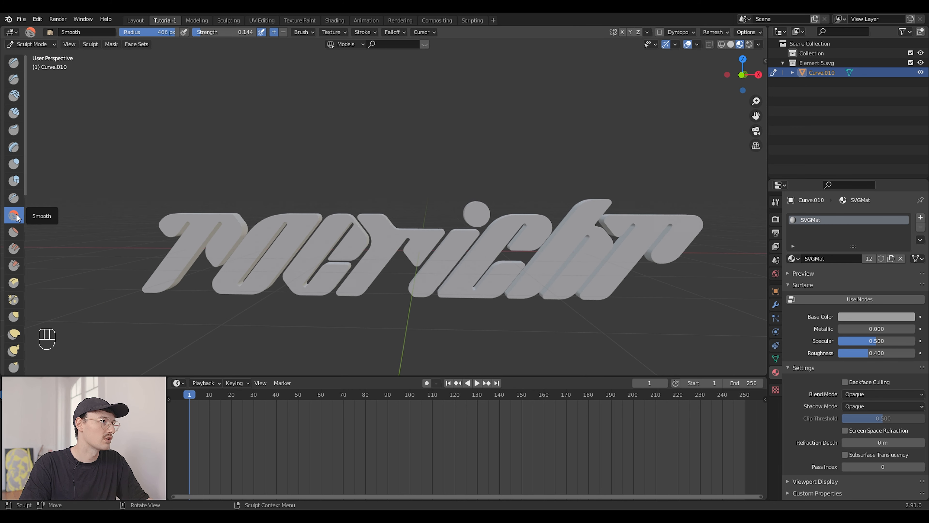
{"action": "mouse_move", "coordinate": [255, 24]}
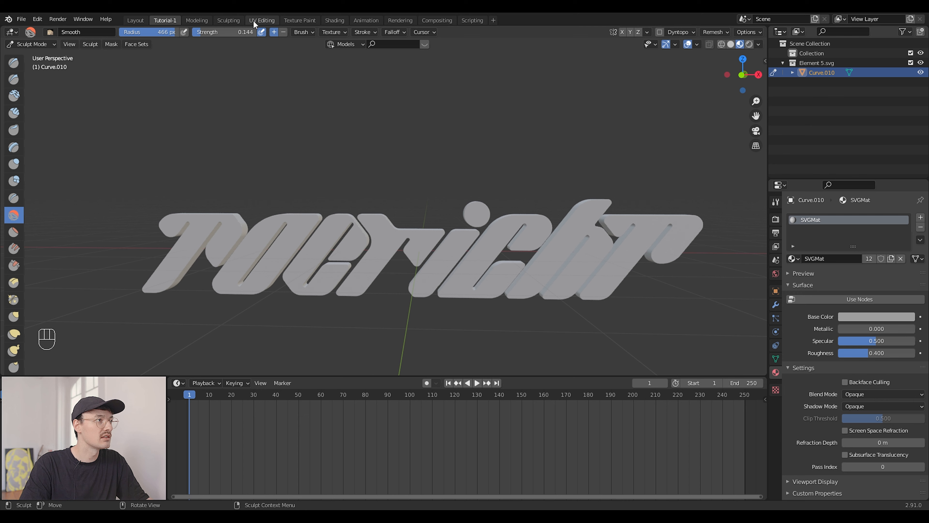
{"action": "mouse_move", "coordinate": [644, 258]}
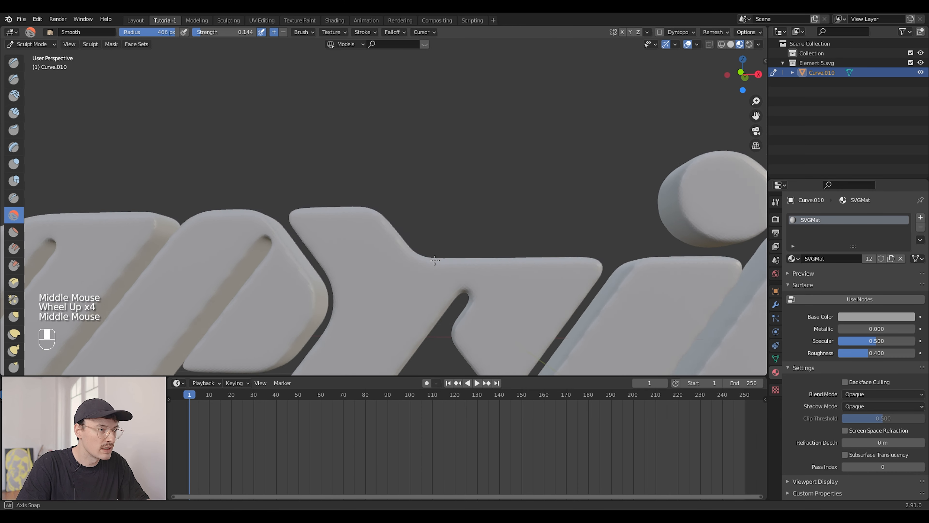
{"action": "scroll", "scroll_direction": "down", "scroll_amount": 3}
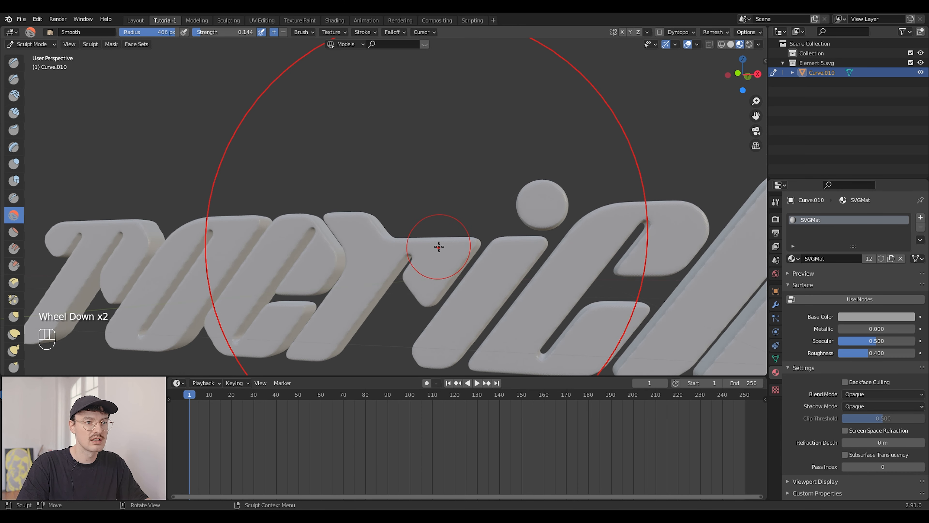
{"action": "scroll", "scroll_direction": "up", "scroll_amount": 3}
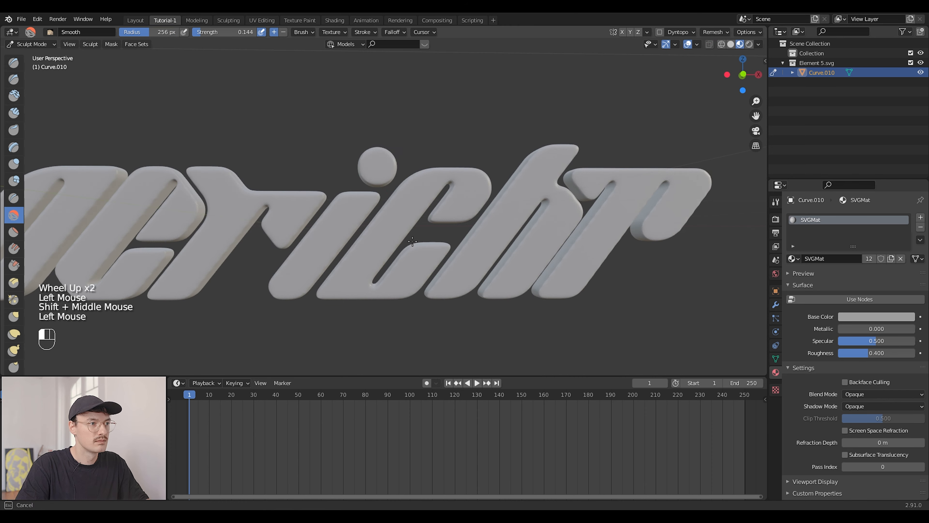
{"action": "mouse_move", "coordinate": [406, 139]}
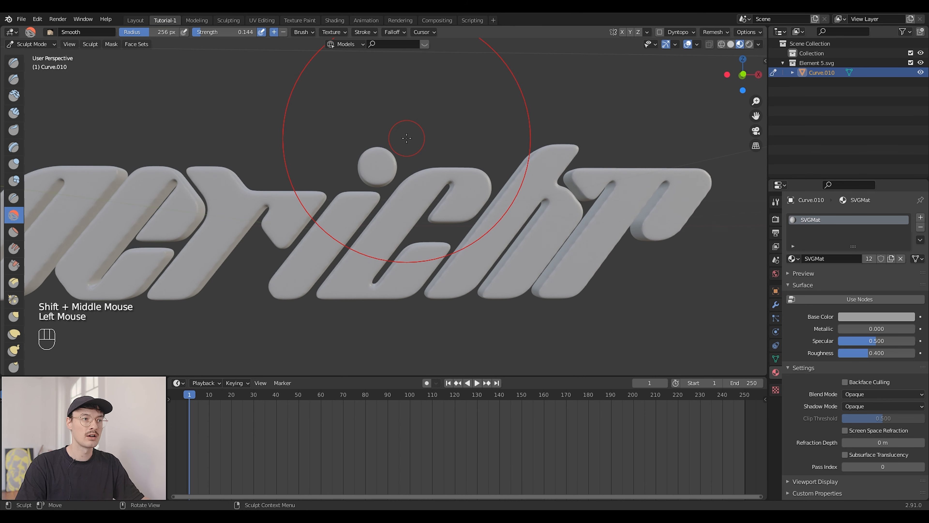
{"action": "left_click", "coordinate": [31, 44]}
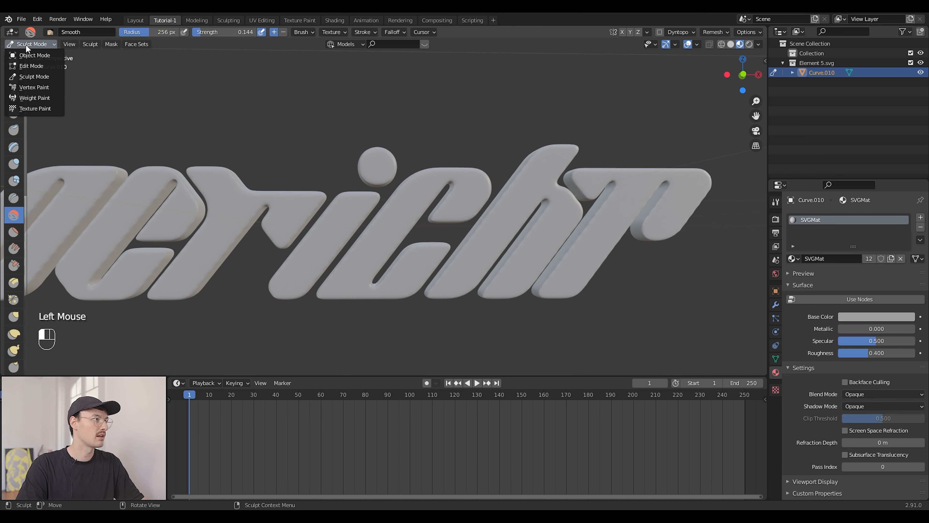
{"action": "left_click", "coordinate": [33, 55]}
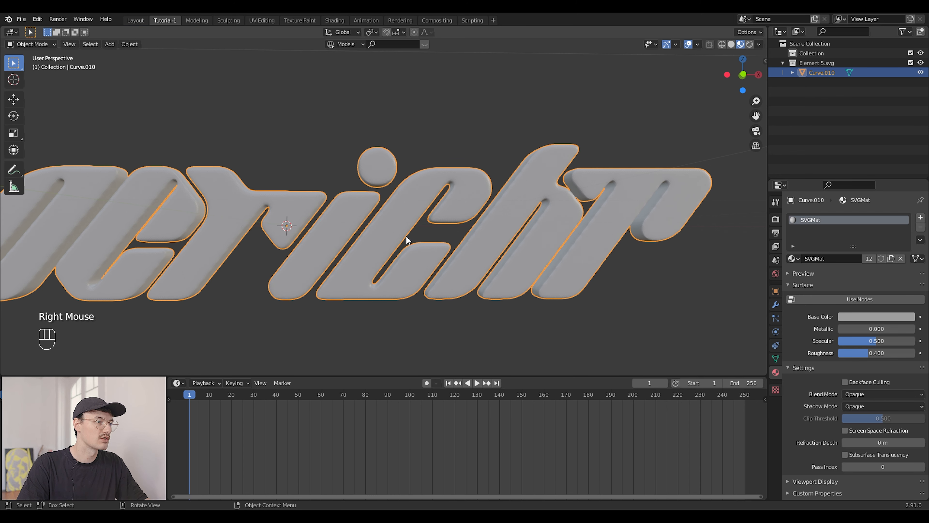
{"action": "scroll", "scroll_direction": "up", "scroll_amount": 3}
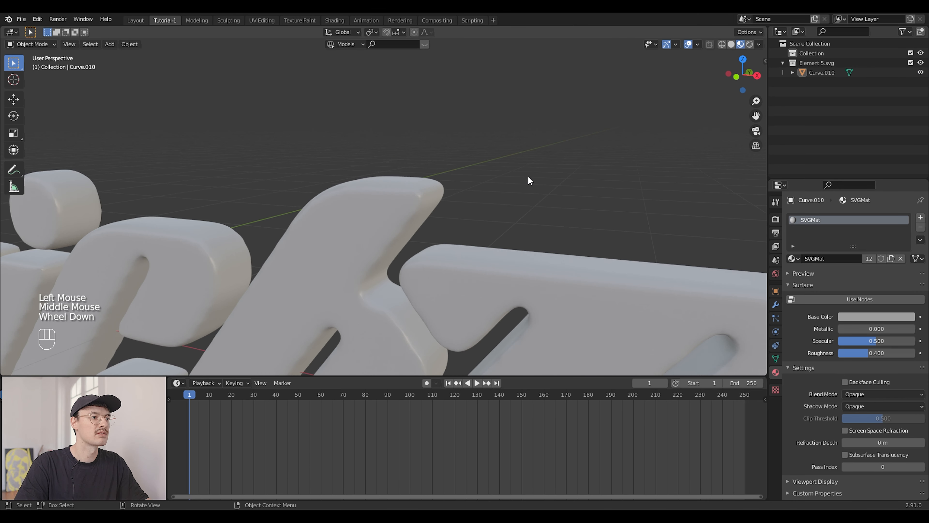
{"action": "scroll", "scroll_direction": "down", "scroll_amount": 3}
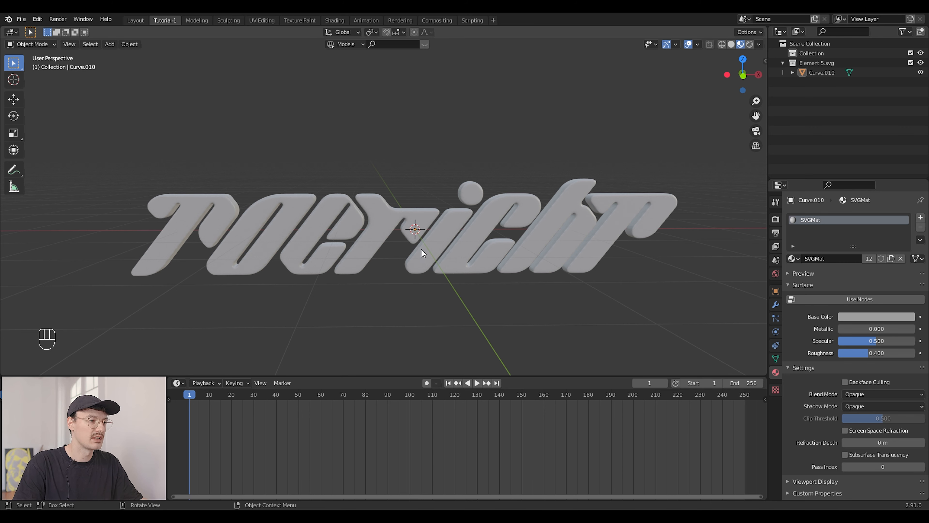
{"action": "mouse_move", "coordinate": [420, 242]}
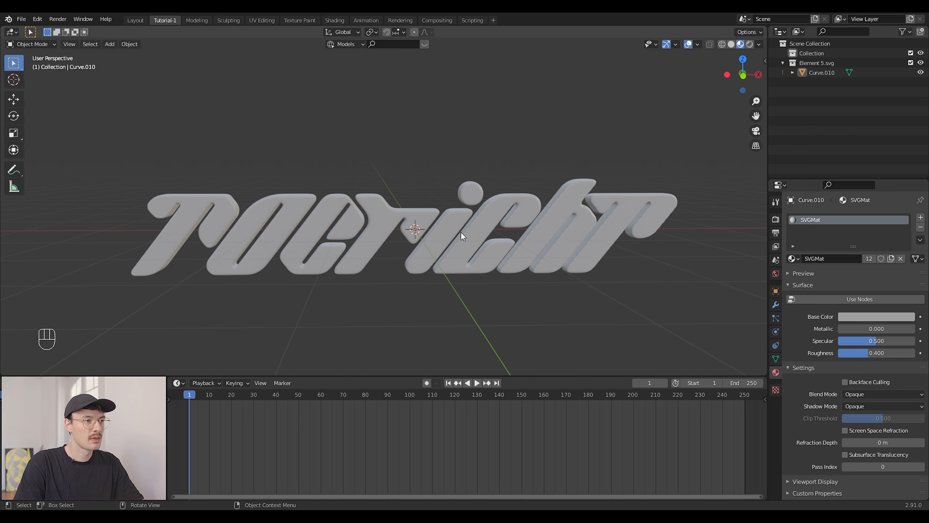
Split off a Shader Editor and replace SVGMat with a new Metallic 1.0, Roughness ~0.1 chrome material
{"action": "left_click", "coordinate": [415, 232]}
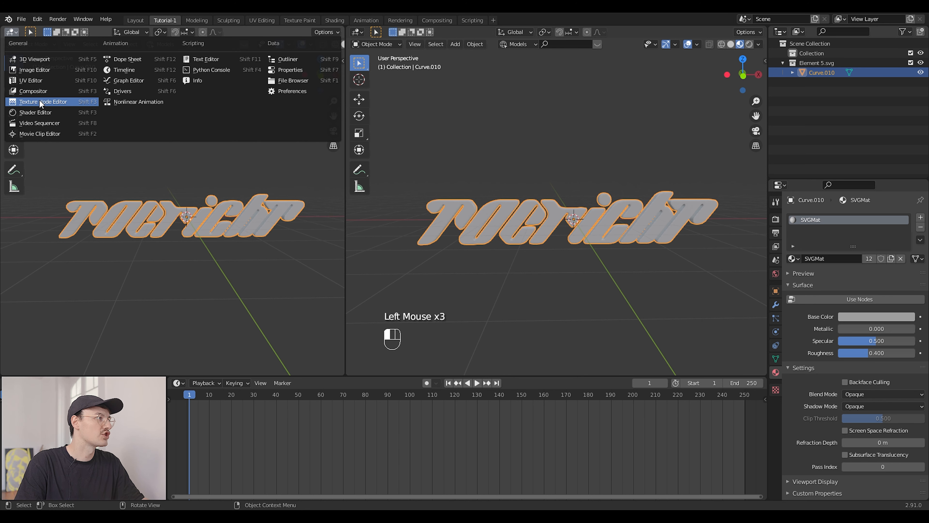
{"action": "left_click", "coordinate": [42, 101]}
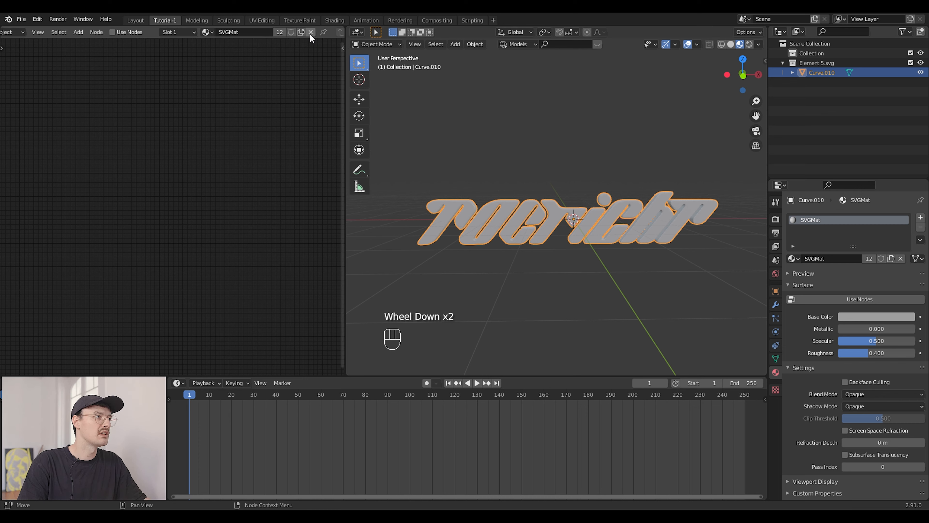
{"action": "left_click", "coordinate": [309, 32]}
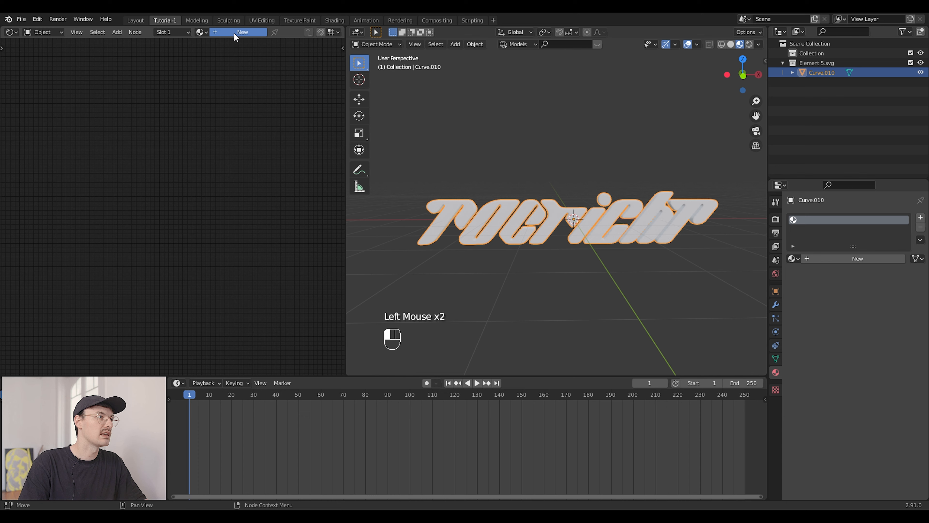
{"action": "left_click", "coordinate": [242, 32]}
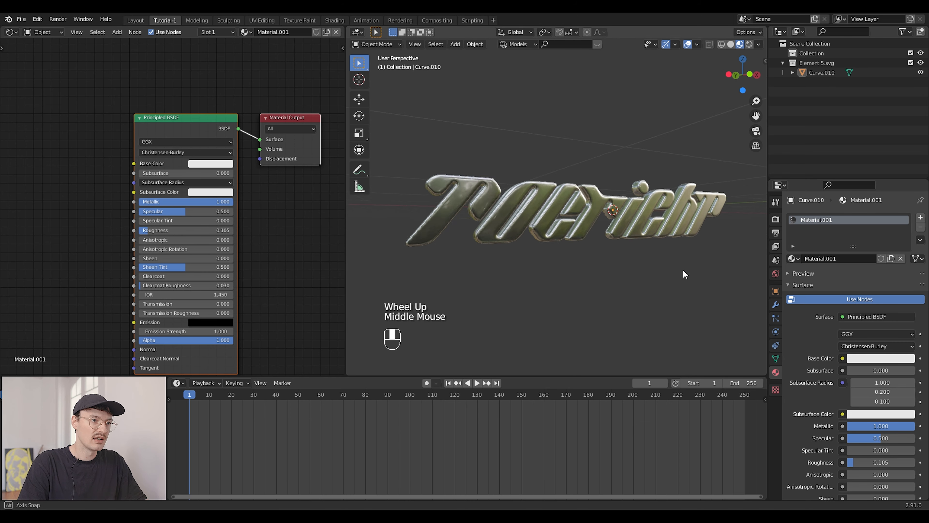
{"action": "scroll", "scroll_direction": "up", "scroll_amount": 3}
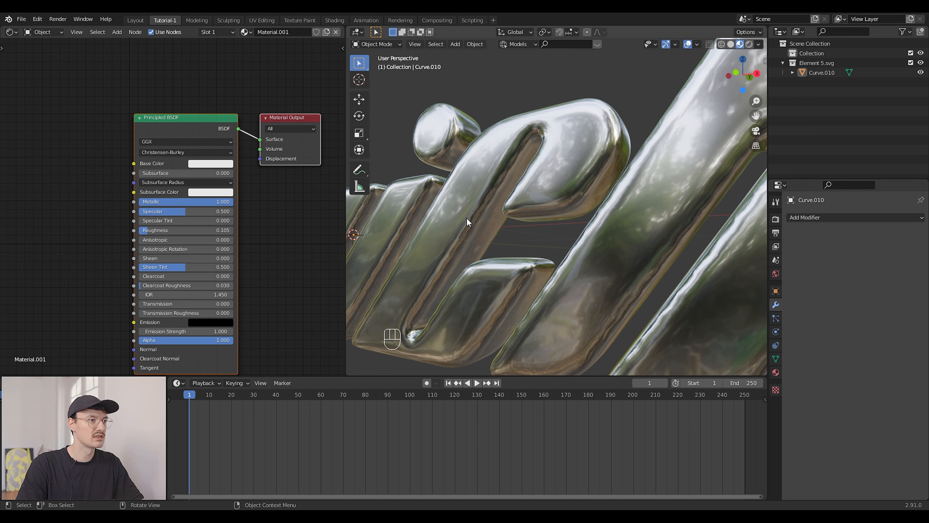
{"action": "mouse_move", "coordinate": [645, 233]}
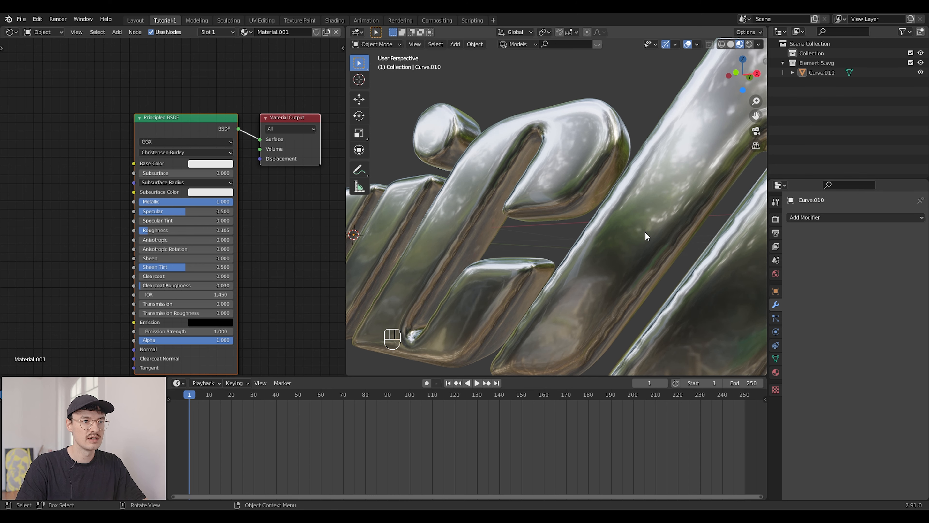
{"action": "scroll", "scroll_direction": "down", "scroll_amount": 3}
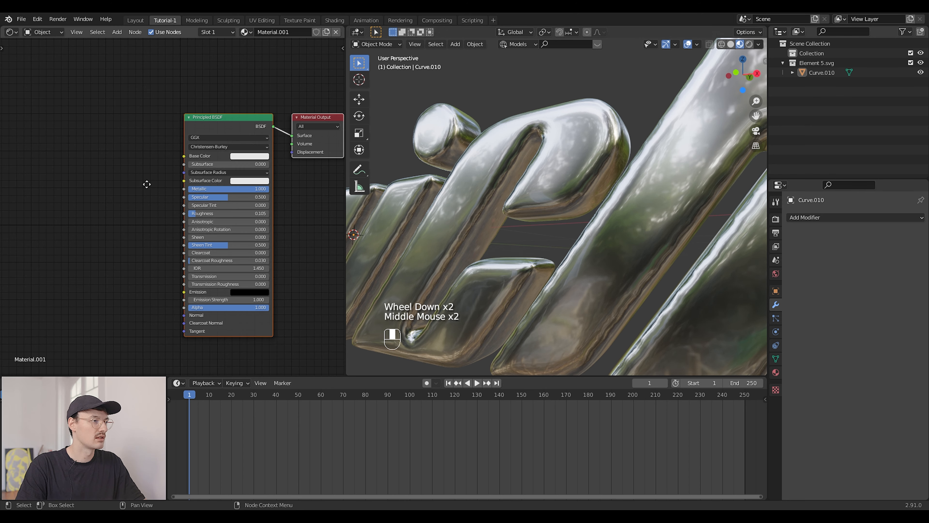
Add a Noise Texture through a ColorRamp into Roughness and pull the ramp stops inward
{"action": "key", "text": "shift+a"}
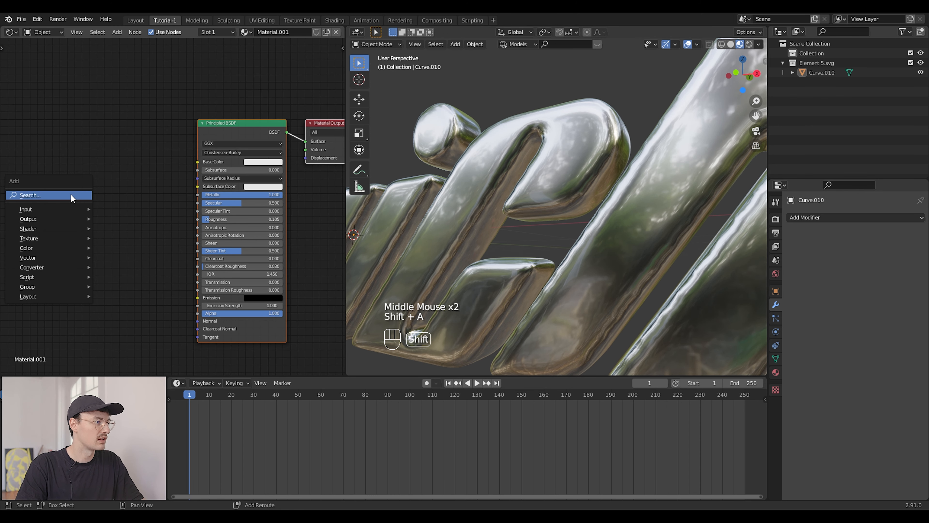
{"action": "type", "text": "nois"}
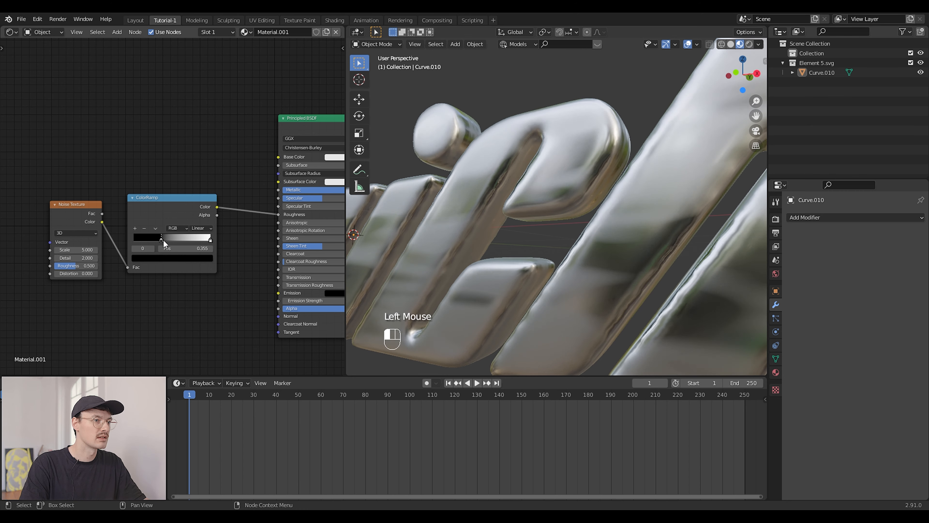
{"action": "left_click_drag", "start_coordinate": [161, 238], "coordinate": [170, 238]}
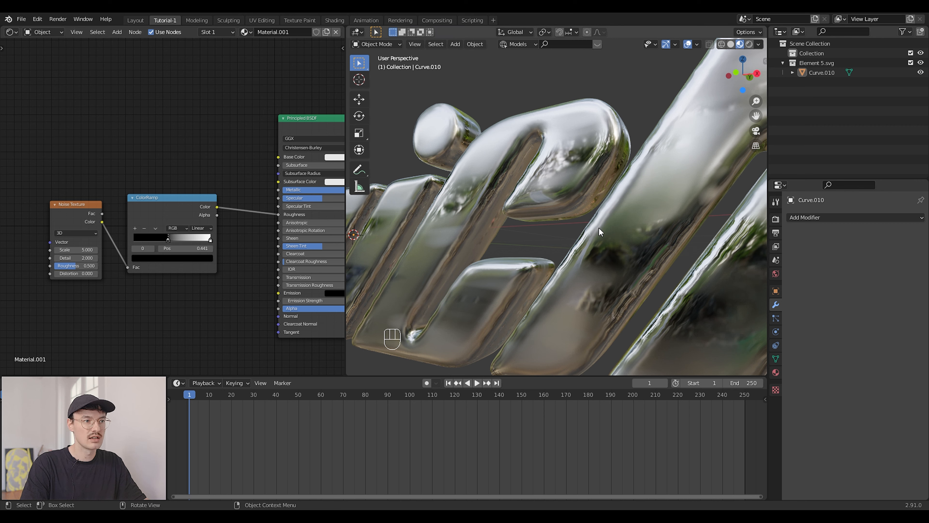
{"action": "mouse_move", "coordinate": [529, 236]}
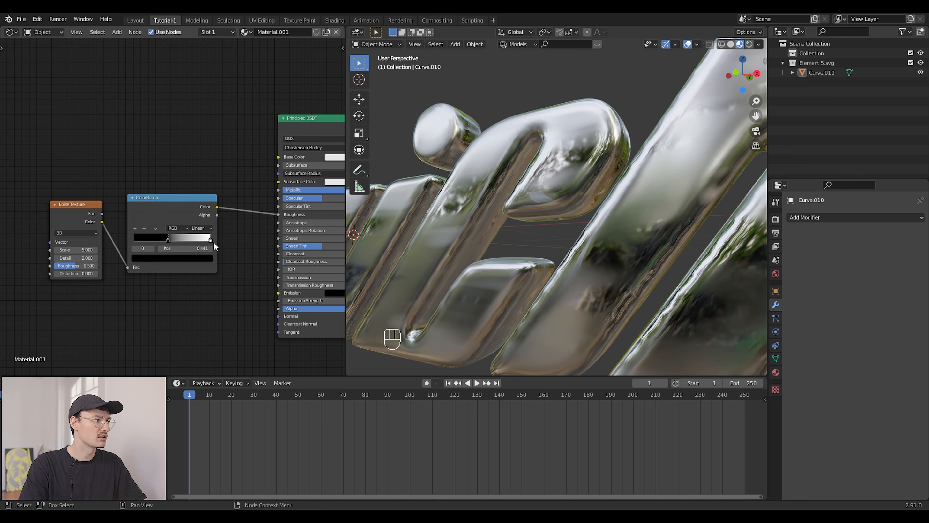
{"action": "left_click_drag", "start_coordinate": [167, 238], "coordinate": [195, 238]}
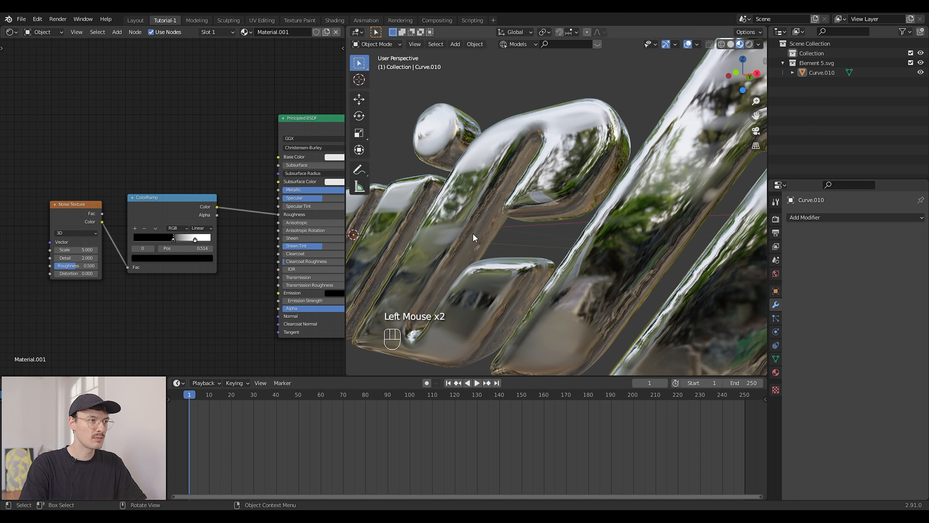
Set the noise to Scale 37.6, Detail 16, Roughness 0.9 and retune the ramp stops for streaky contrast
{"action": "left_click_drag", "start_coordinate": [76, 248], "coordinate": [95, 248]}
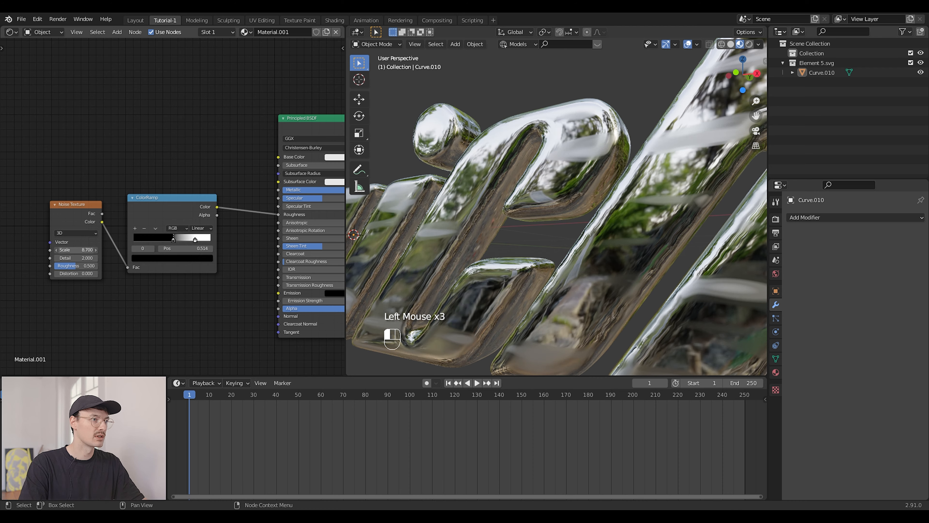
{"action": "left_click", "coordinate": [76, 250]}
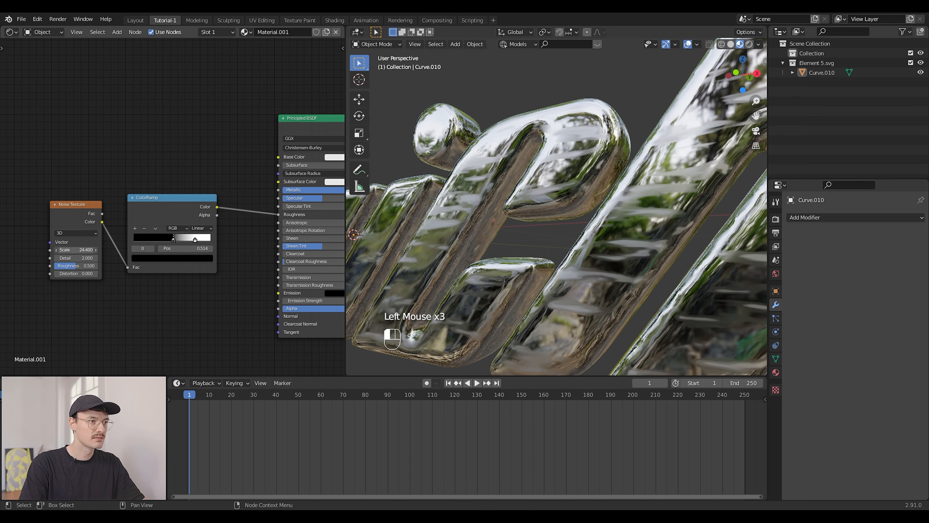
{"action": "left_click_drag", "start_coordinate": [77, 249], "coordinate": [85, 249]}
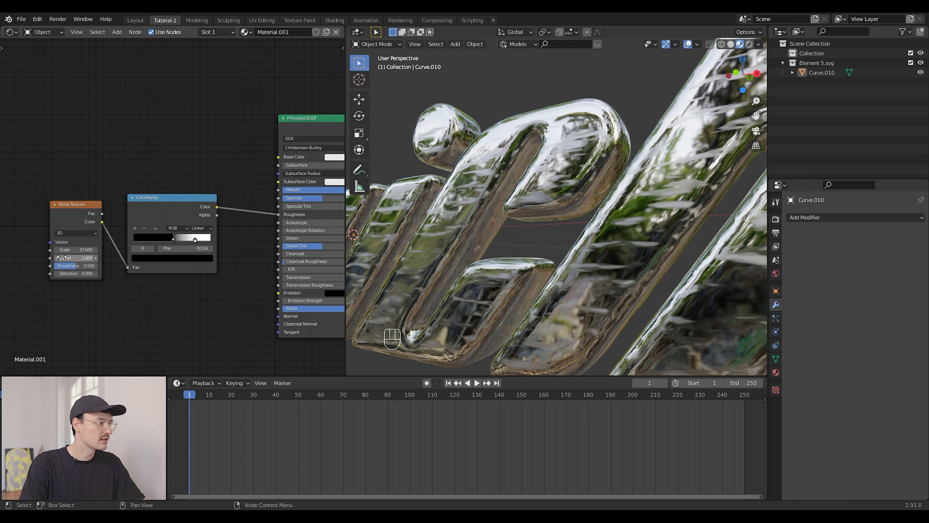
{"action": "left_click_drag", "start_coordinate": [76, 257], "coordinate": [87, 257]}
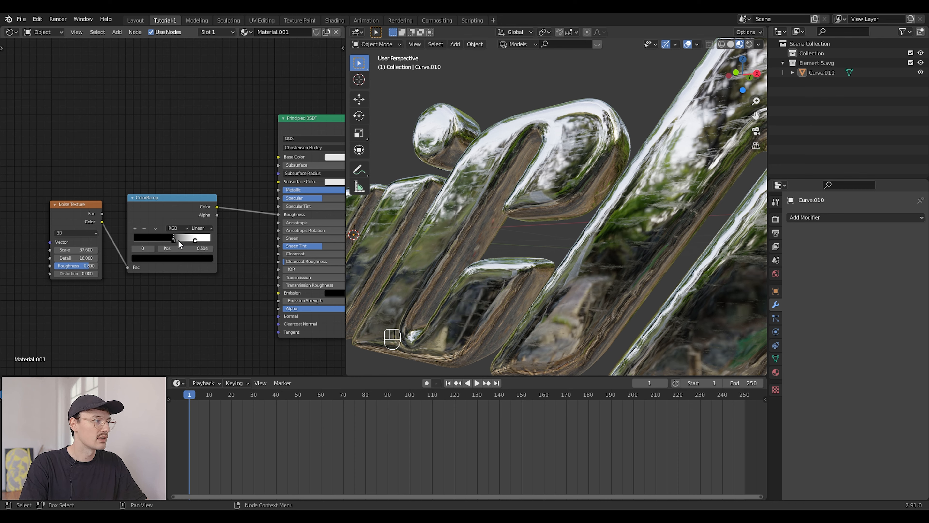
{"action": "left_click_drag", "start_coordinate": [195, 237], "coordinate": [172, 237]}
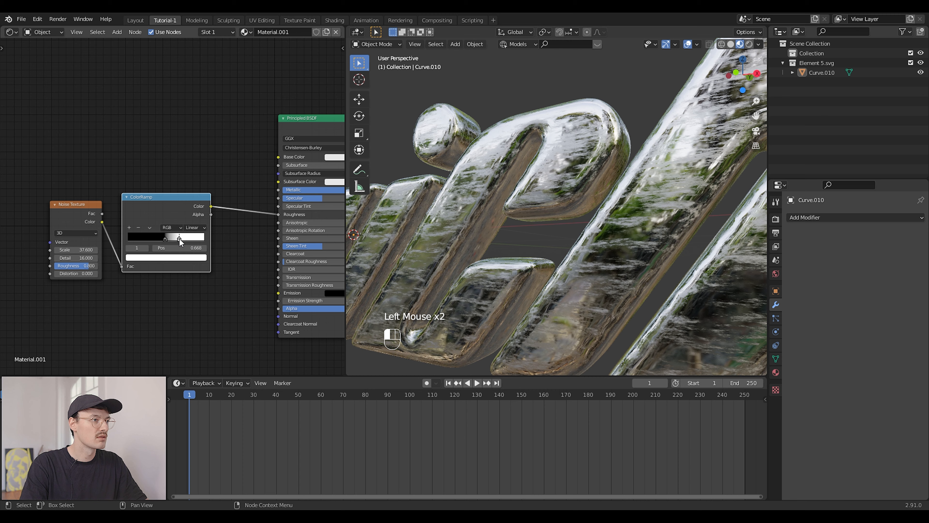
{"action": "left_click_drag", "start_coordinate": [184, 237], "coordinate": [177, 237]}
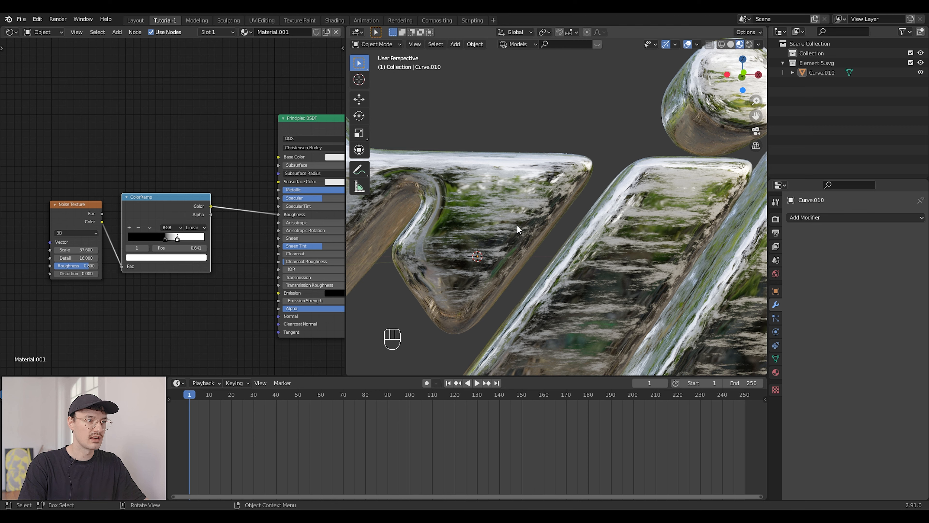
{"action": "mouse_move", "coordinate": [543, 233]}
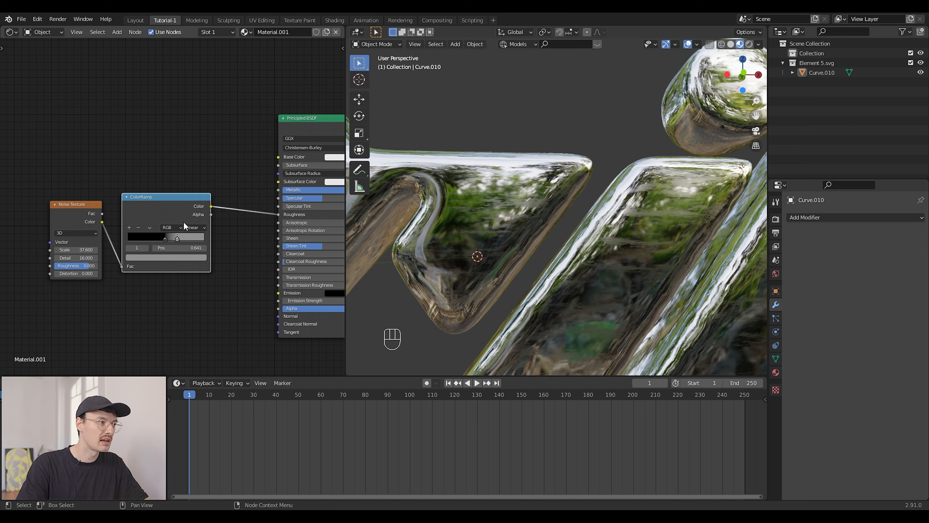
{"action": "left_click", "coordinate": [157, 236]}
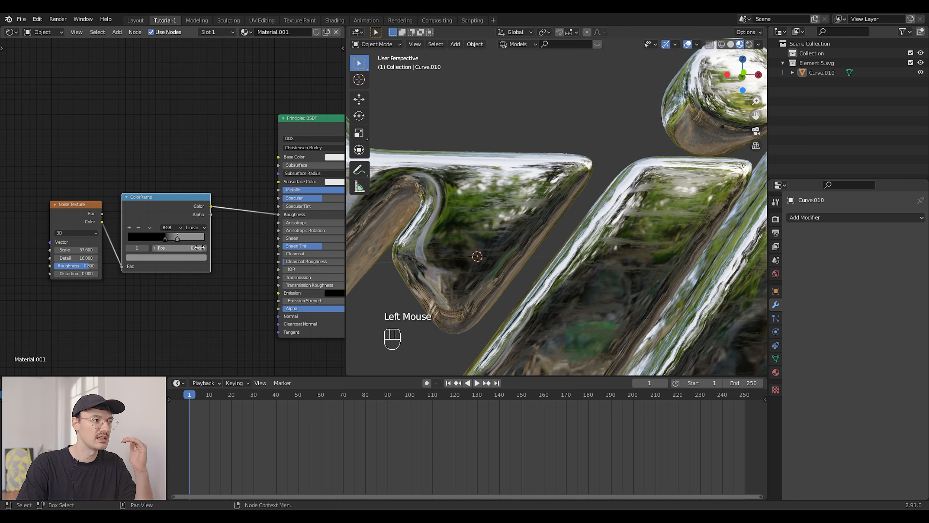
{"action": "scroll", "scroll_direction": "down", "scroll_amount": 3}
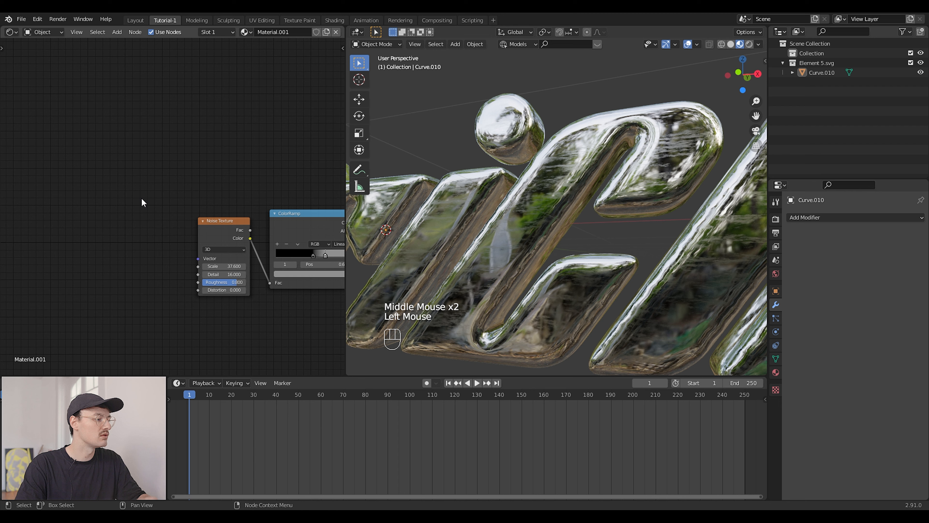
Add Texture Coordinate and Mapping nodes feeding Generated coordinates into the noise, rotated 90° Y/Z and scaled 4.7 in X
{"action": "key", "text": "shift+a"}
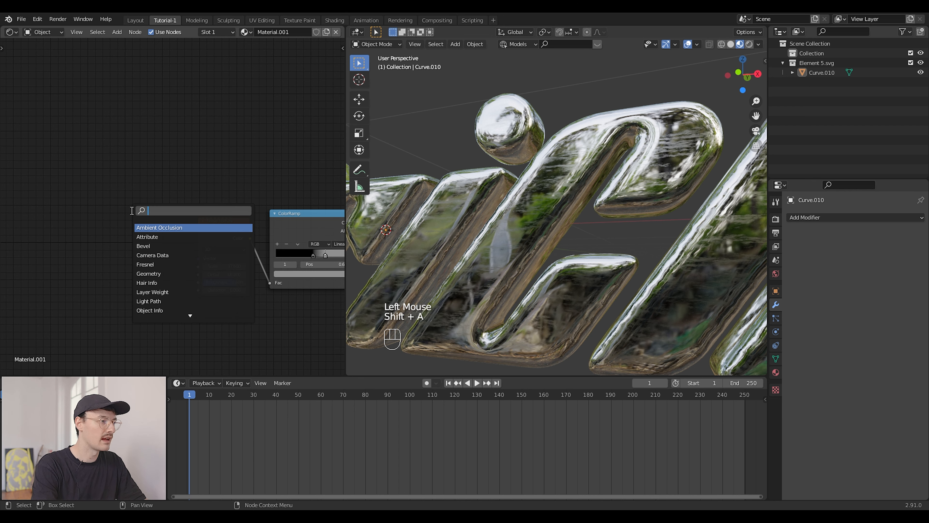
{"action": "type", "text": "map"}
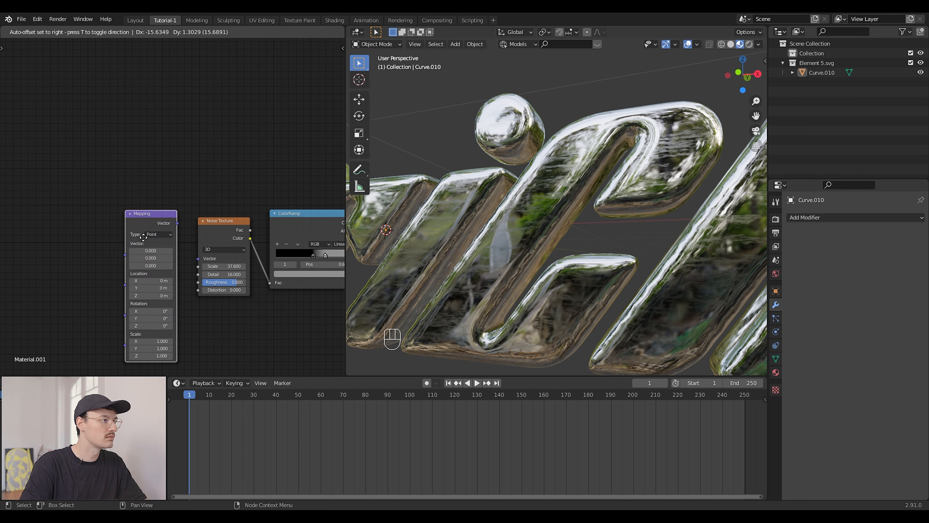
{"action": "key", "text": "shift+a"}
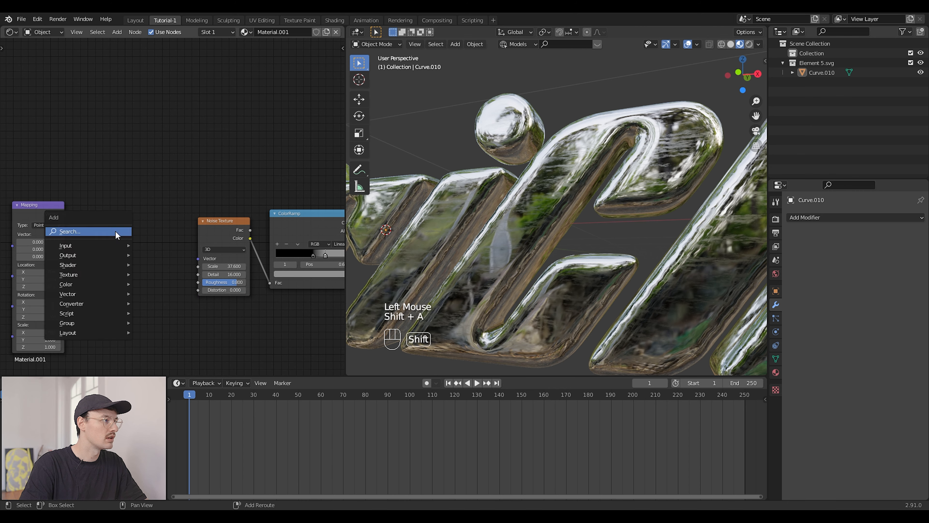
{"action": "left_click", "coordinate": [65, 245]}
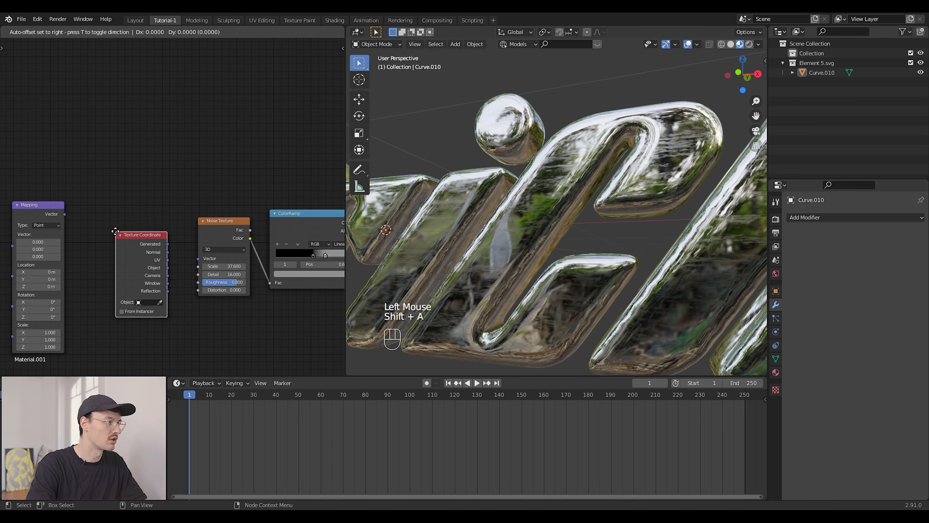
{"action": "left_click_drag", "start_coordinate": [28, 204], "coordinate": [100, 207]}
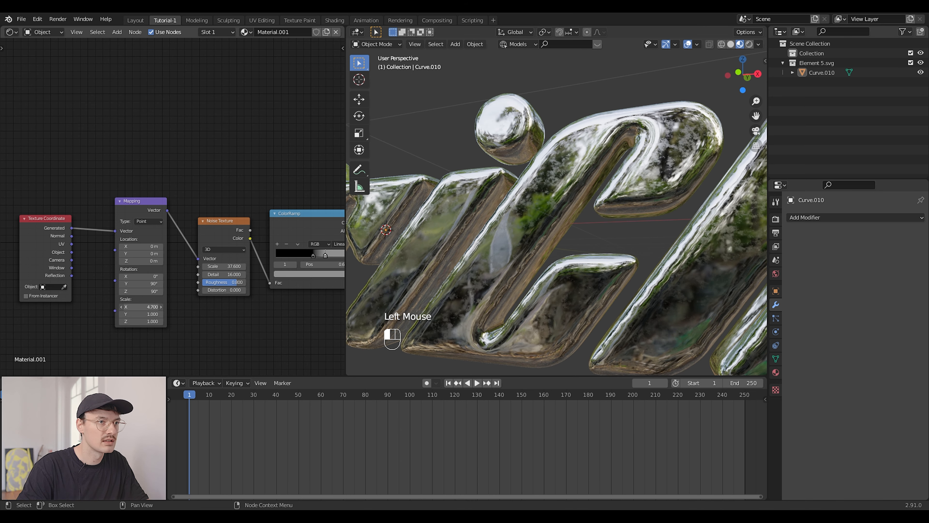
Duplicate the noise texture and colour ramp pair below the node chain
{"action": "scroll", "scroll_direction": "down", "scroll_amount": 3}
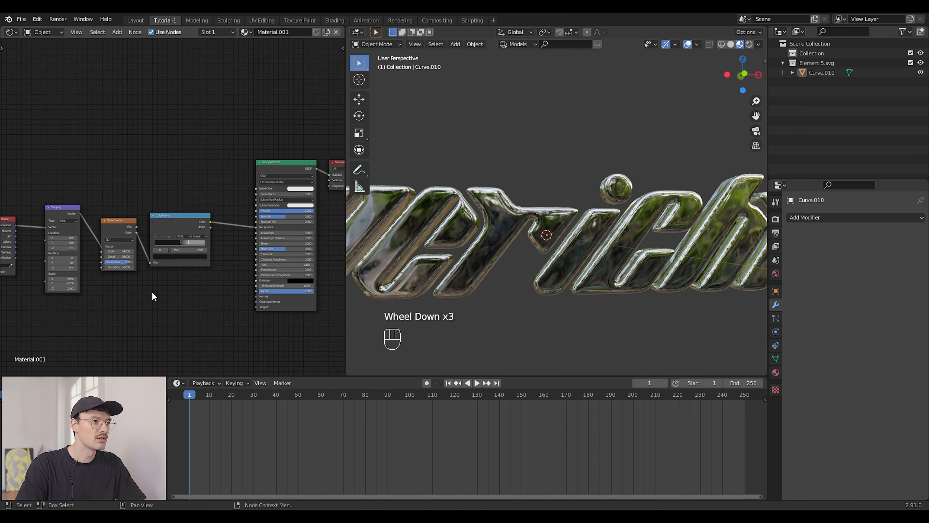
{"action": "scroll", "scroll_direction": "down", "scroll_amount": 3}
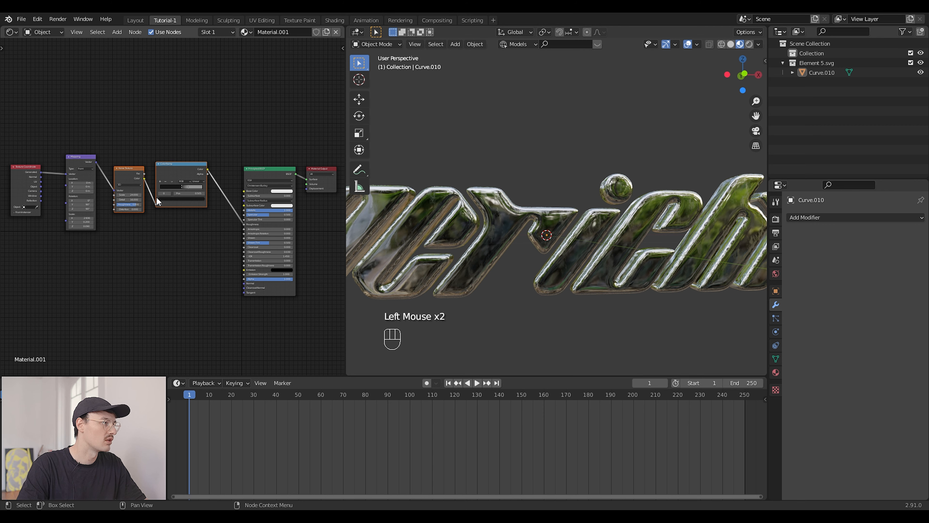
{"action": "key", "text": "shift+d"}
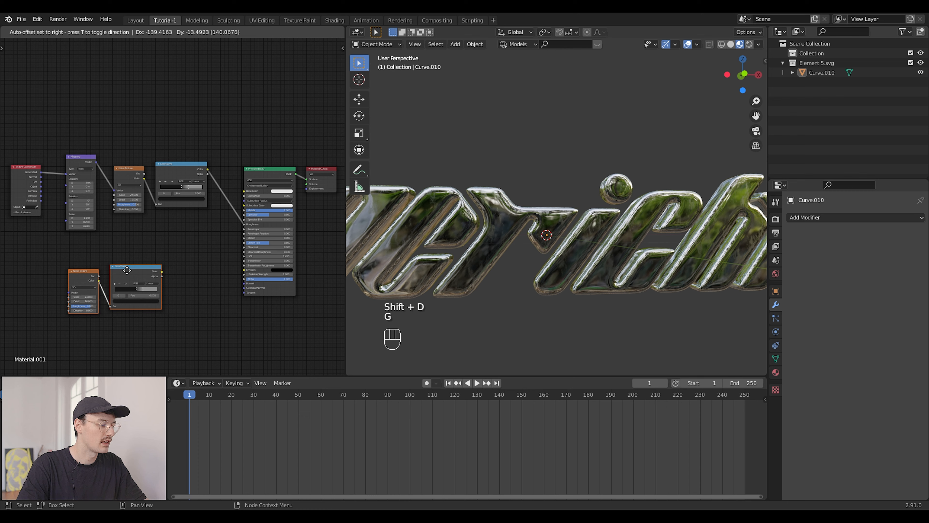
Add a Bump node from the duplicate ramp into the BSDF Normal at about 0.045 strength and switch rendering to Cycles
{"action": "type", "text": "bum"}
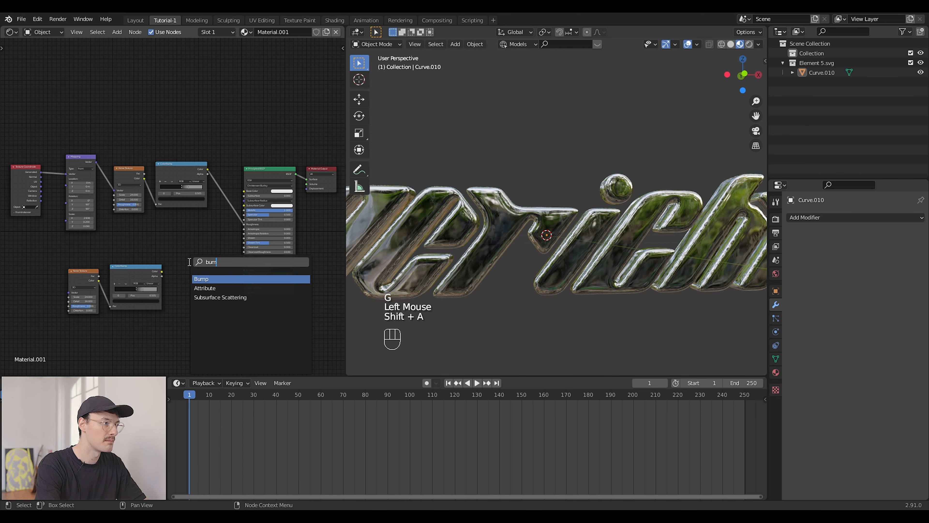
{"action": "left_click", "coordinate": [201, 279]}
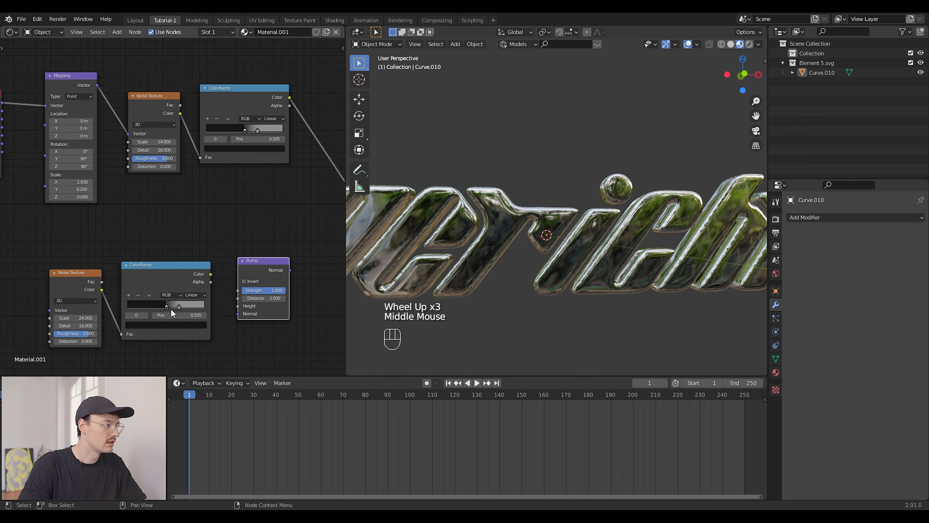
{"action": "left_click_drag", "start_coordinate": [167, 306], "coordinate": [203, 305]}
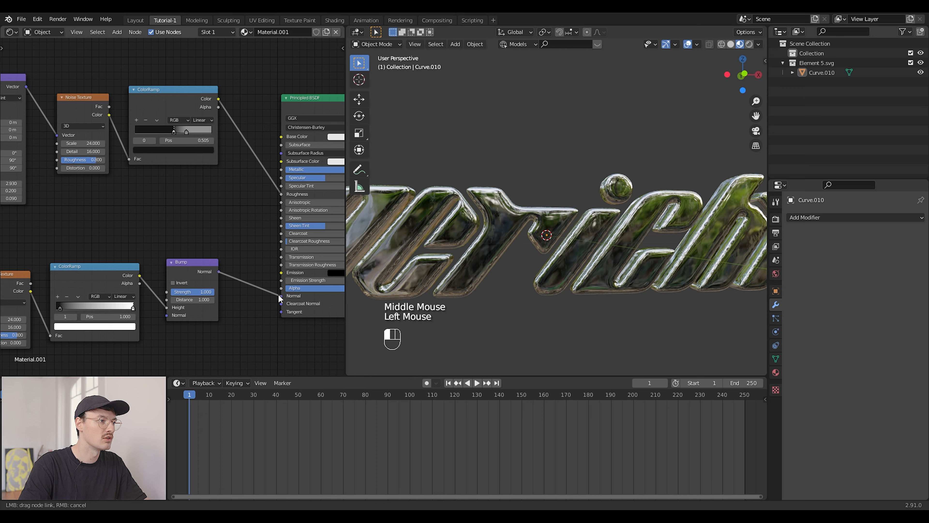
{"action": "scroll", "scroll_direction": "down", "scroll_amount": 3}
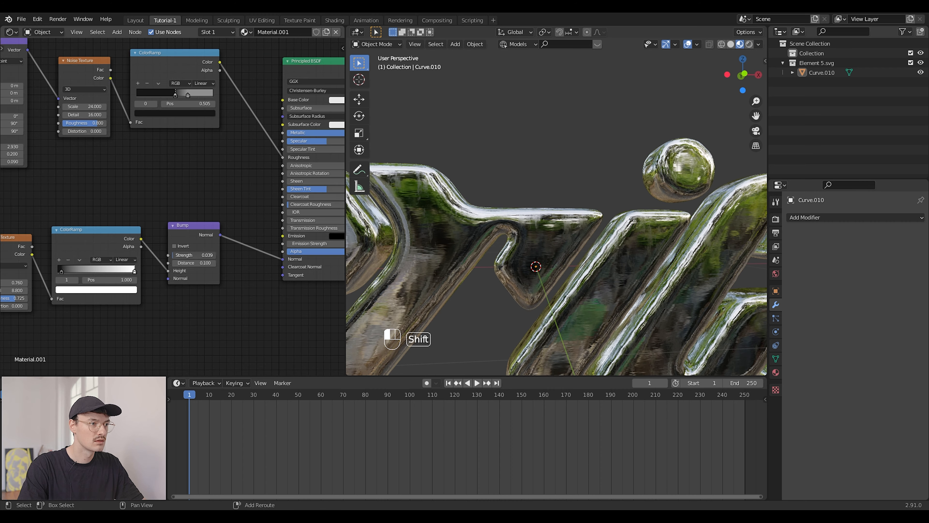
{"action": "scroll", "scroll_direction": "down", "scroll_amount": 3}
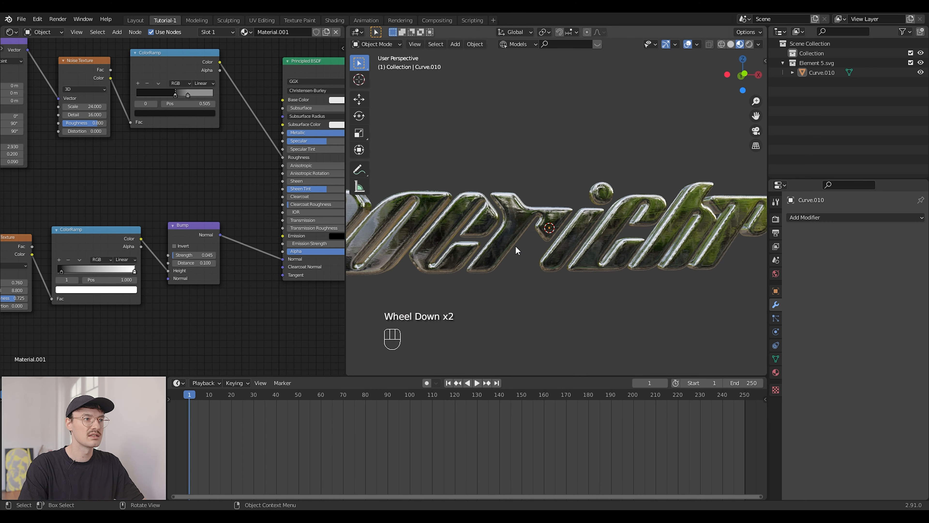
{"action": "scroll", "scroll_direction": "down", "scroll_amount": 3}
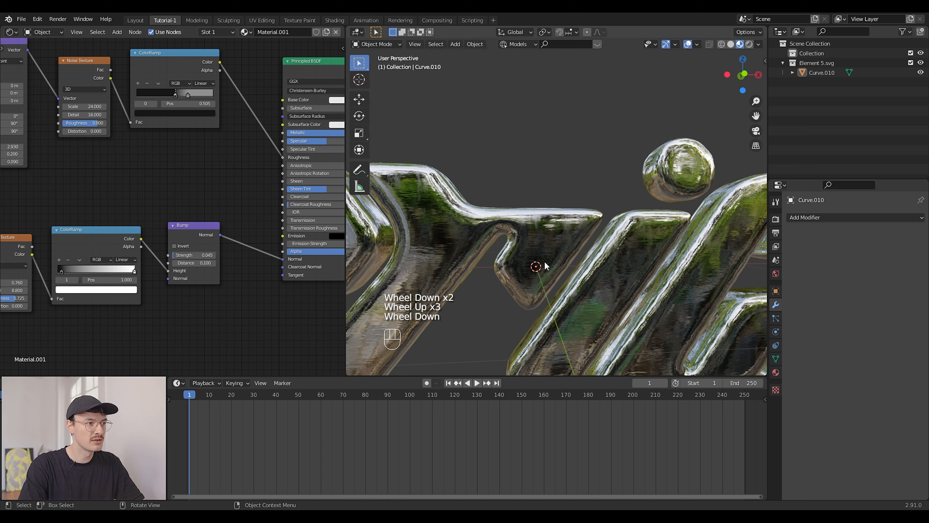
{"action": "scroll", "scroll_direction": "down", "scroll_amount": 3}
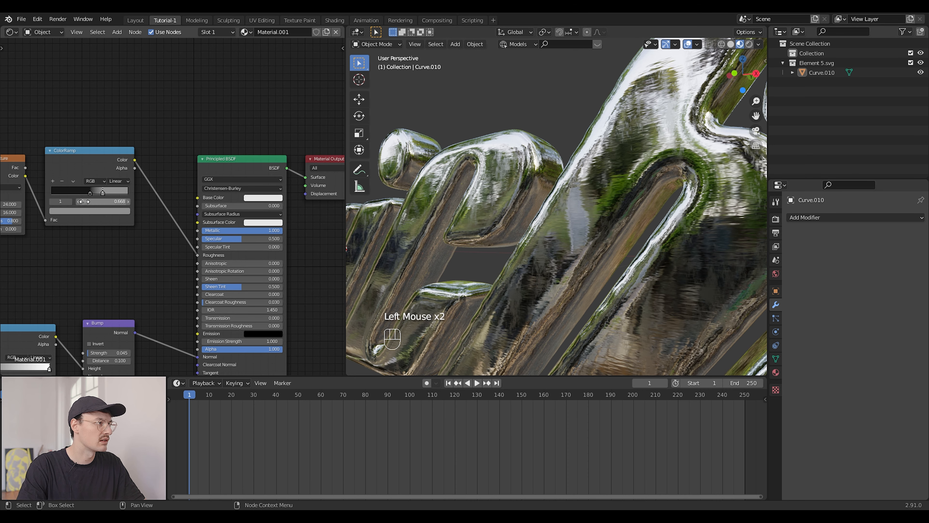
{"action": "scroll", "scroll_direction": "down", "scroll_amount": 3}
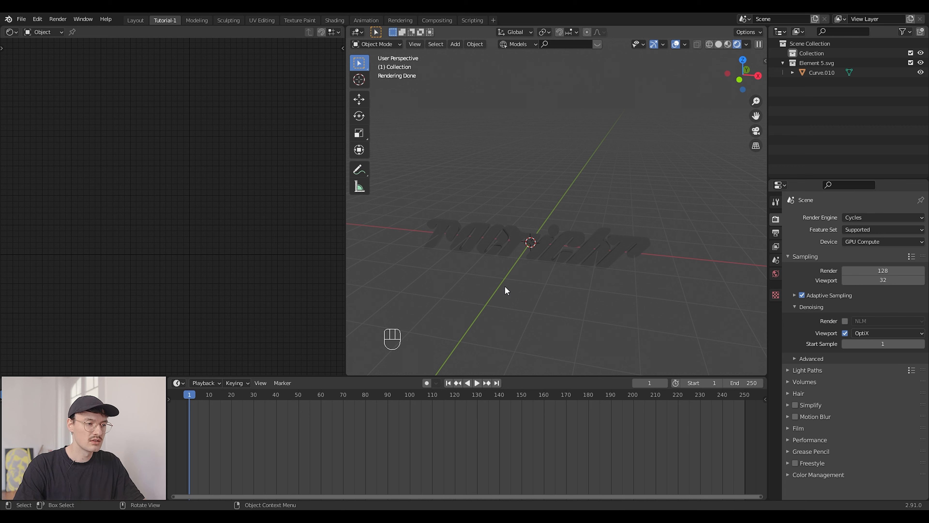
{"action": "mouse_move", "coordinate": [474, 227]}
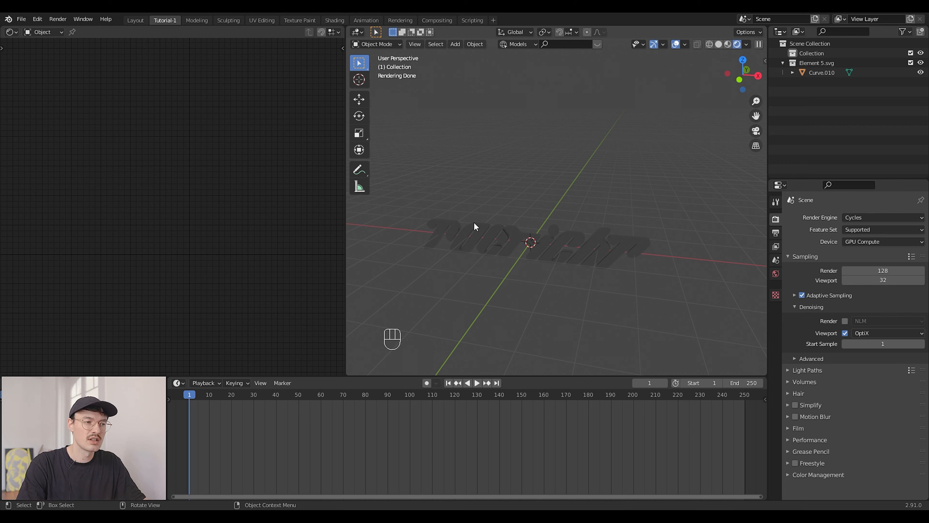
{"action": "mouse_move", "coordinate": [490, 253]}
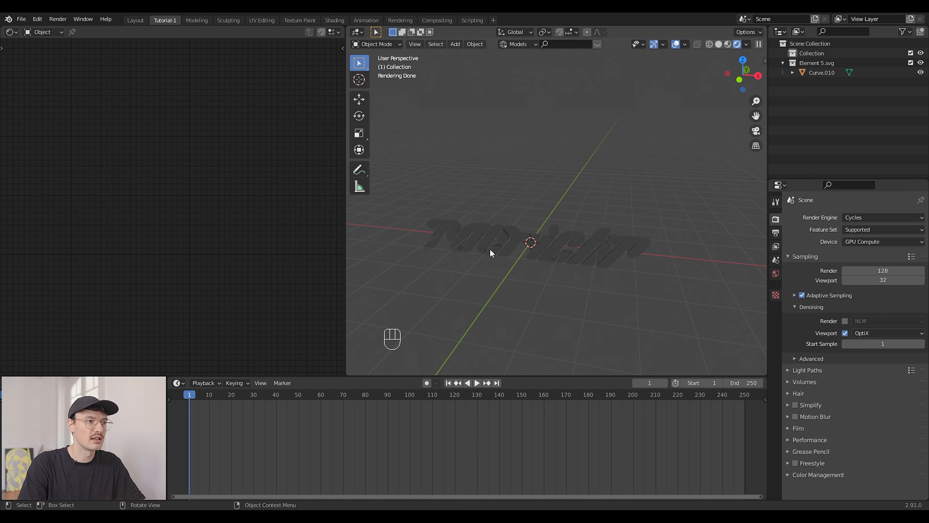
{"action": "mouse_move", "coordinate": [391, 203]}
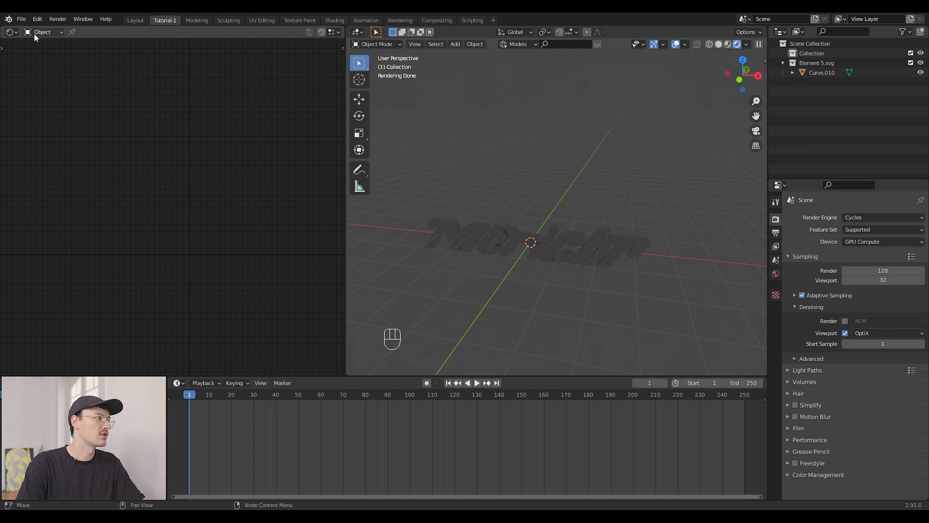
Switch the shader editor to World nodes and add an Environment Texture node
{"action": "left_click", "coordinate": [43, 32]}
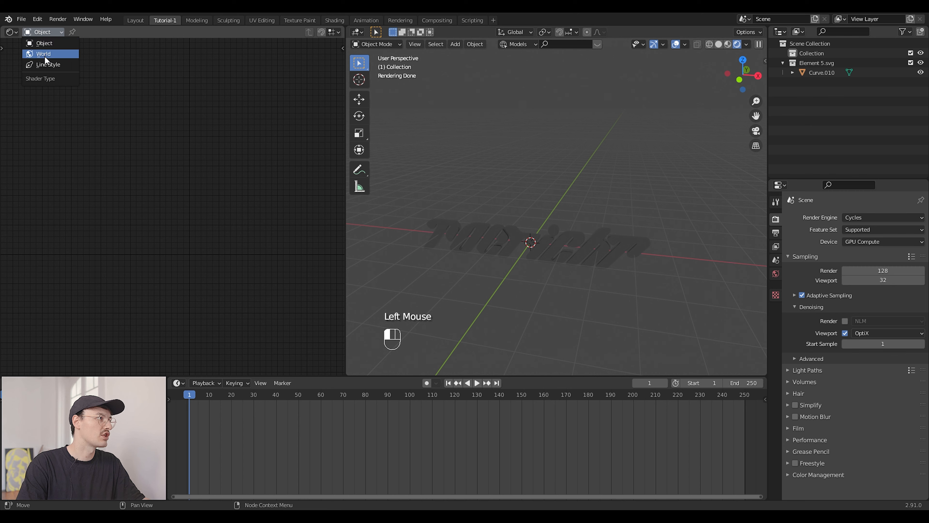
{"action": "left_click", "coordinate": [43, 53]}
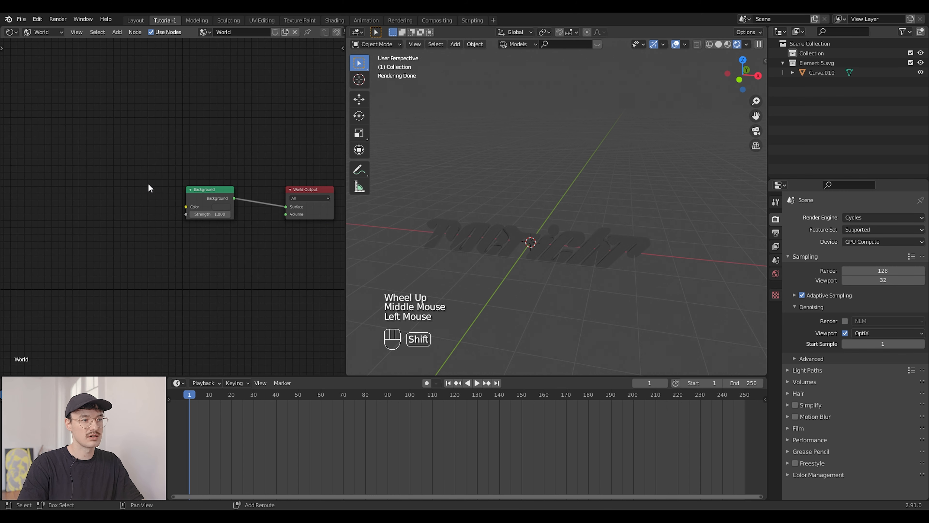
{"action": "key", "text": "shift+a"}
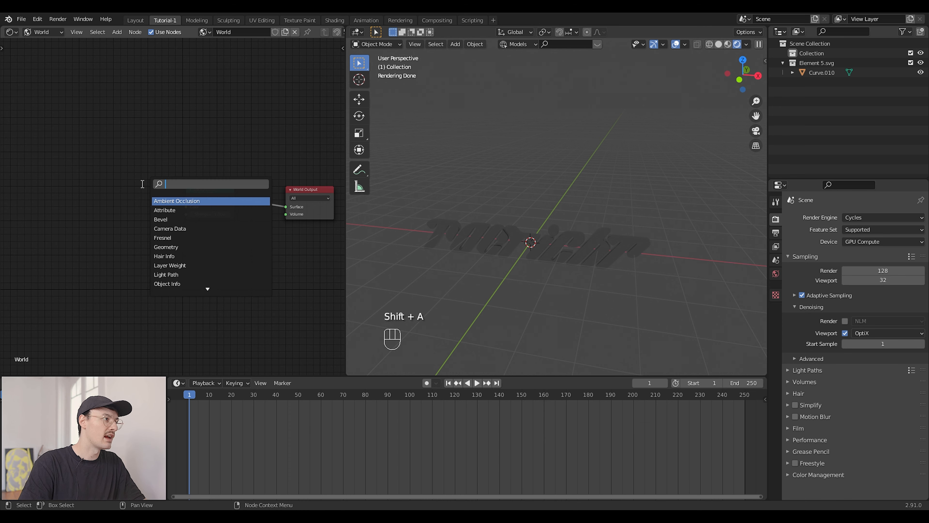
{"action": "type", "text": "envi"}
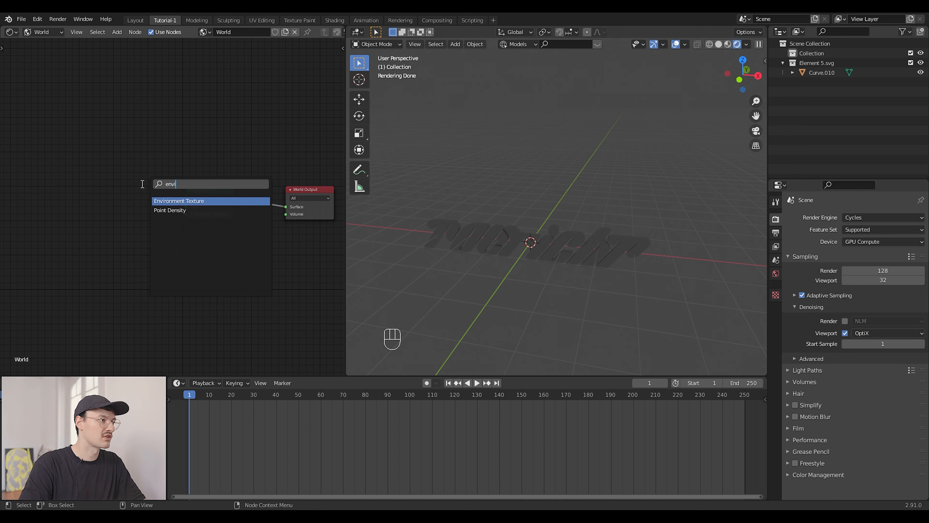
{"action": "left_click", "coordinate": [178, 200]}
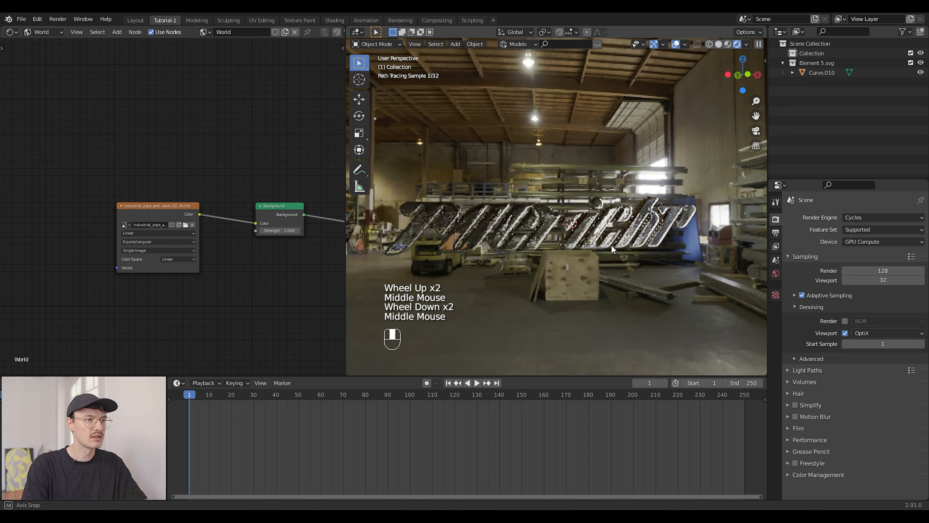
Load a dawn landscape HDR into the Environment Texture feeding the background colour
{"action": "scroll", "scroll_direction": "up", "scroll_amount": 3}
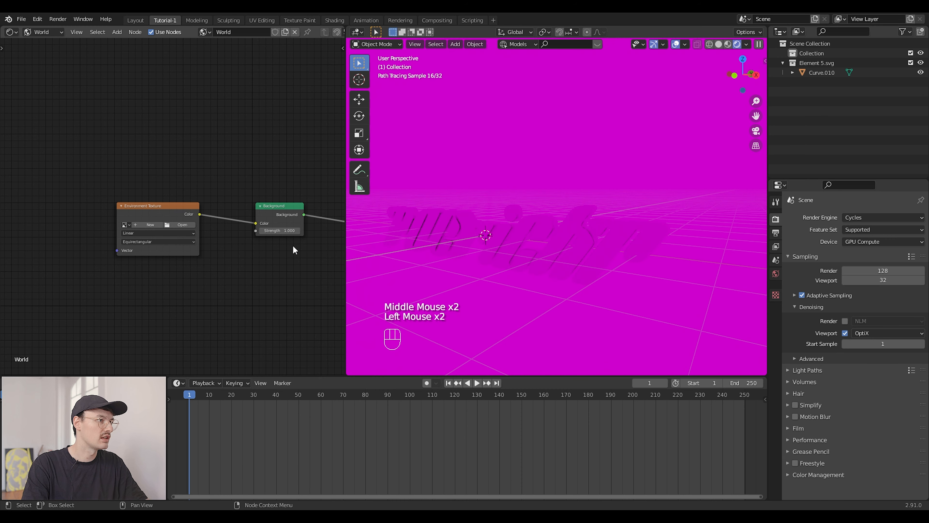
{"action": "left_click", "coordinate": [182, 225]}
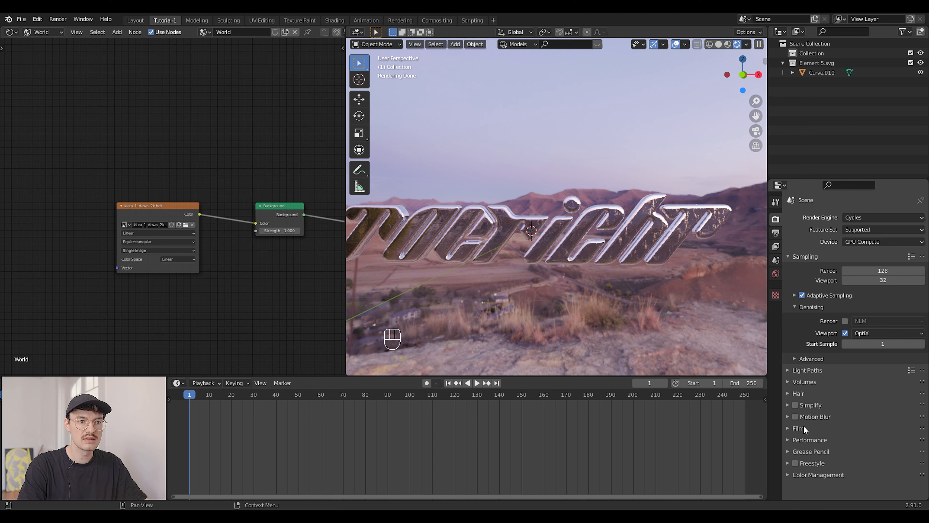
Make the rendered film background transparent in the render properties
{"action": "scroll", "scroll_direction": "down", "scroll_amount": 3}
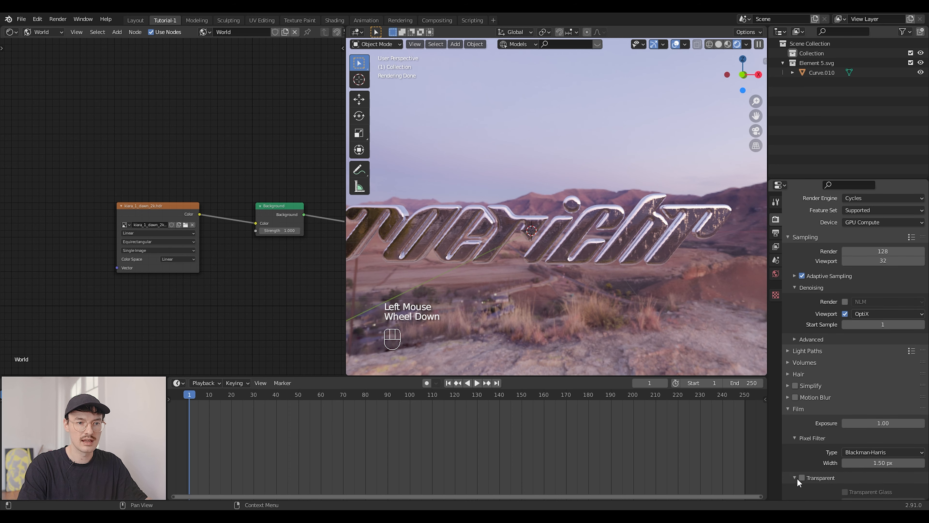
{"action": "left_click", "coordinate": [801, 477]}
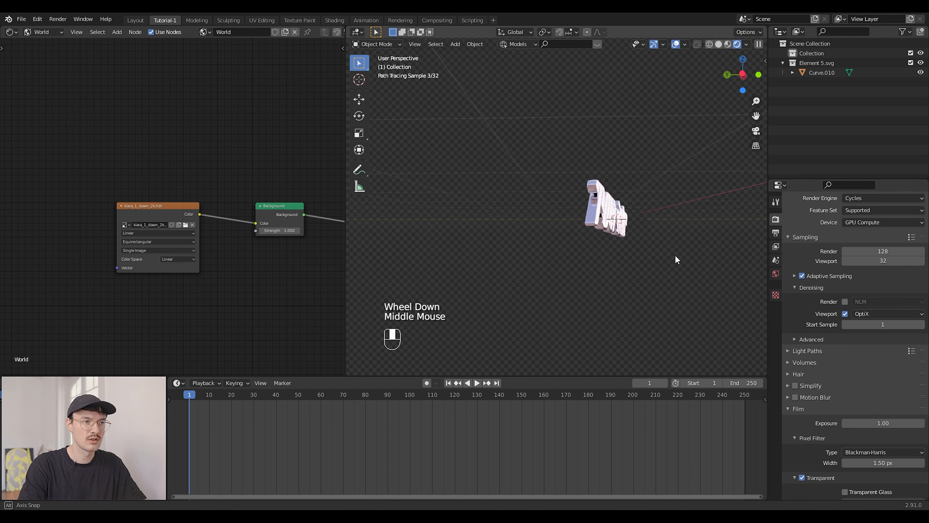
{"action": "scroll", "scroll_direction": "down", "scroll_amount": 3}
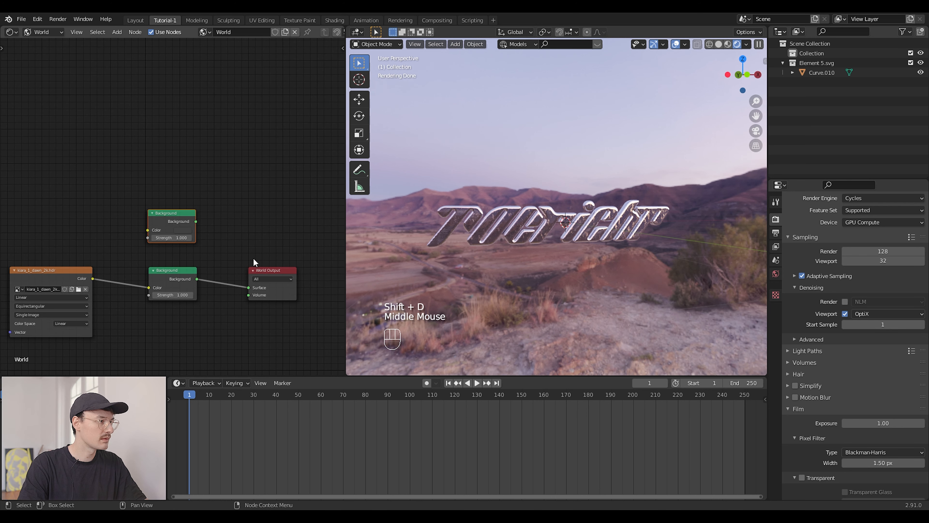
Mix two Background nodes with a Mix Shader driven by Light Path Is Camera Ray
{"action": "key", "text": "shift+a"}
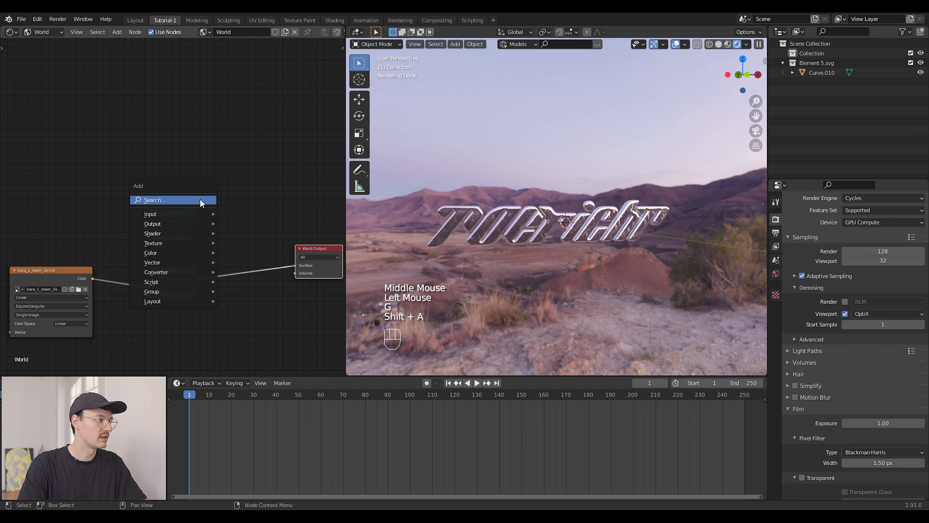
{"action": "left_click", "coordinate": [155, 200]}
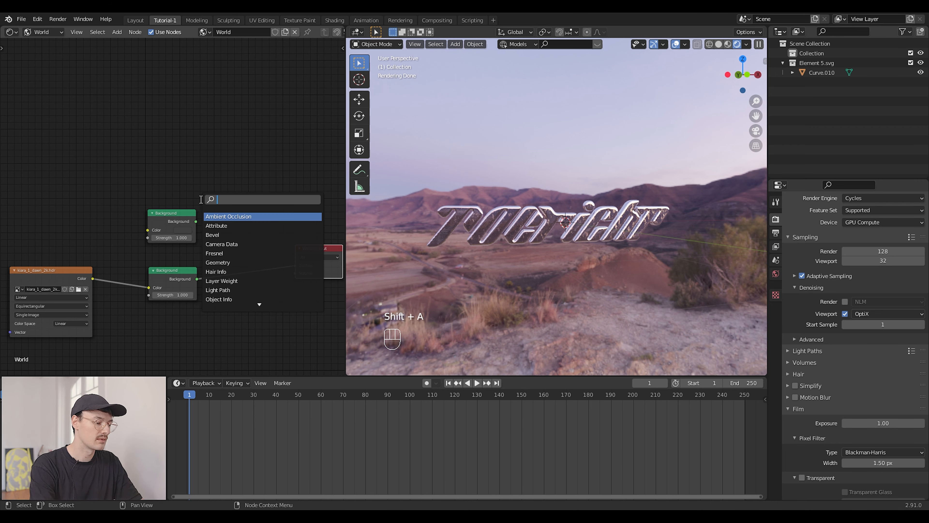
{"action": "type", "text": "mix"}
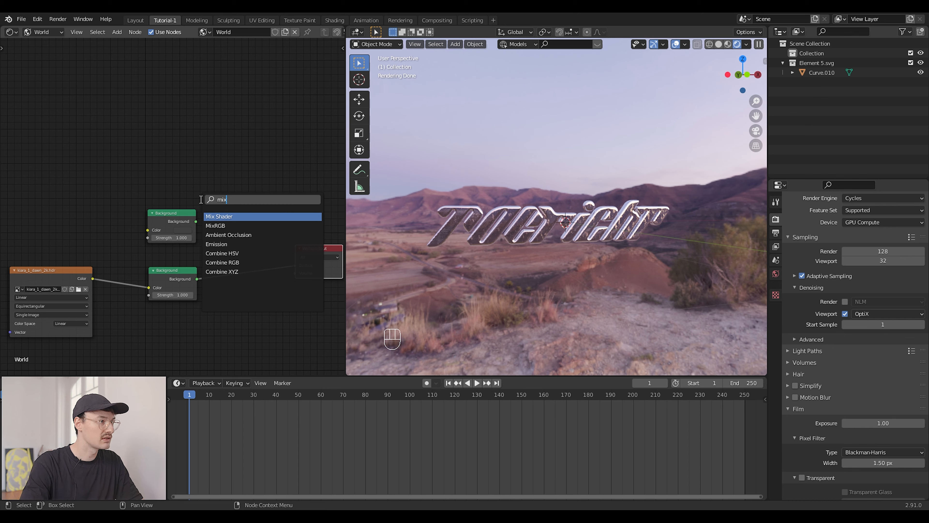
{"action": "left_click", "coordinate": [219, 216]}
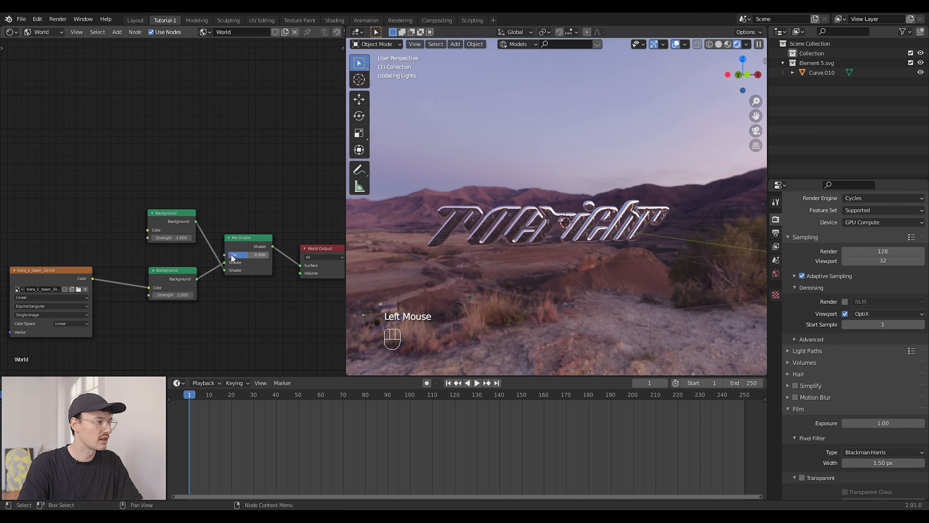
{"action": "key", "text": "shift+a"}
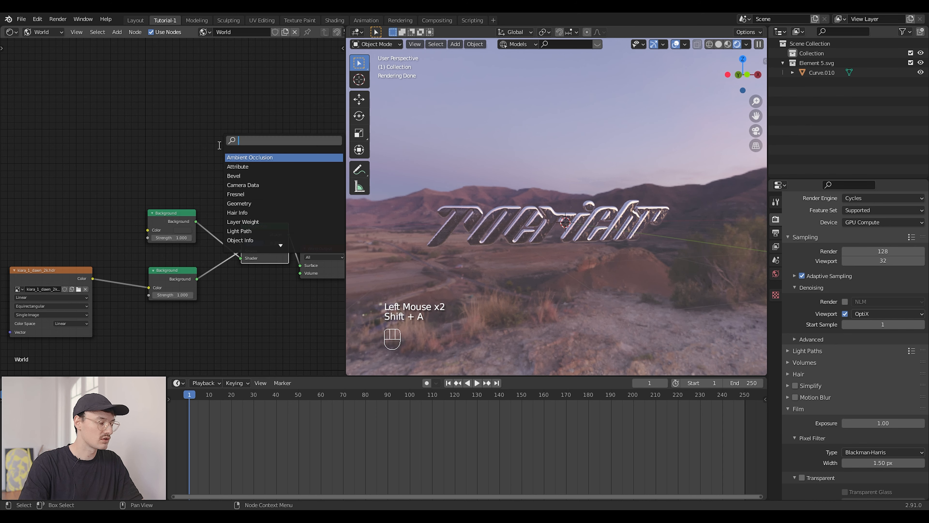
{"action": "type", "text": "ligh"}
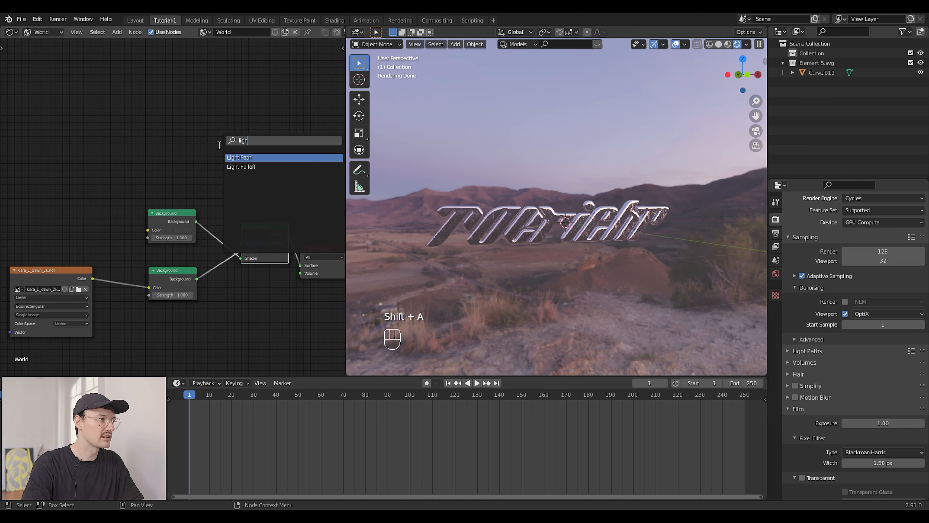
{"action": "left_click", "coordinate": [240, 157]}
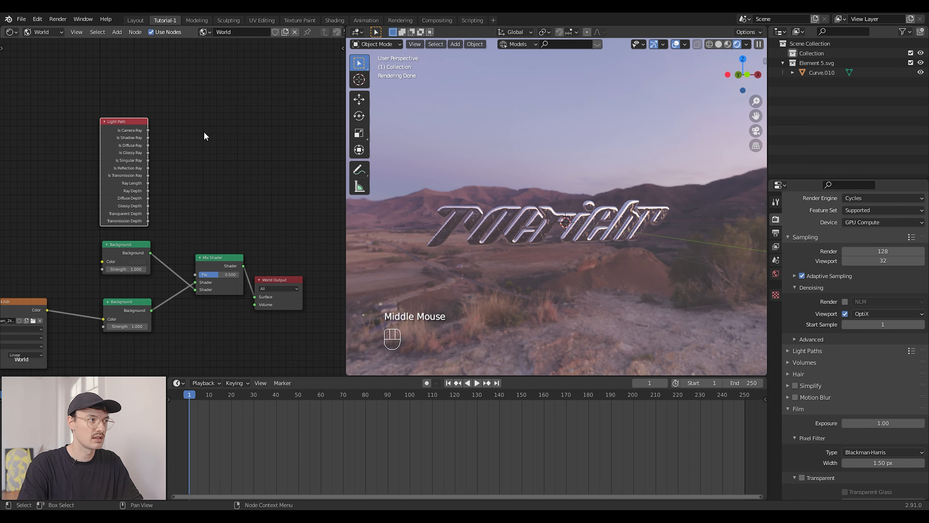
{"action": "mouse_move", "coordinate": [151, 134]}
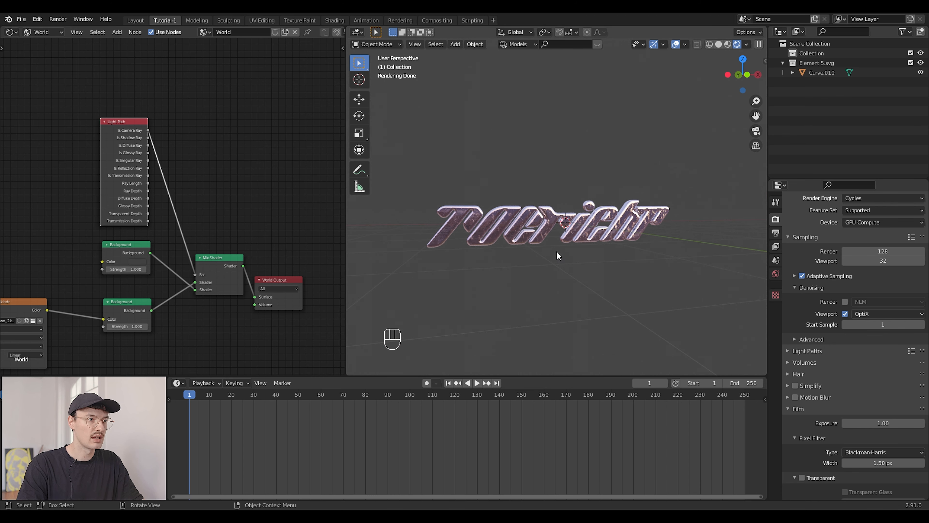
{"action": "mouse_move", "coordinate": [406, 246]}
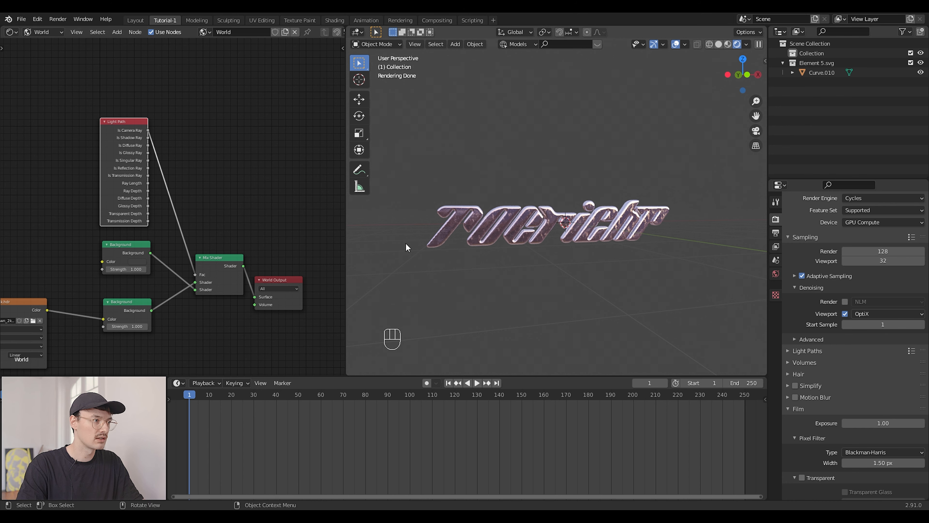
{"action": "left_click", "coordinate": [145, 261]}
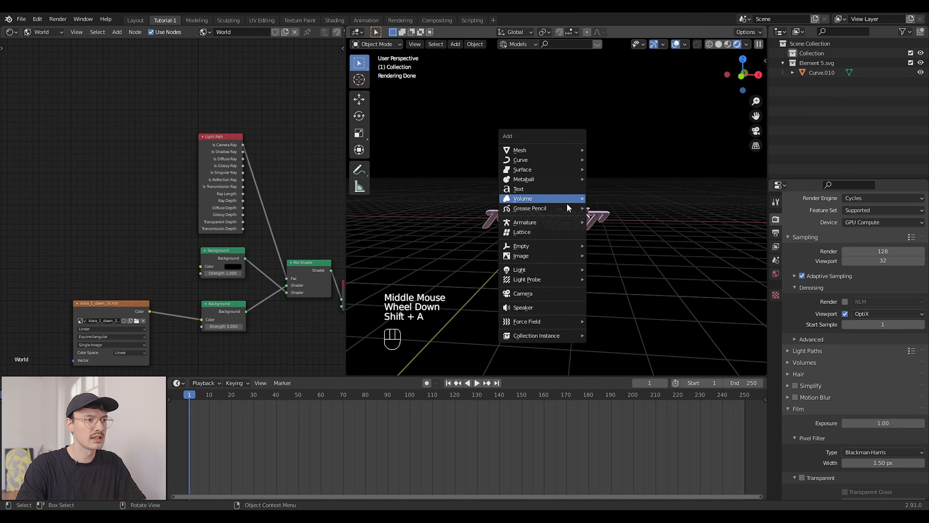
Add a camera and give the environment texture Texture Coordinate and Mapping nodes
{"action": "left_click", "coordinate": [522, 293]}
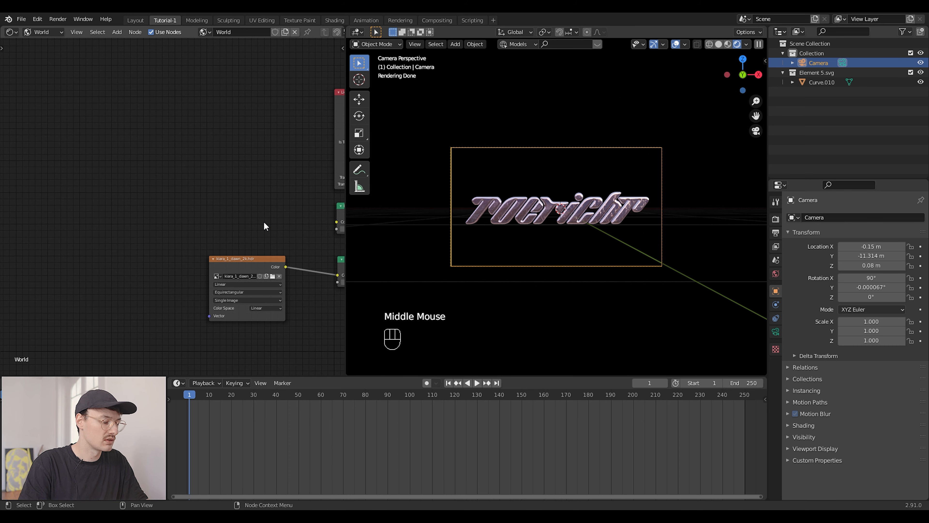
{"action": "left_click", "coordinate": [245, 259]}
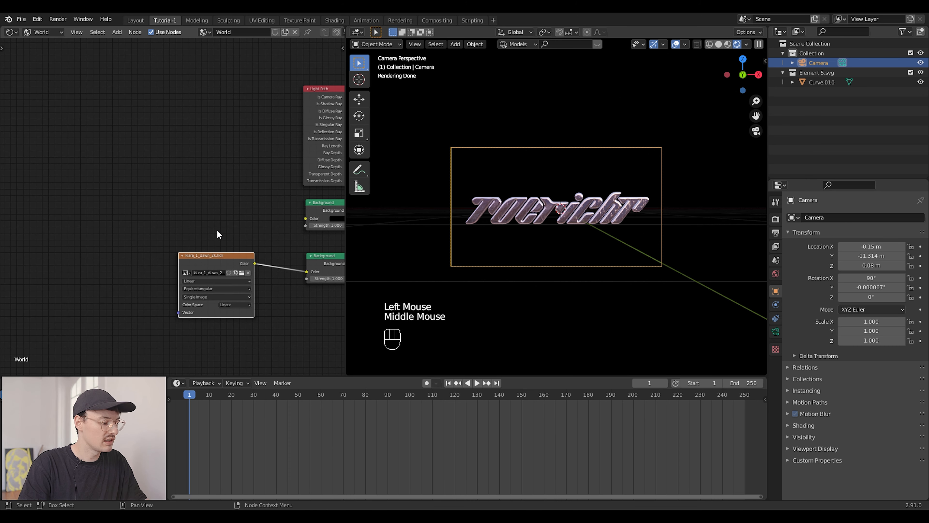
{"action": "key", "text": "ctrl+t"}
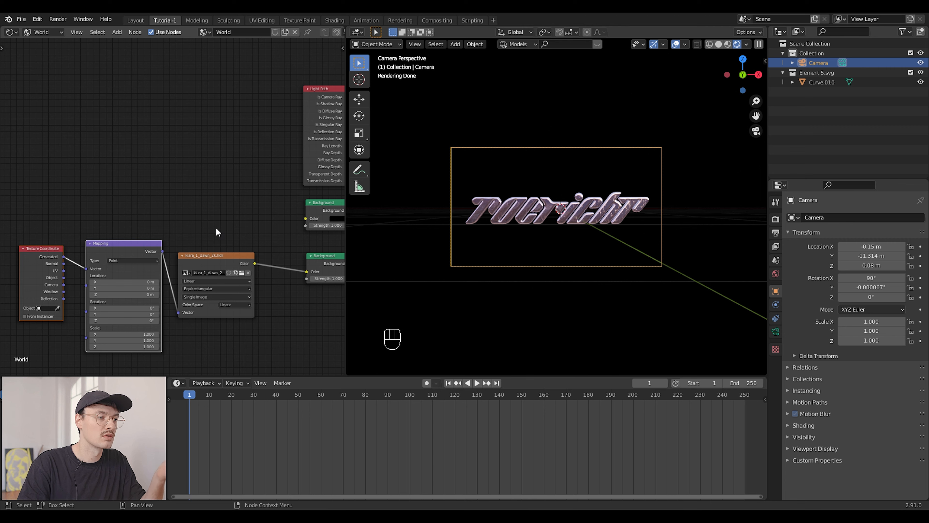
{"action": "left_click", "coordinate": [21, 19]}
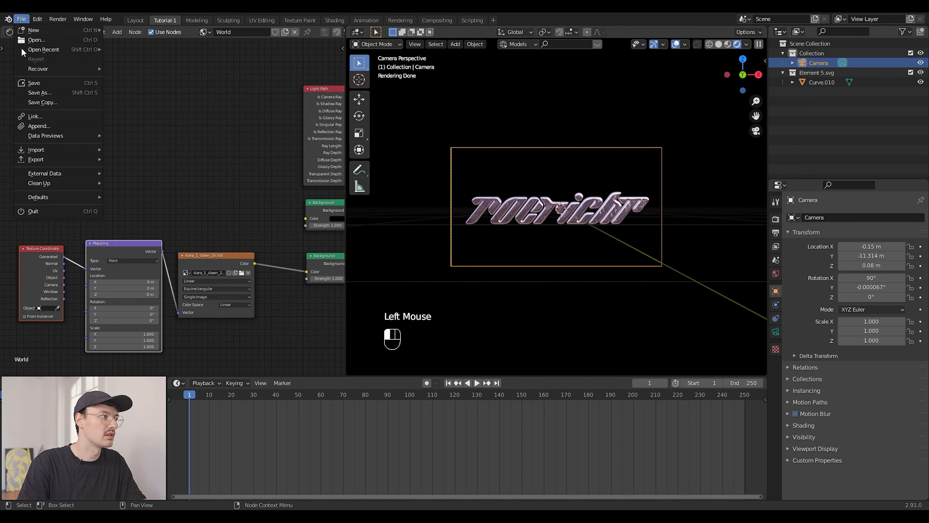
{"action": "mouse_move", "coordinate": [54, 36]}
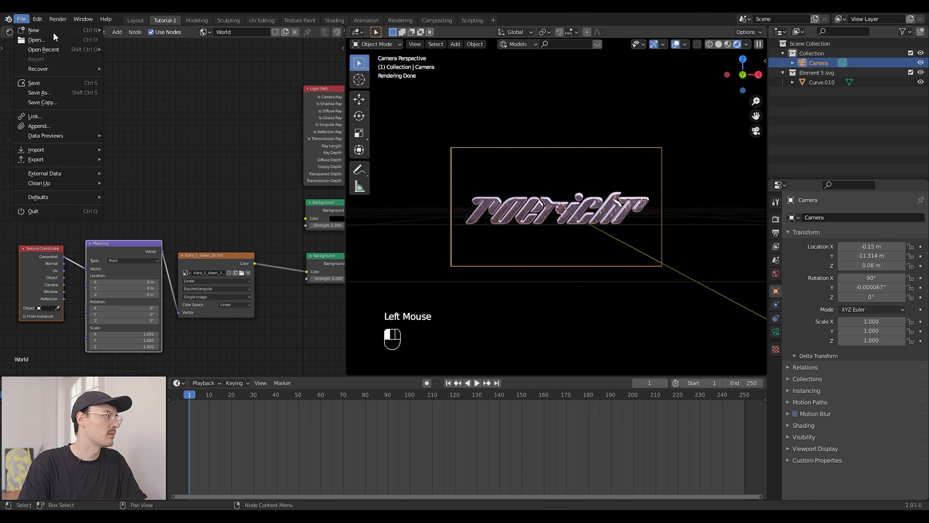
{"action": "left_click", "coordinate": [37, 18]}
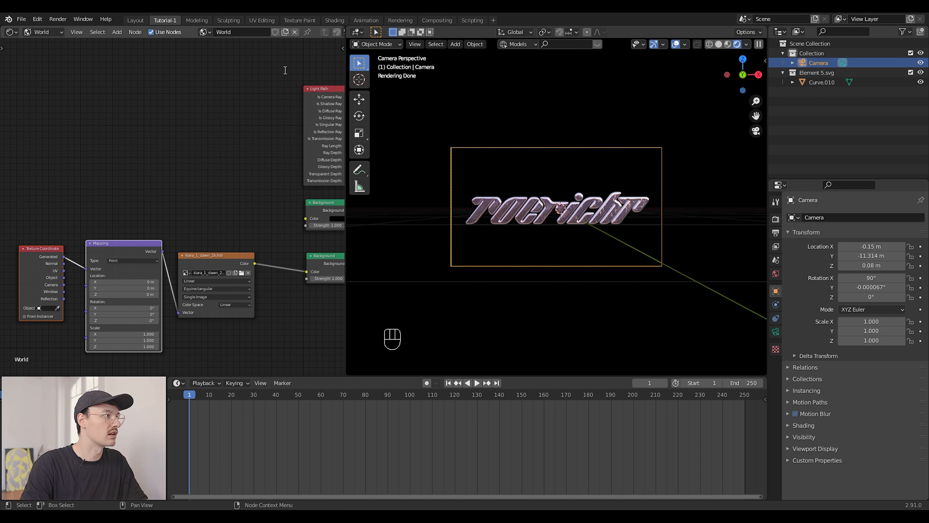
{"action": "mouse_move", "coordinate": [259, 348]}
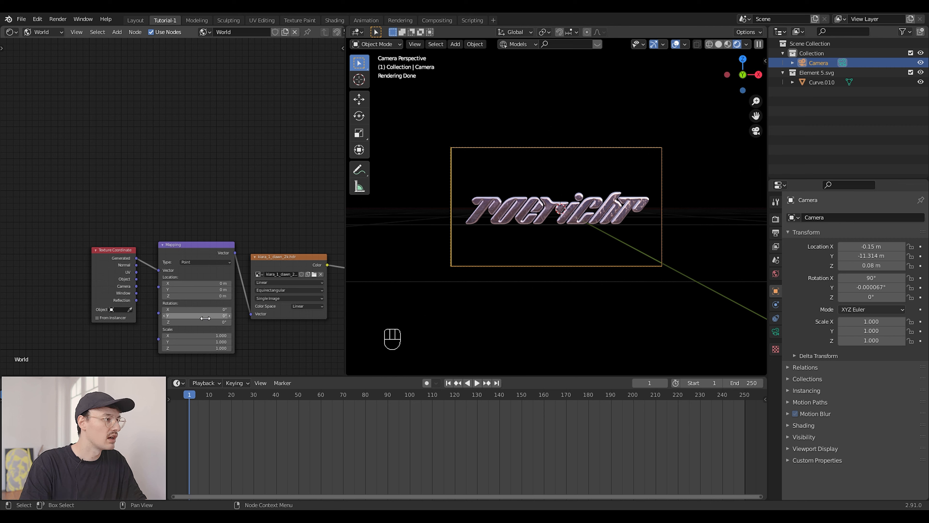
Rotate the HDRI around Z and swap in a different environment image
{"action": "left_click_drag", "start_coordinate": [195, 322], "coordinate": [209, 322]}
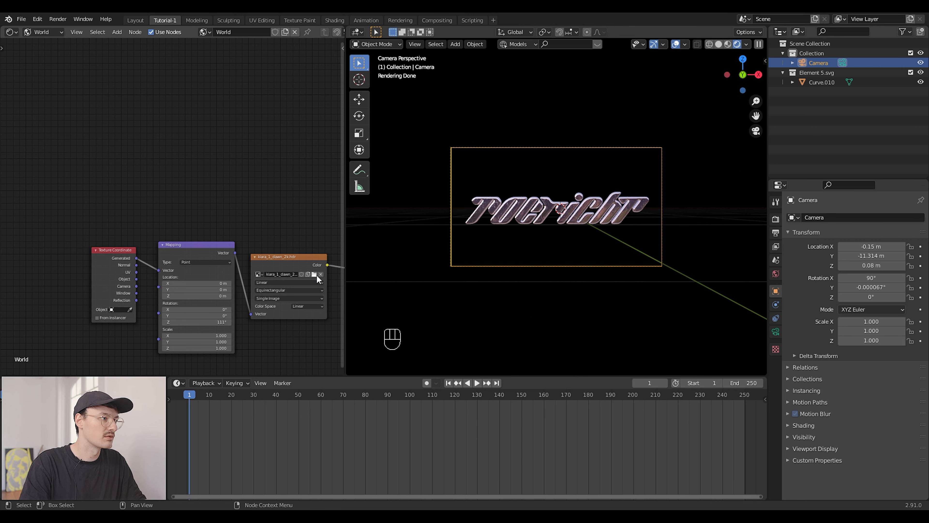
{"action": "left_click", "coordinate": [320, 274]}
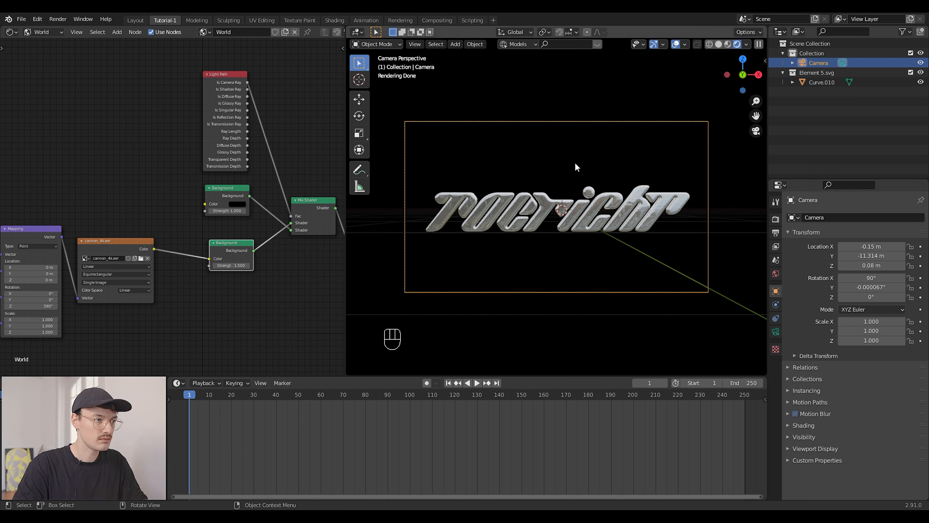
Import the cloud-sky video as an image plane behind the logo
{"action": "key", "text": "shift"}
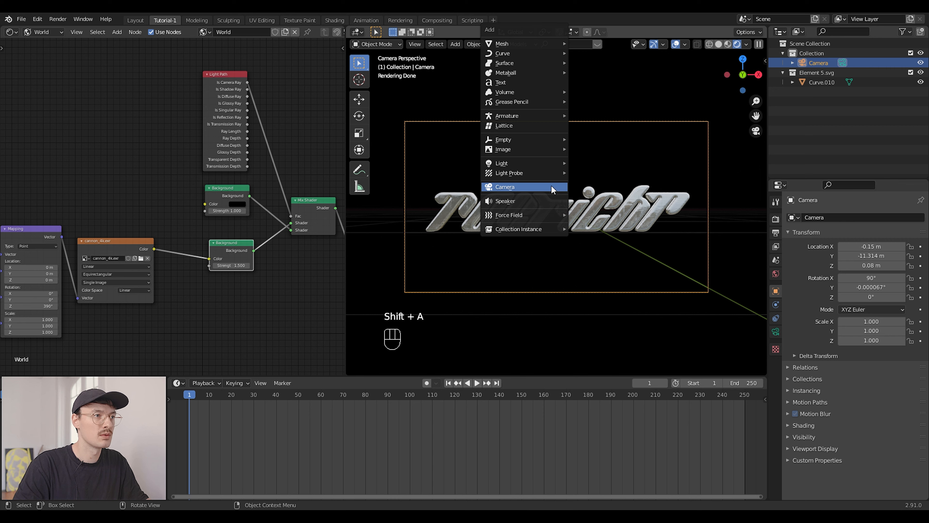
{"action": "mouse_move", "coordinate": [502, 148]}
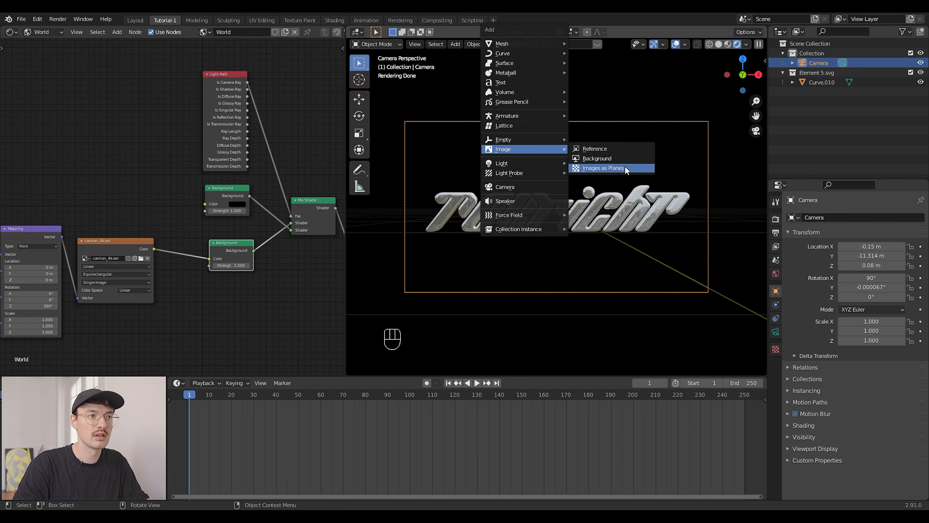
{"action": "mouse_move", "coordinate": [602, 167]}
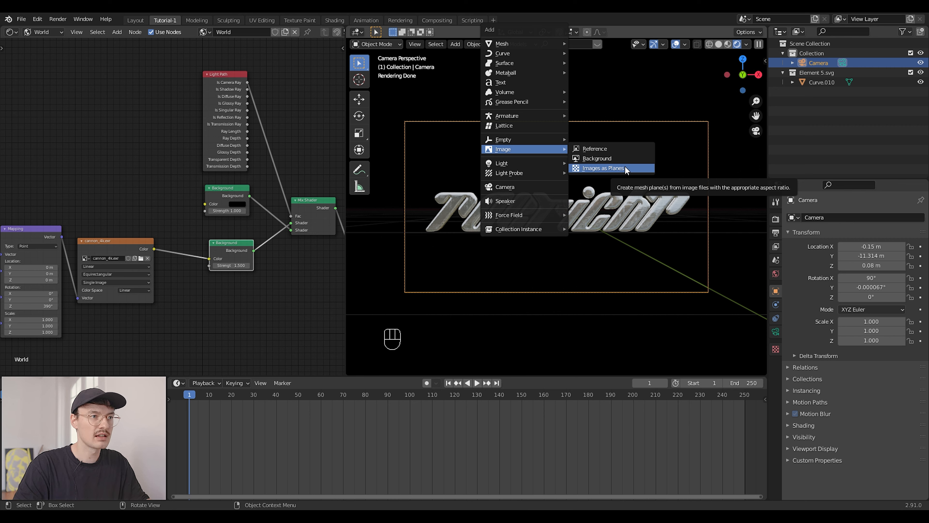
{"action": "left_click", "coordinate": [602, 168]}
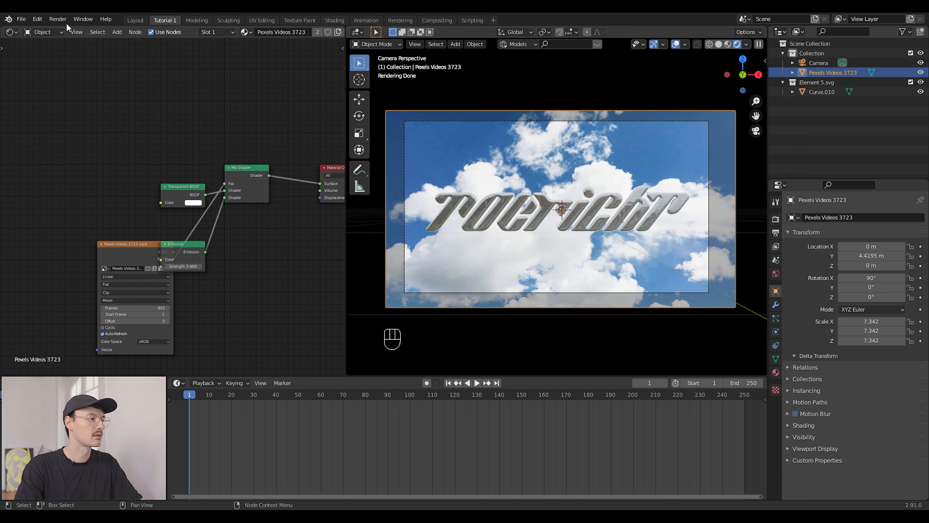
{"action": "mouse_move", "coordinate": [191, 122]}
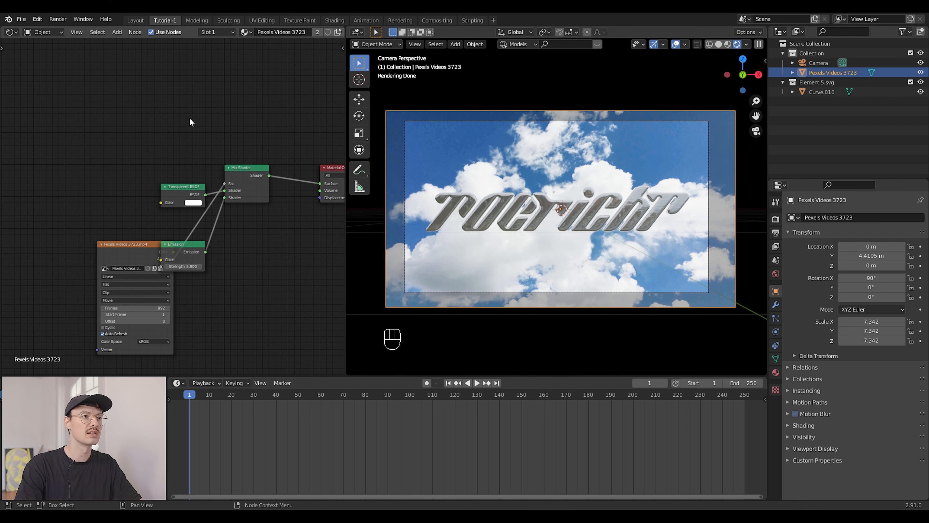
{"action": "mouse_move", "coordinate": [174, 54]}
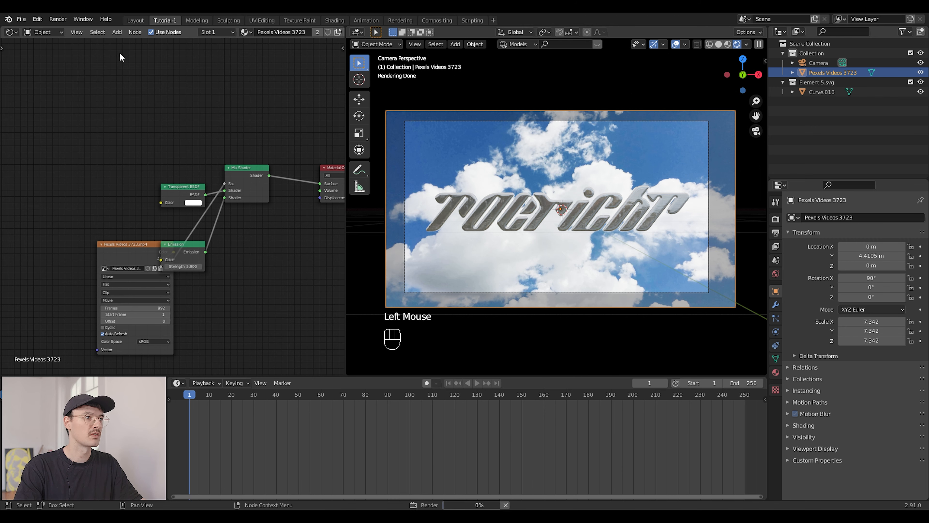
Enable compositing nodes and add a Viewer node beside the Composite output
{"action": "left_click", "coordinate": [11, 32]}
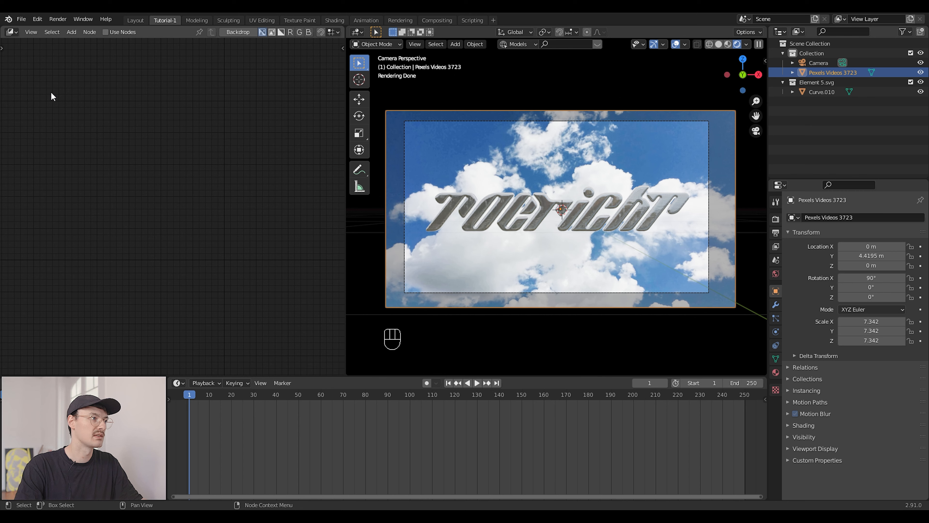
{"action": "left_click", "coordinate": [106, 32]}
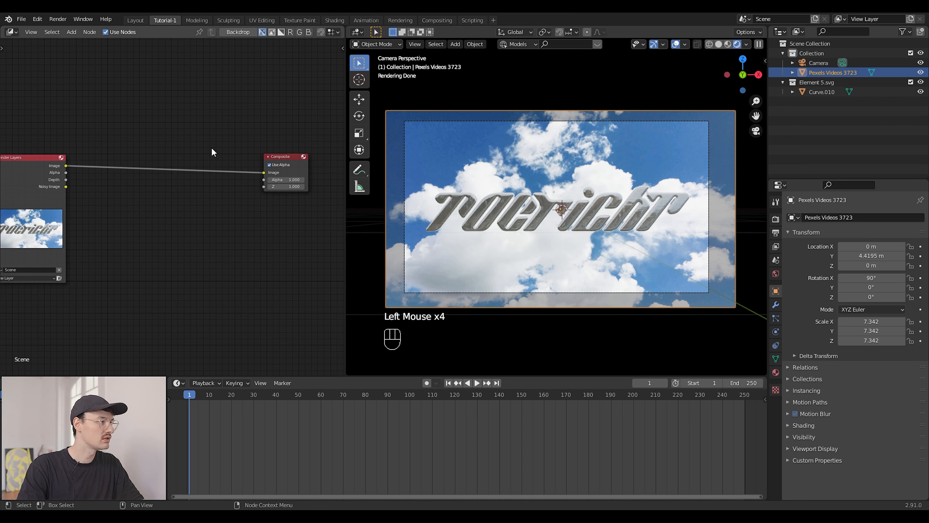
{"action": "key", "text": "shift+a"}
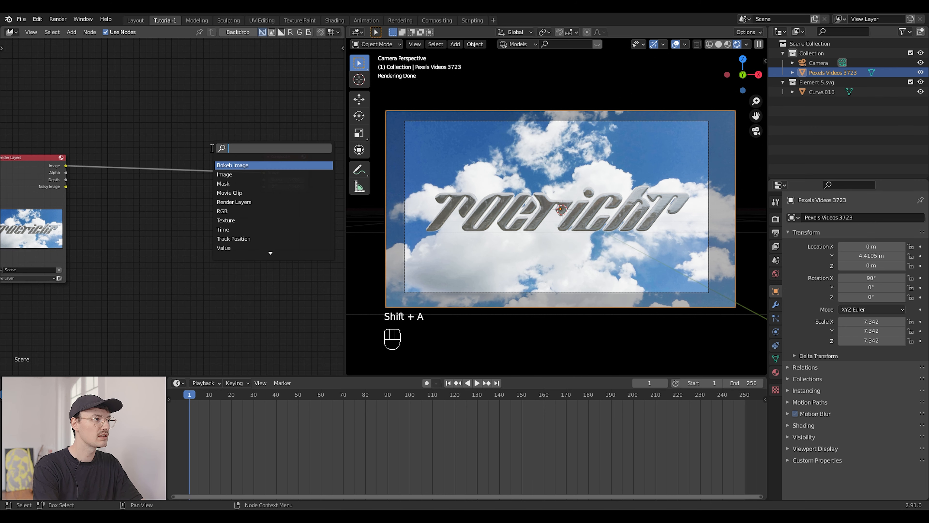
{"action": "type", "text": "viw"}
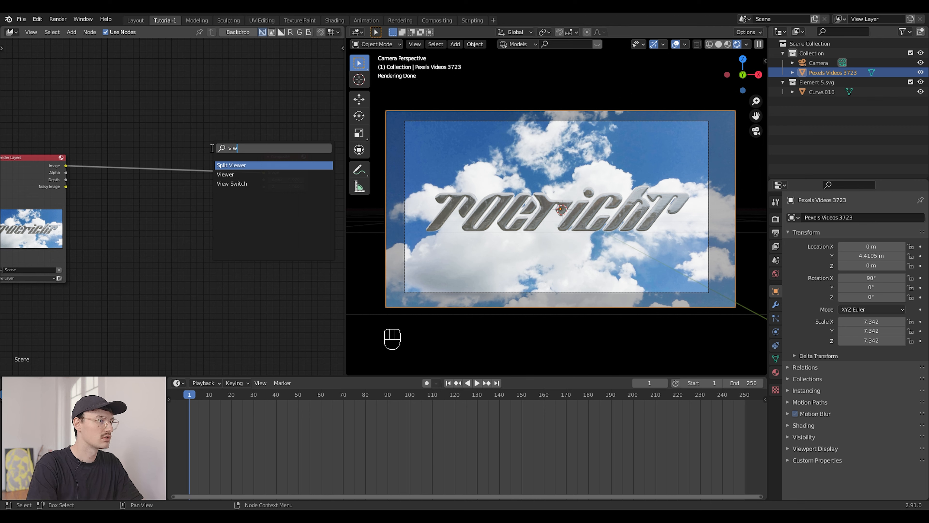
{"action": "left_click", "coordinate": [232, 174]}
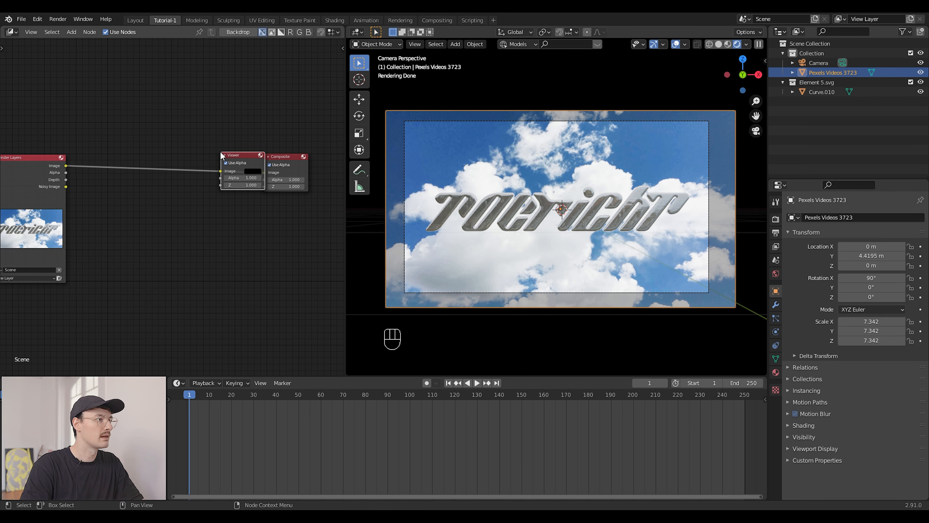
{"action": "left_click_drag", "start_coordinate": [240, 154], "coordinate": [267, 213]}
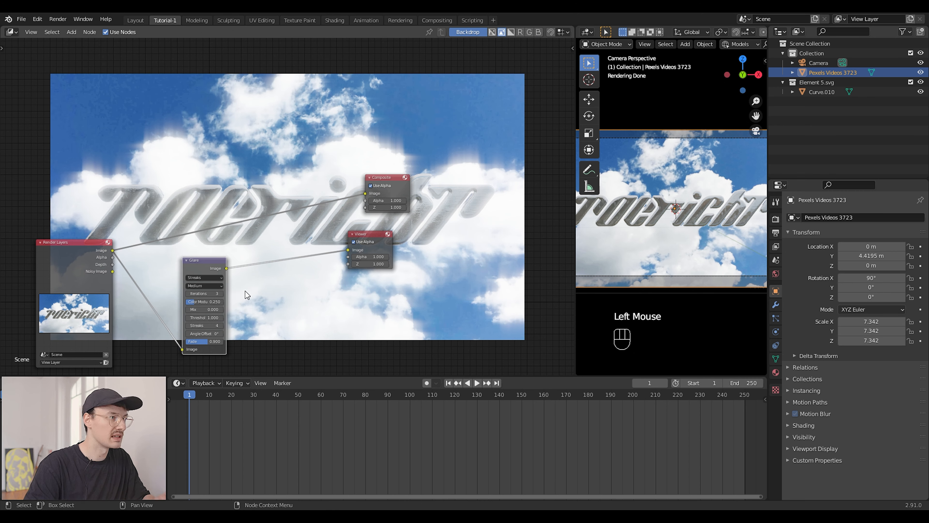
Set the Glare node to Fog Glow, High quality, threshold about 0.68
{"action": "scroll", "scroll_direction": "up", "scroll_amount": 3}
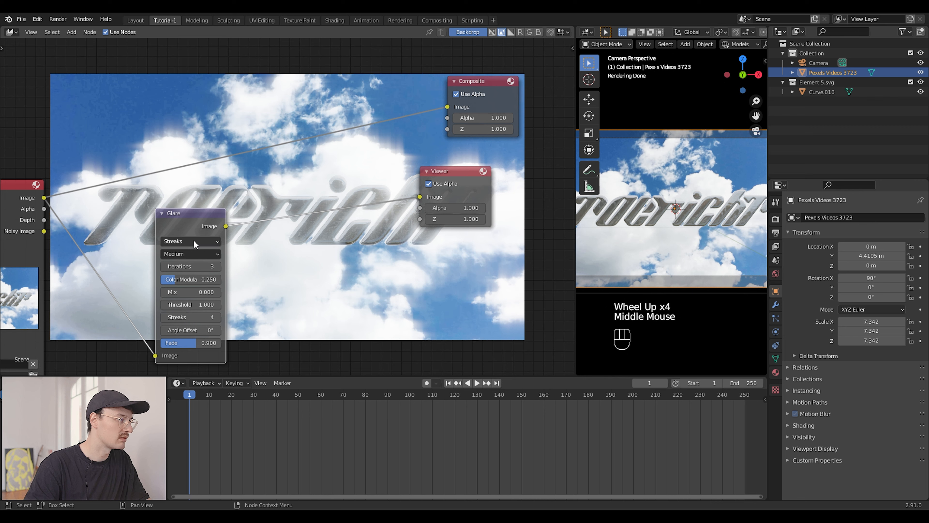
{"action": "left_click", "coordinate": [190, 241]}
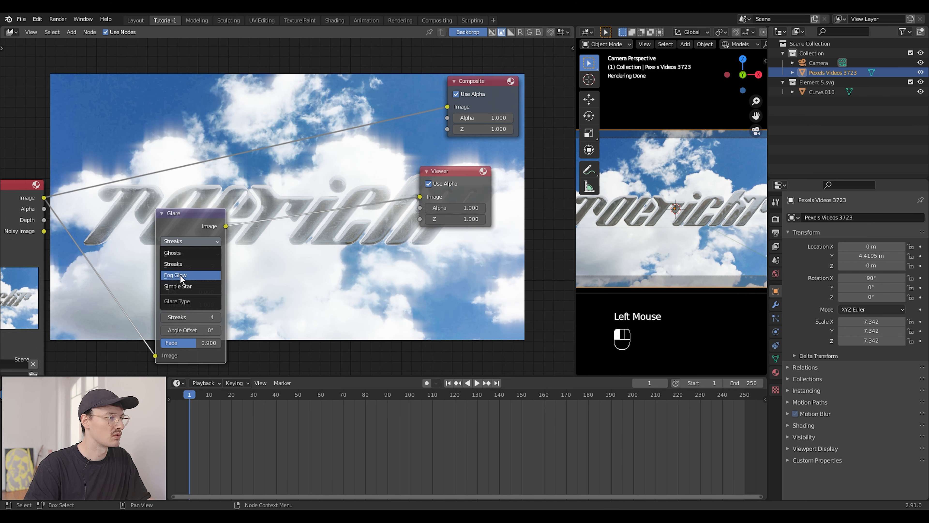
{"action": "left_click", "coordinate": [175, 274]}
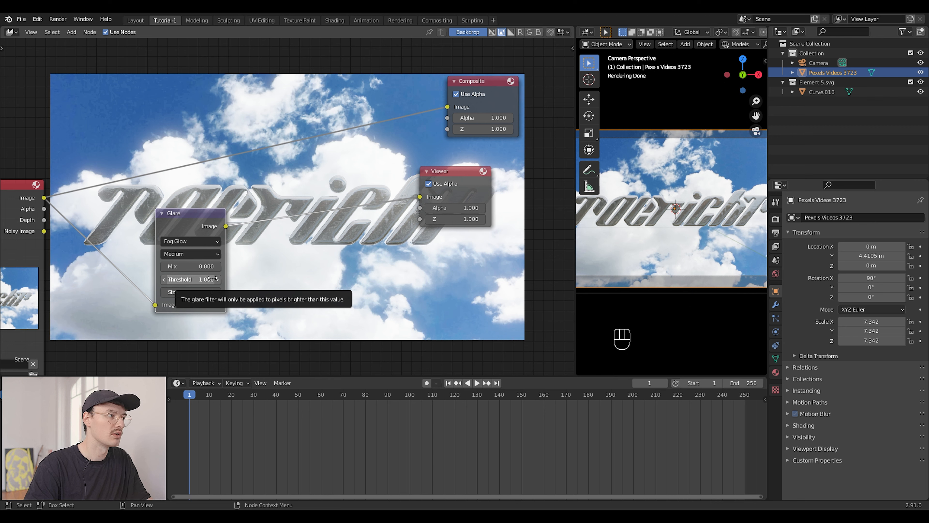
{"action": "left_click", "coordinate": [190, 254]}
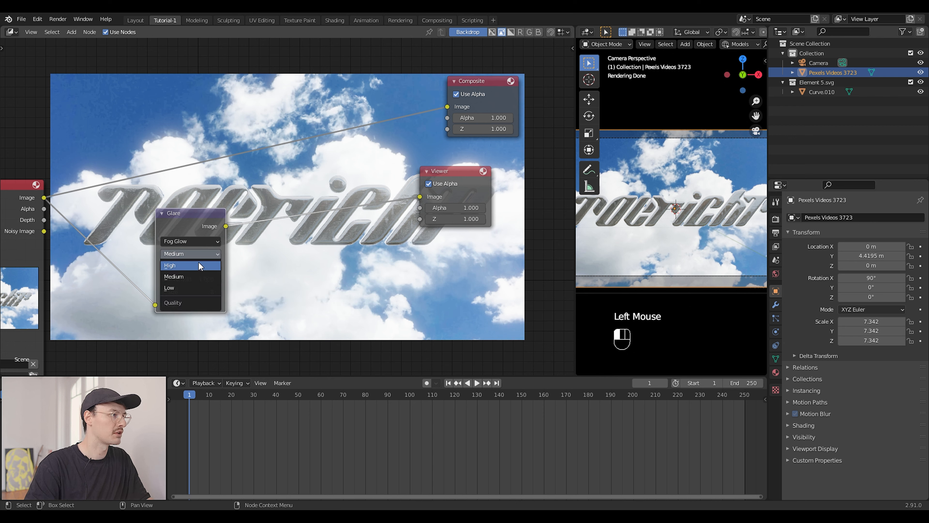
{"action": "left_click", "coordinate": [170, 264]}
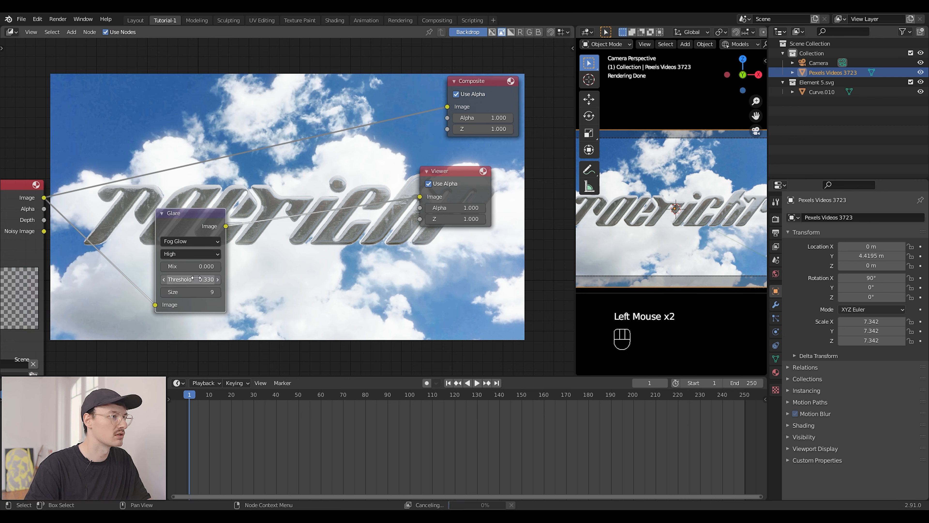
{"action": "mouse_move", "coordinate": [189, 279]}
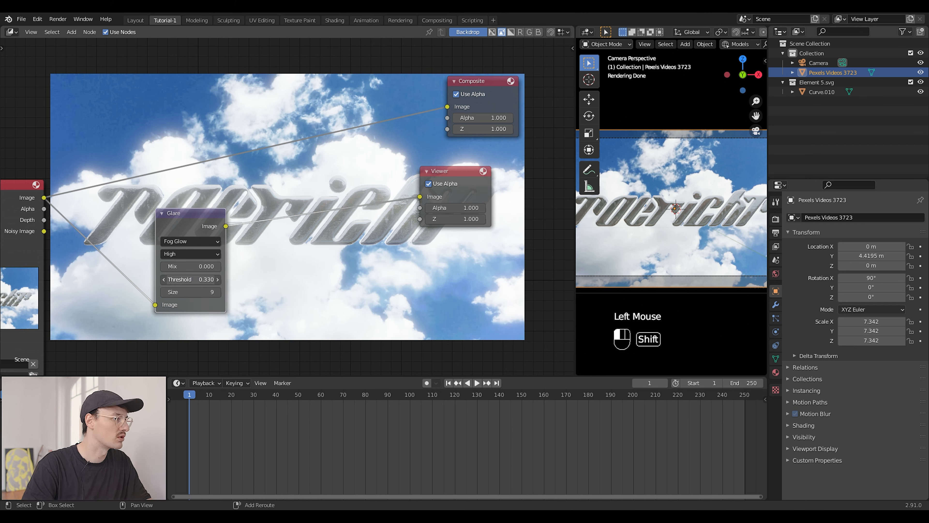
{"action": "left_click_drag", "start_coordinate": [172, 279], "coordinate": [214, 279]}
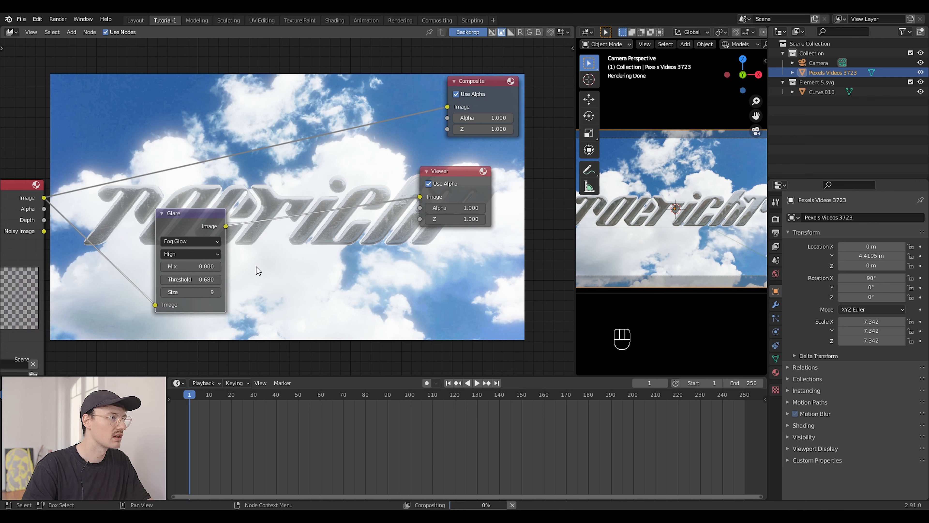
Add a Lens Distortion node after the glare with distortion lowered to 0.020
{"action": "key", "text": "shift+a"}
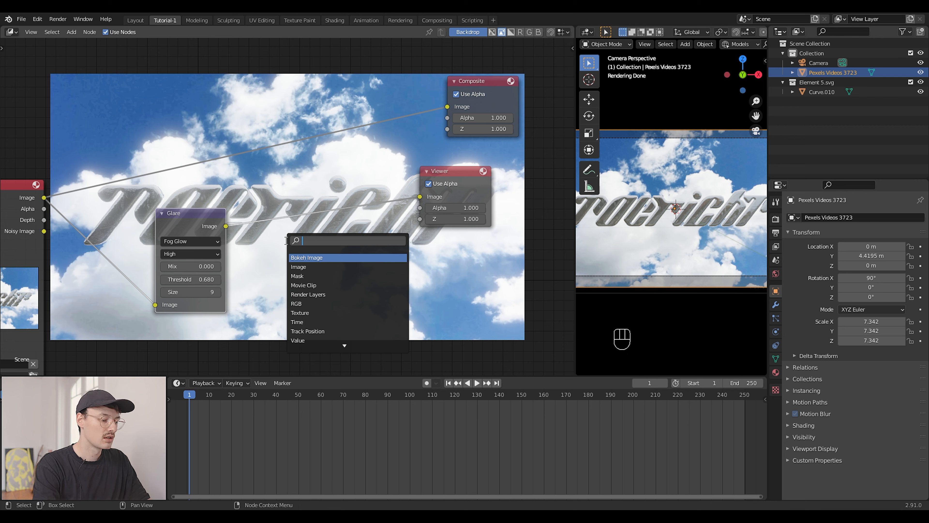
{"action": "type", "text": "lens"}
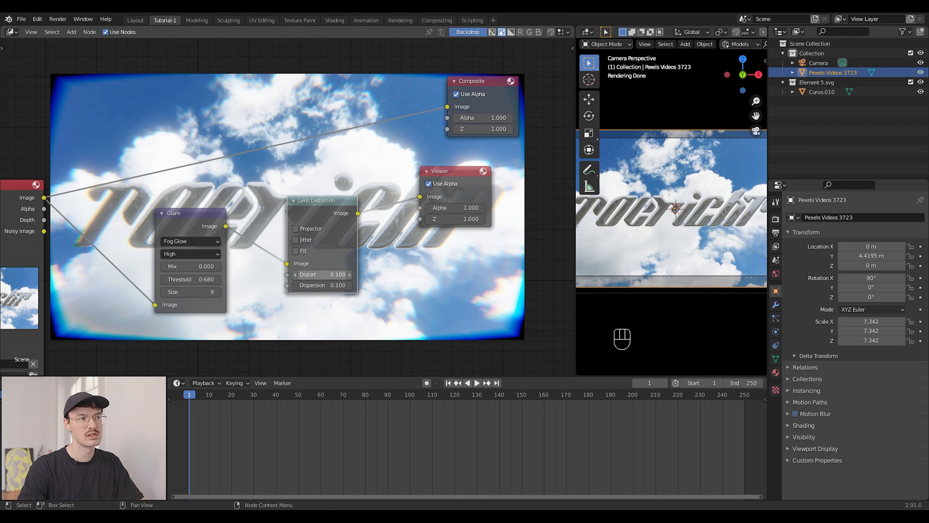
{"action": "left_click", "coordinate": [319, 274]}
{"action": "type", "text": "0.020"}
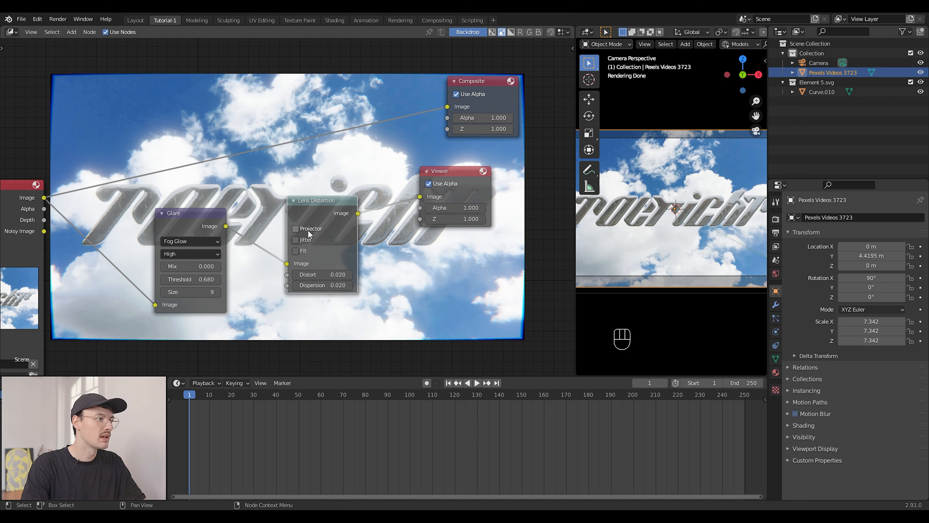
Enable Jitter and Fit on the lens distortion and wire it to Composite and Viewer
{"action": "left_click", "coordinate": [295, 250]}
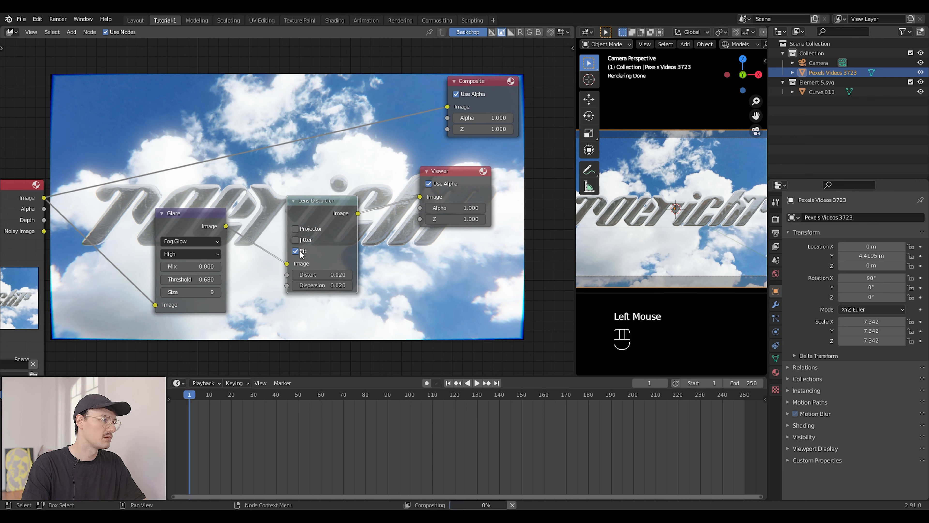
{"action": "mouse_move", "coordinate": [490, 332]}
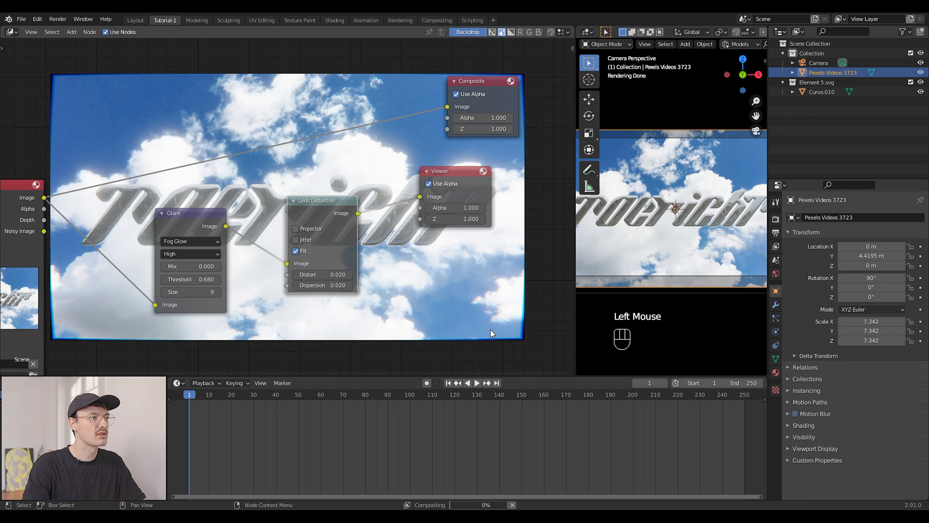
{"action": "left_click", "coordinate": [295, 251]}
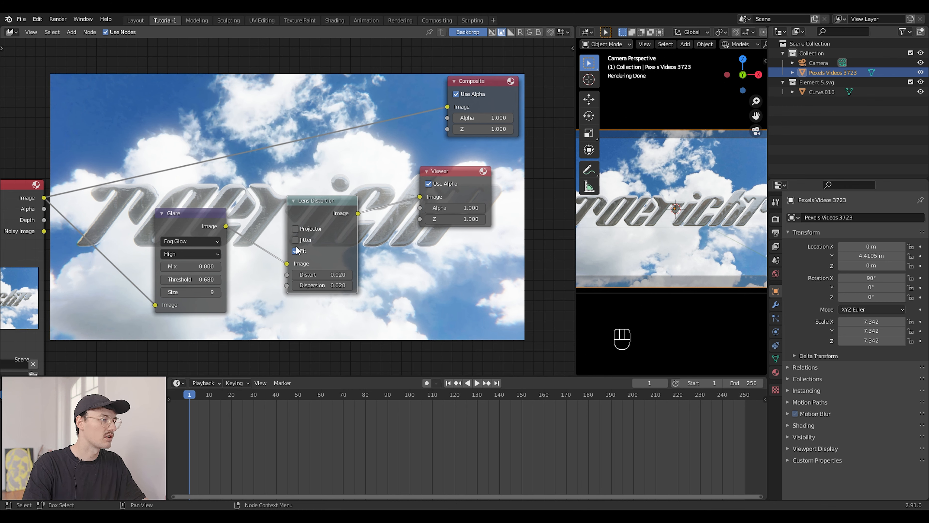
{"action": "left_click", "coordinate": [295, 240]}
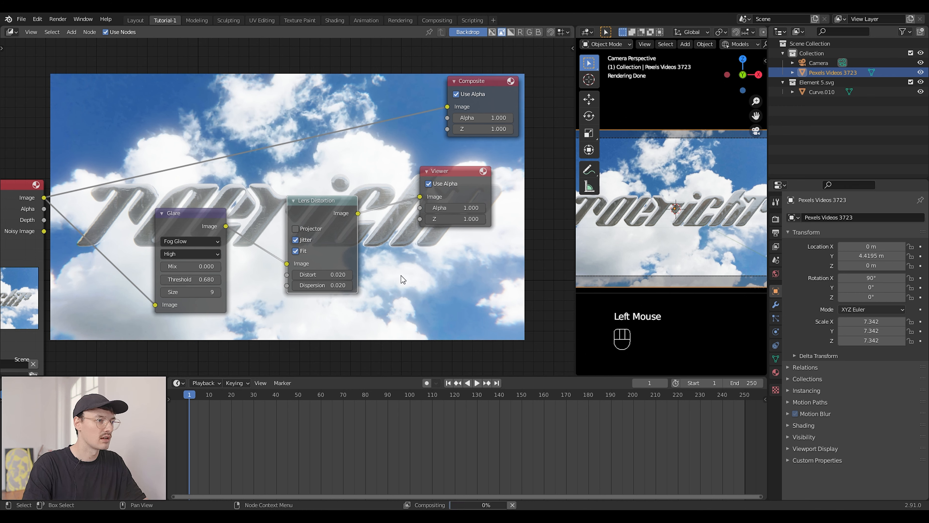
{"action": "mouse_move", "coordinate": [495, 309]}
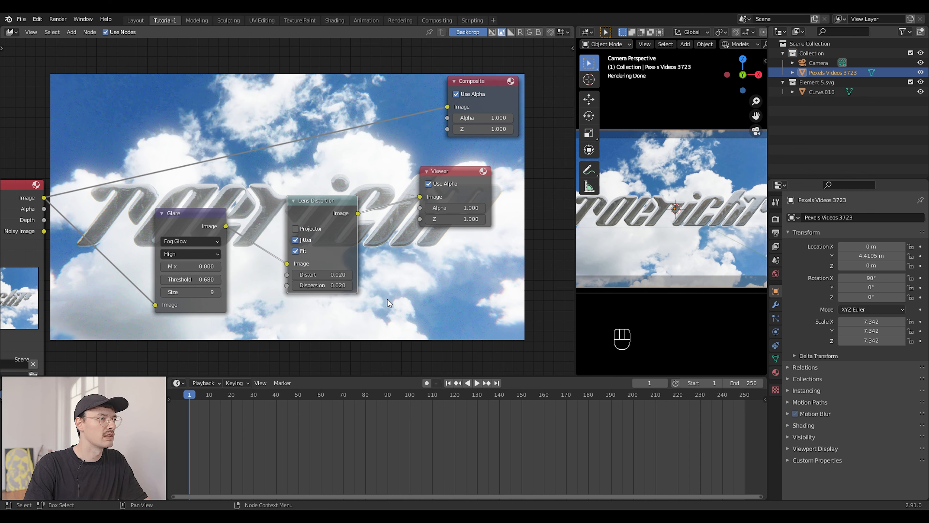
{"action": "mouse_move", "coordinate": [413, 216]}
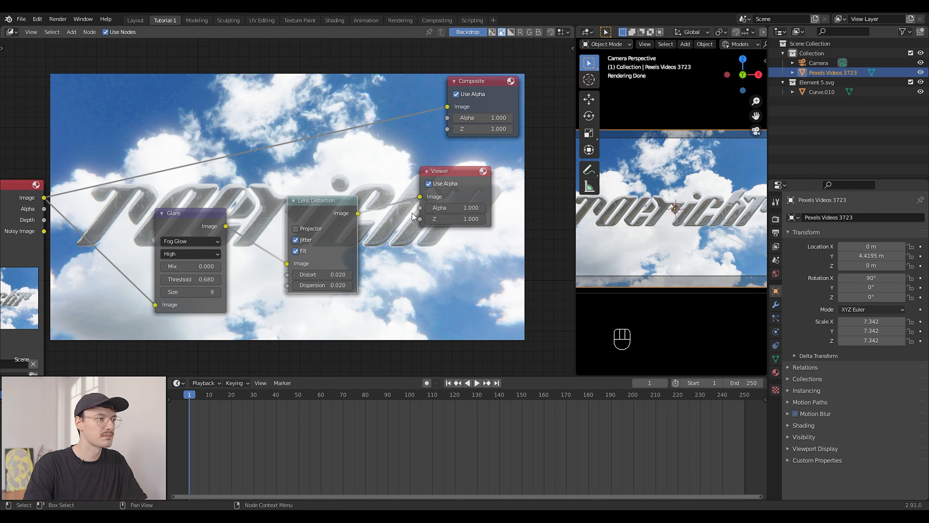
{"action": "left_click_drag", "start_coordinate": [412, 216], "coordinate": [293, 267]}
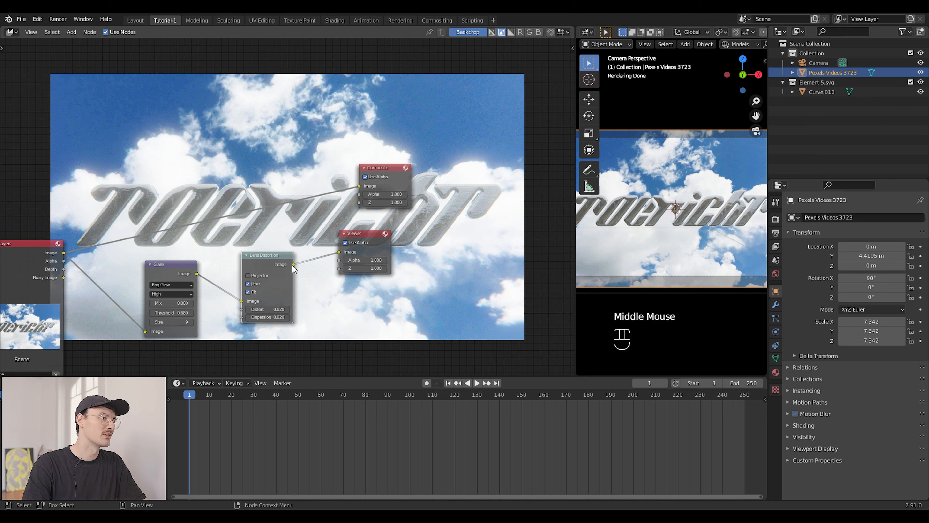
{"action": "left_click", "coordinate": [293, 264]}
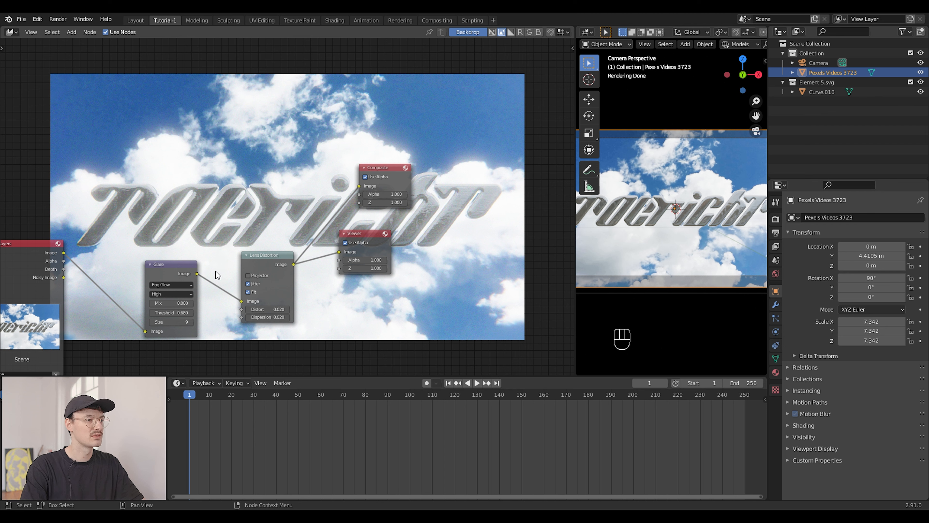
{"action": "mouse_move", "coordinate": [51, 31]}
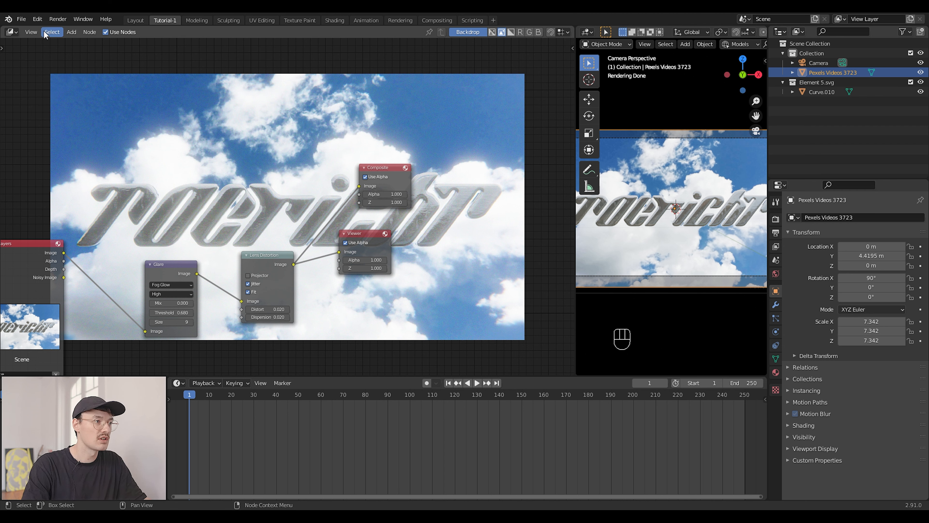
{"action": "mouse_move", "coordinate": [58, 18]}
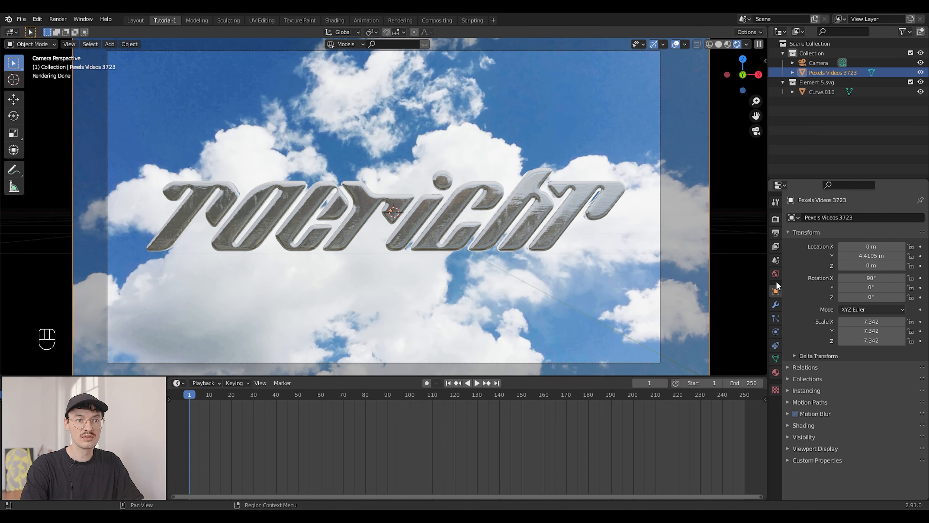
Keyframe the logo's Z rotation at 0° on frame 1 and 360° on frame 250
{"action": "left_click", "coordinate": [822, 92]}
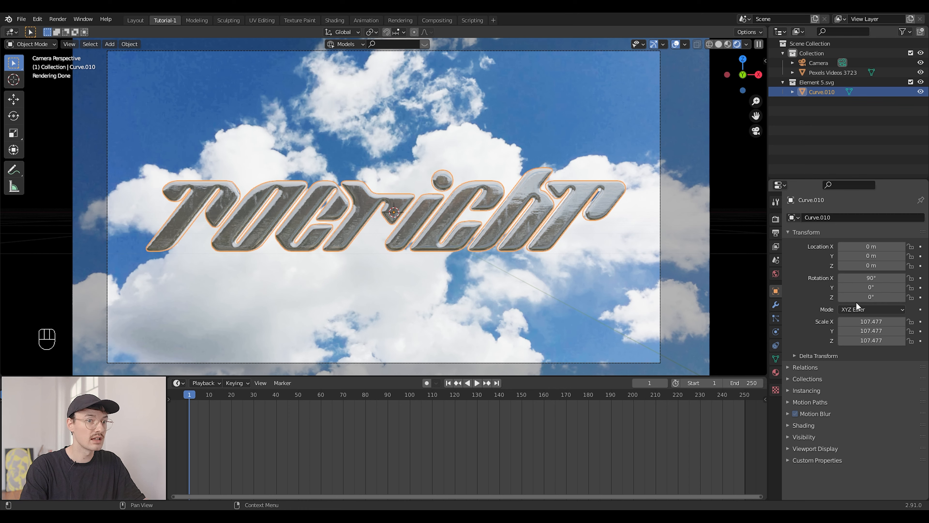
{"action": "mouse_move", "coordinate": [915, 299]}
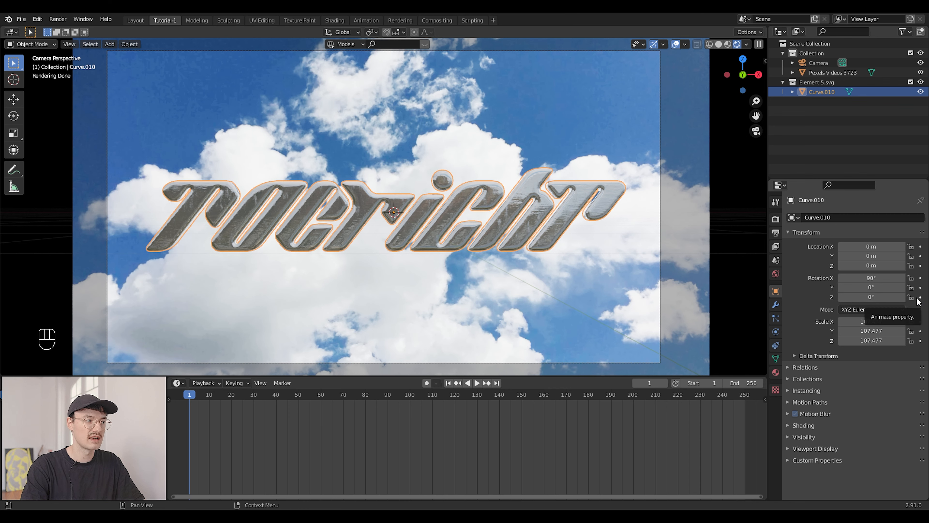
{"action": "left_click", "coordinate": [919, 297]}
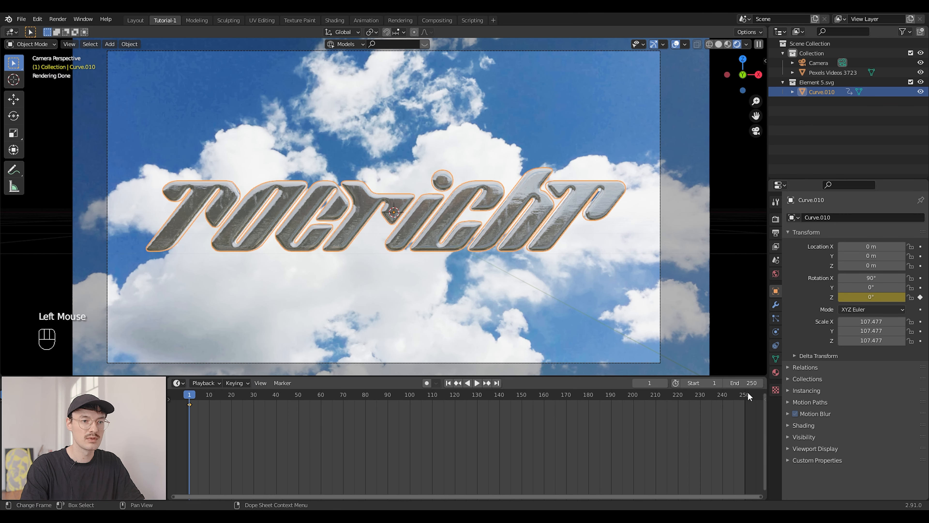
{"action": "left_click", "coordinate": [744, 394]}
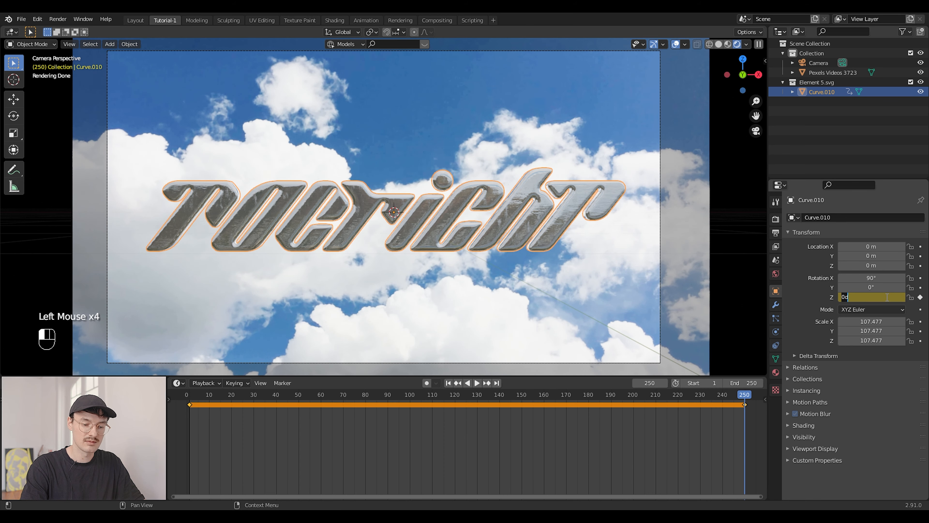
{"action": "right_click", "coordinate": [871, 297]}
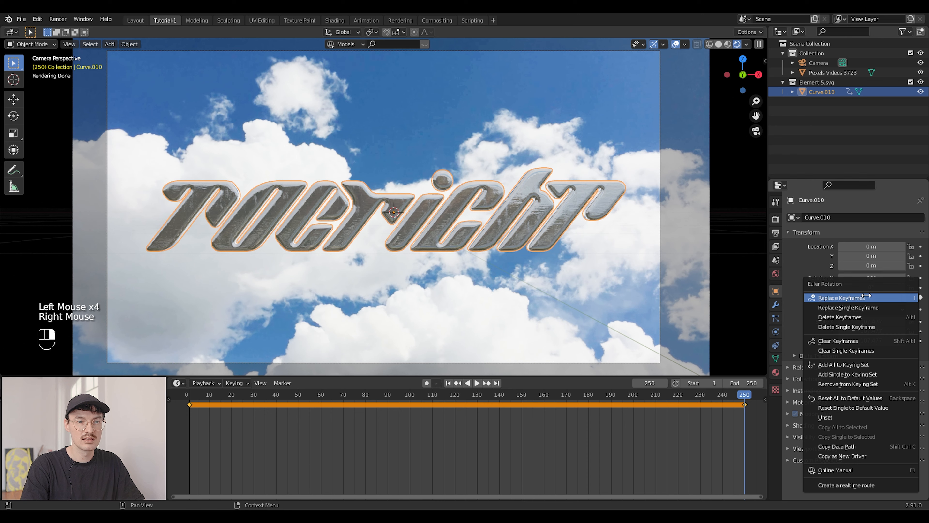
{"action": "left_click", "coordinate": [841, 297]}
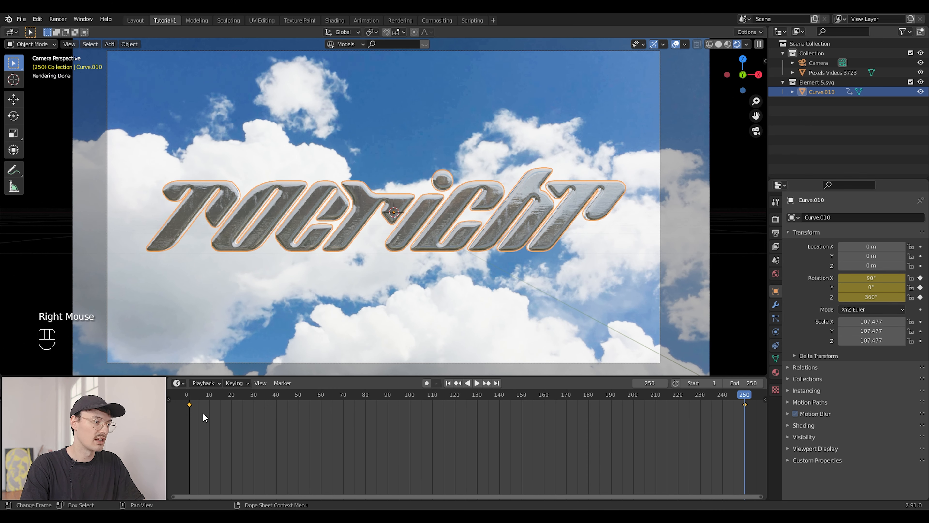